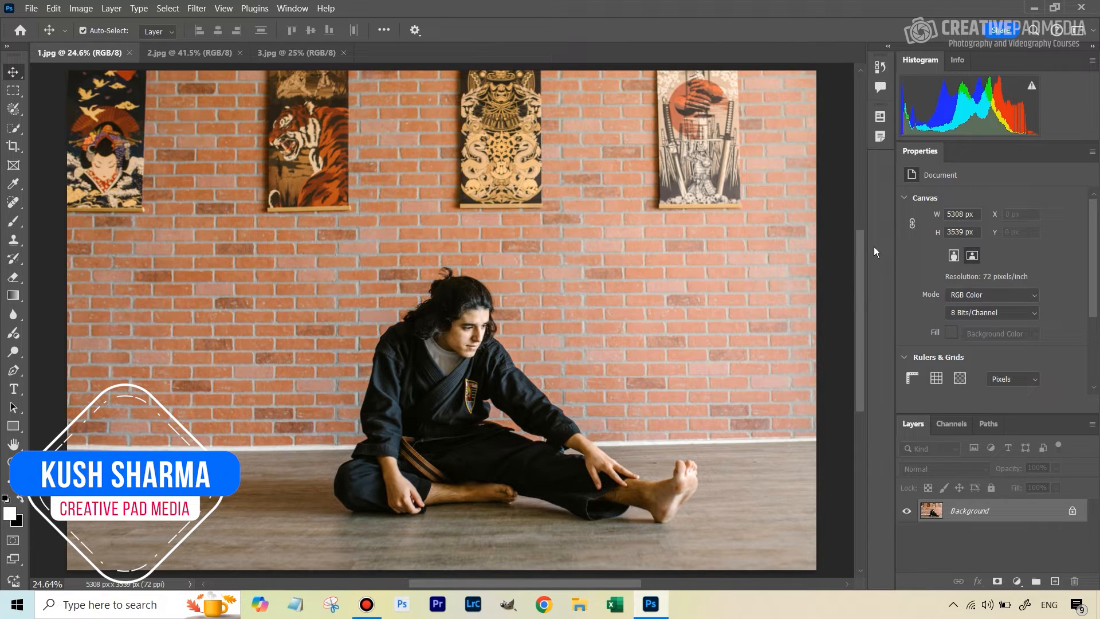
mouse_move(12, 109)
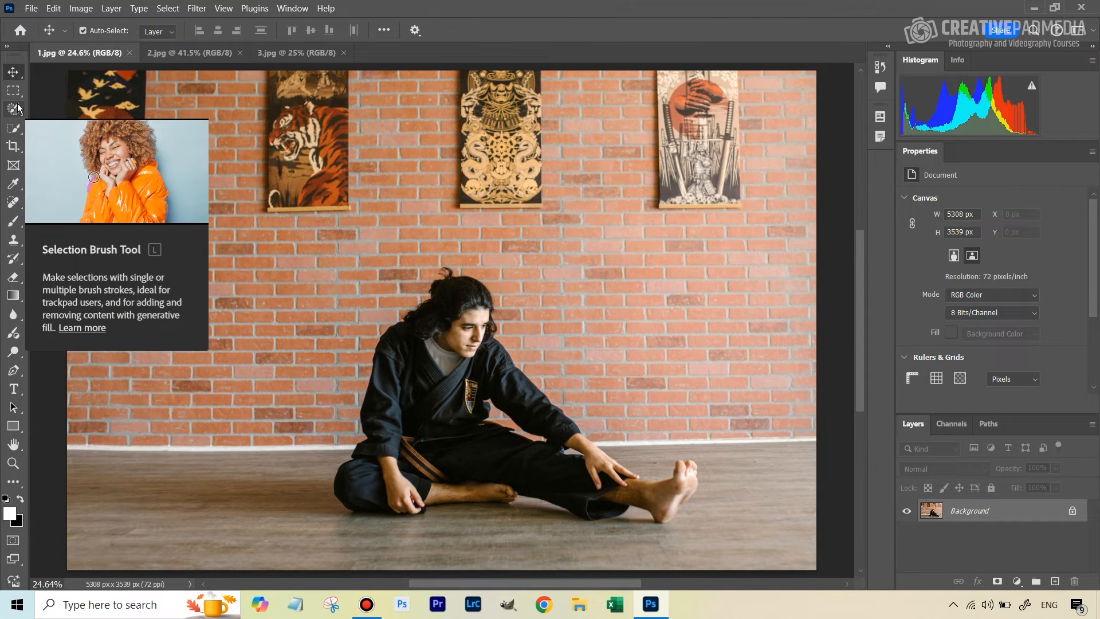
mouse_move(161, 166)
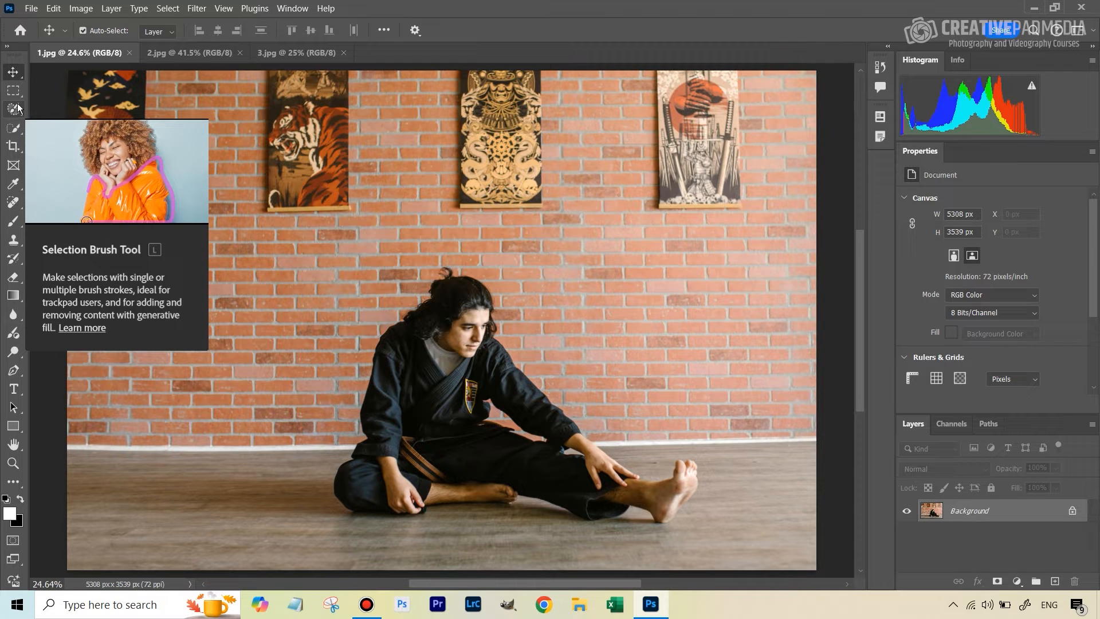
Flip through the 1.jpg, 2.jpg and 3.jpg tabs, ending with the football player photo in front.
click(189, 53)
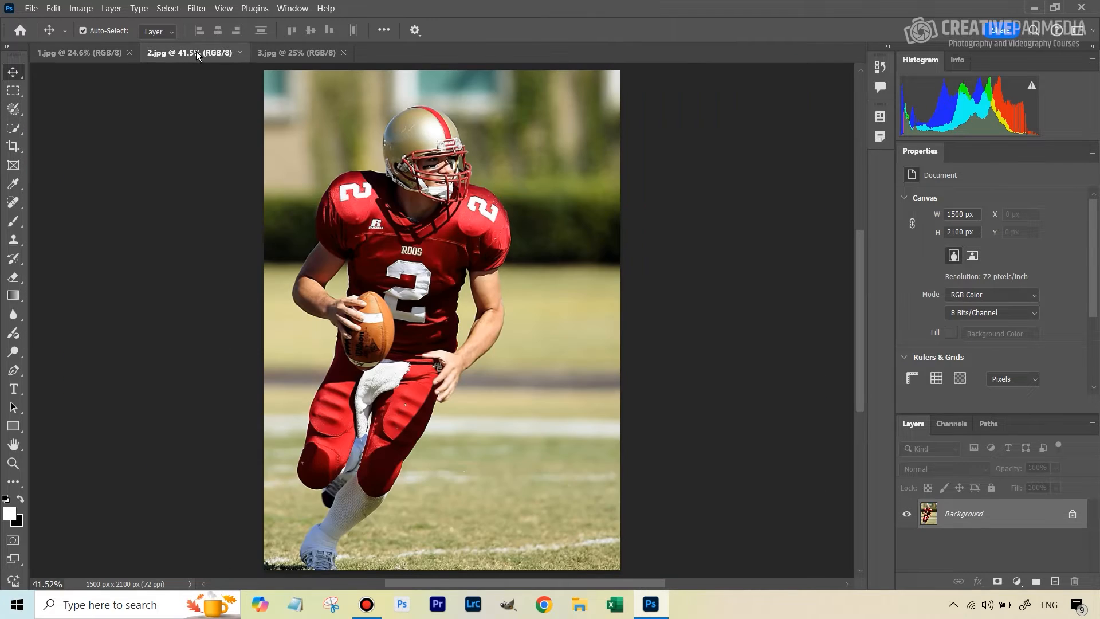
click(295, 53)
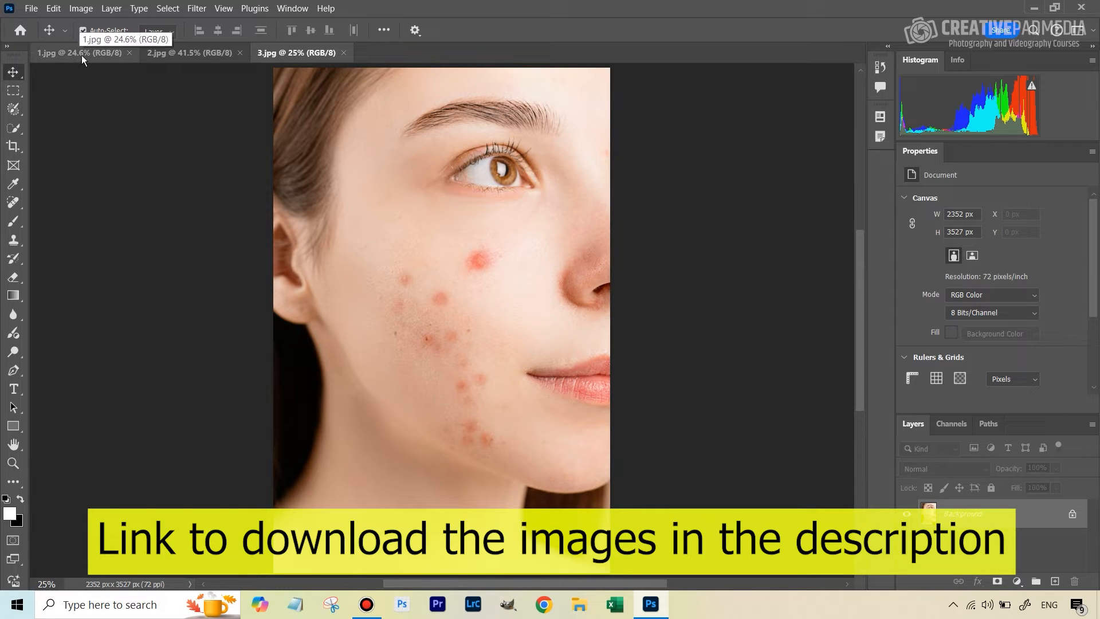
click(79, 52)
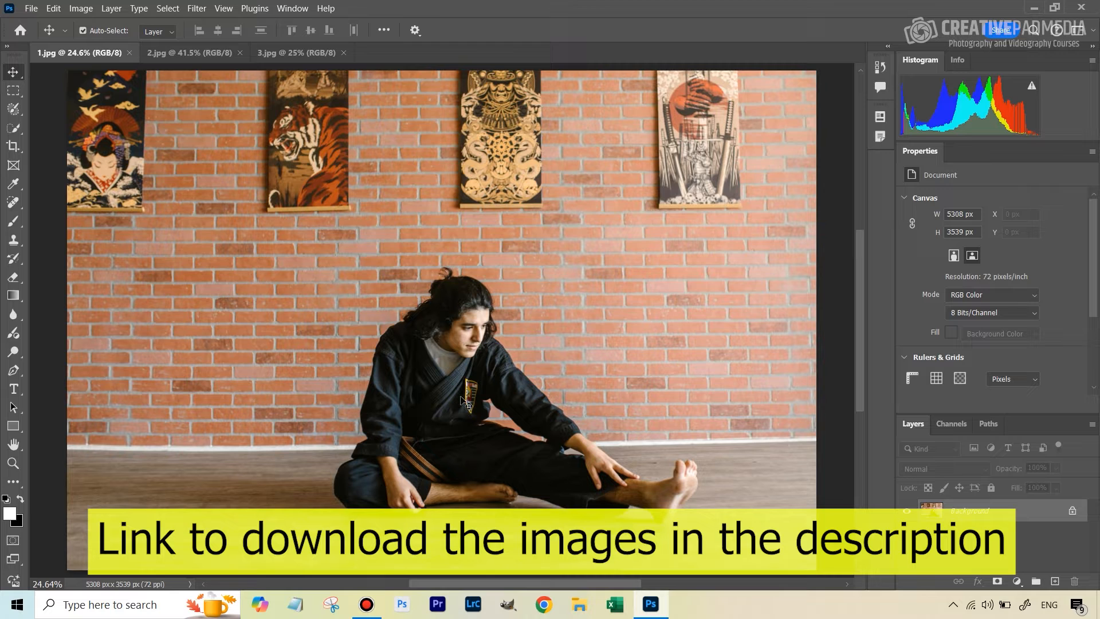
mouse_move(70, 122)
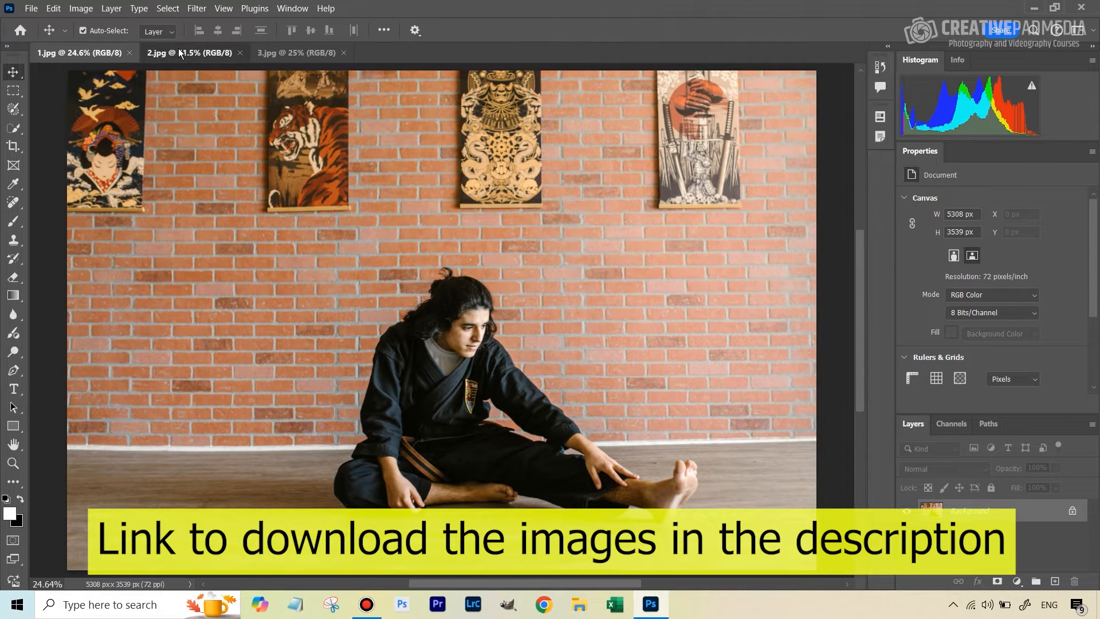
click(296, 53)
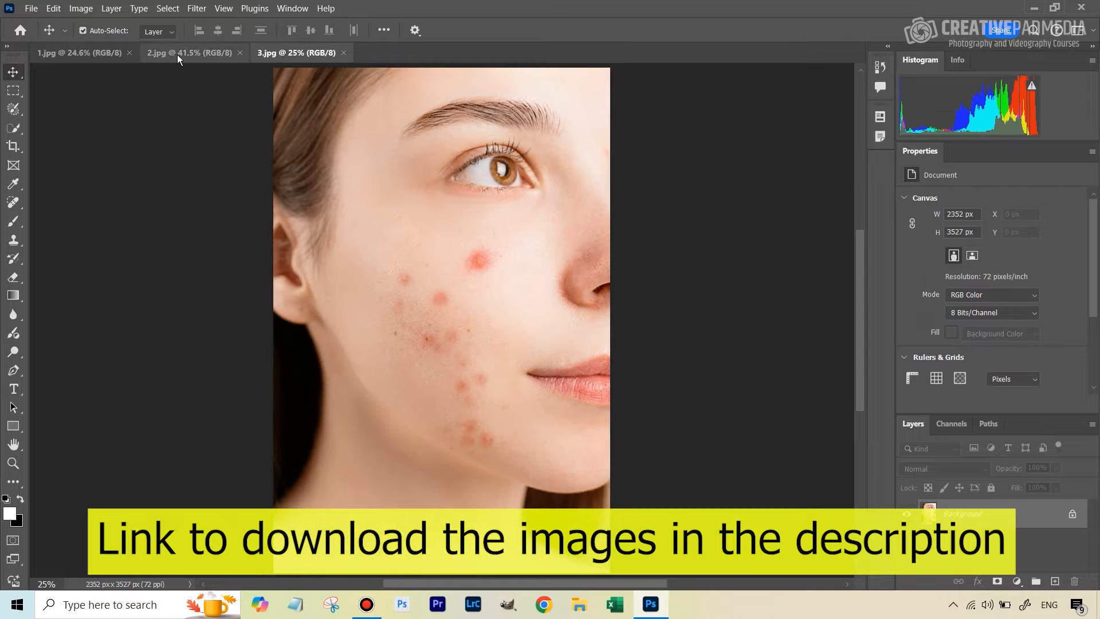
click(187, 53)
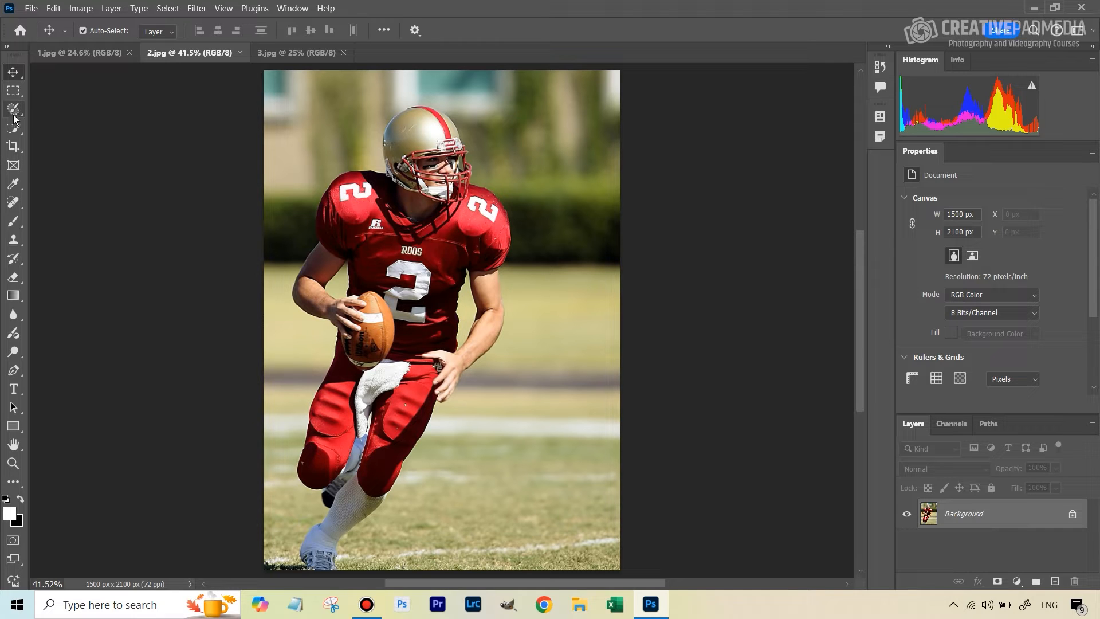
mouse_move(14, 109)
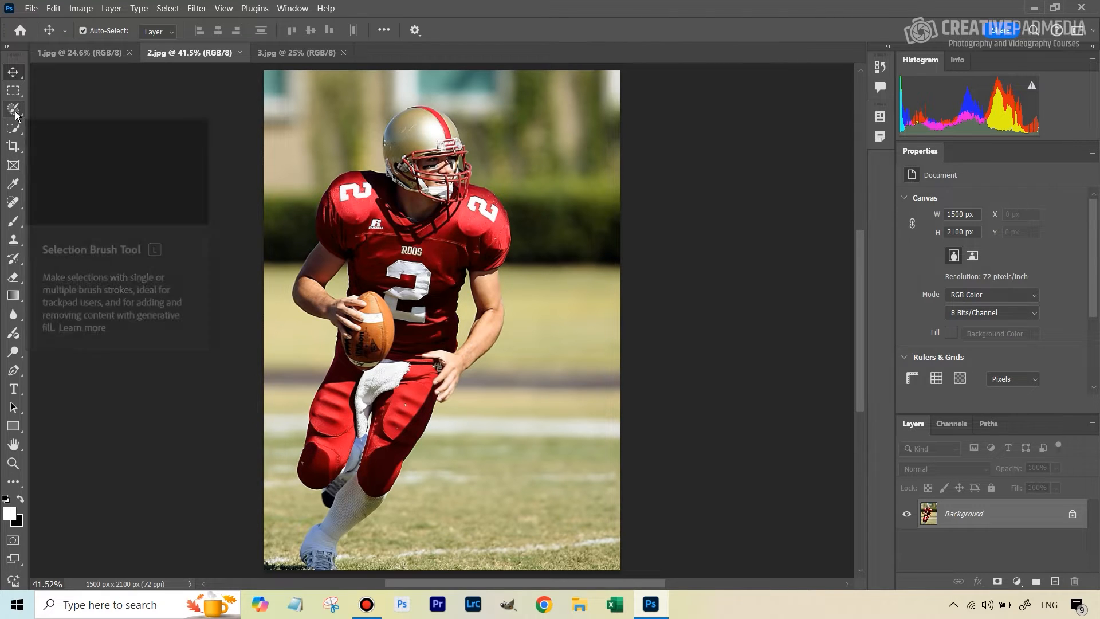
Return to the martial artist photo and lasso a rough loop on the wall between two posters.
click(76, 53)
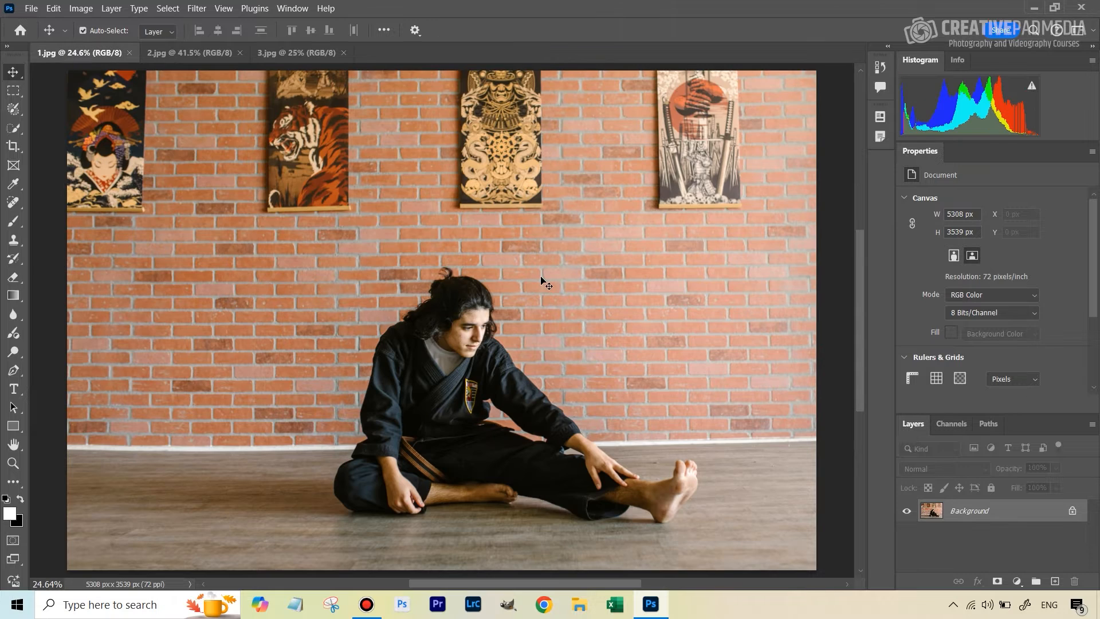
mouse_move(43, 141)
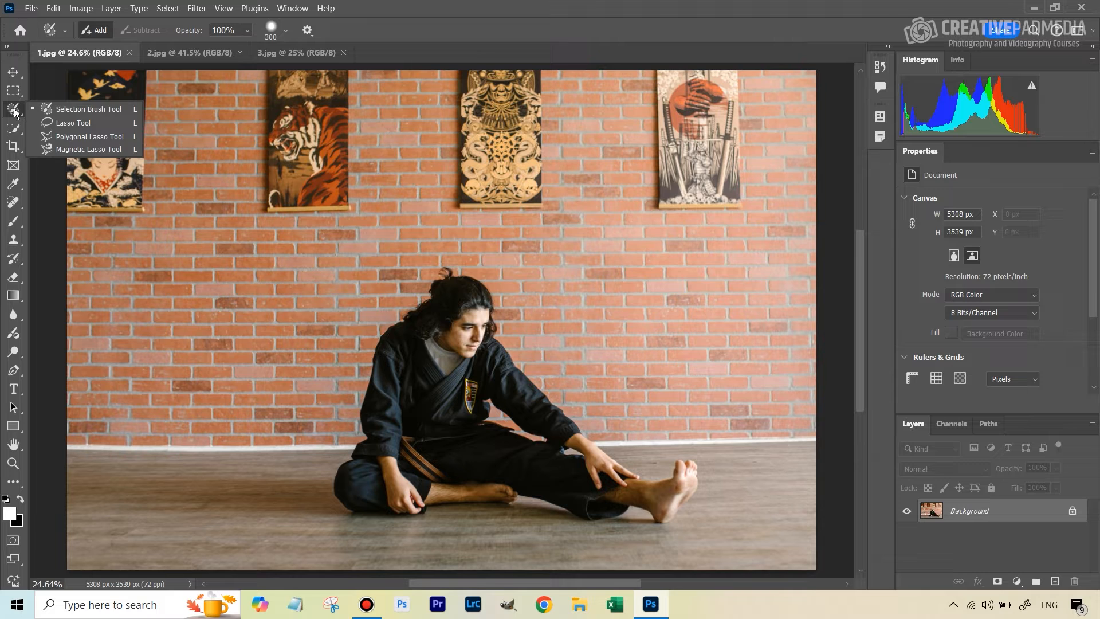
mouse_move(75, 111)
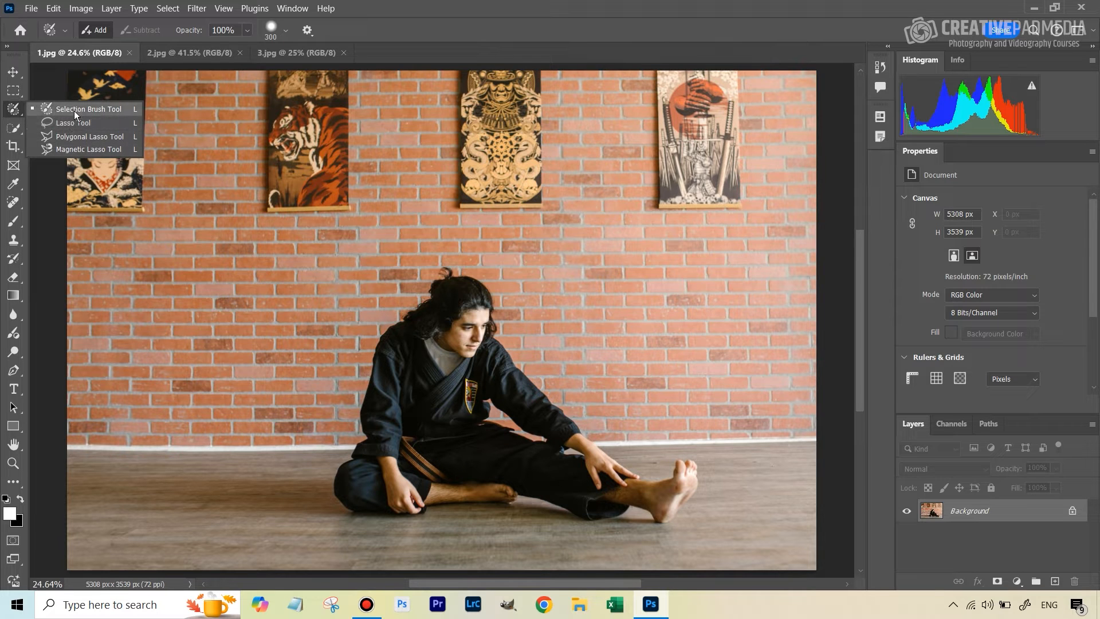
mouse_move(72, 122)
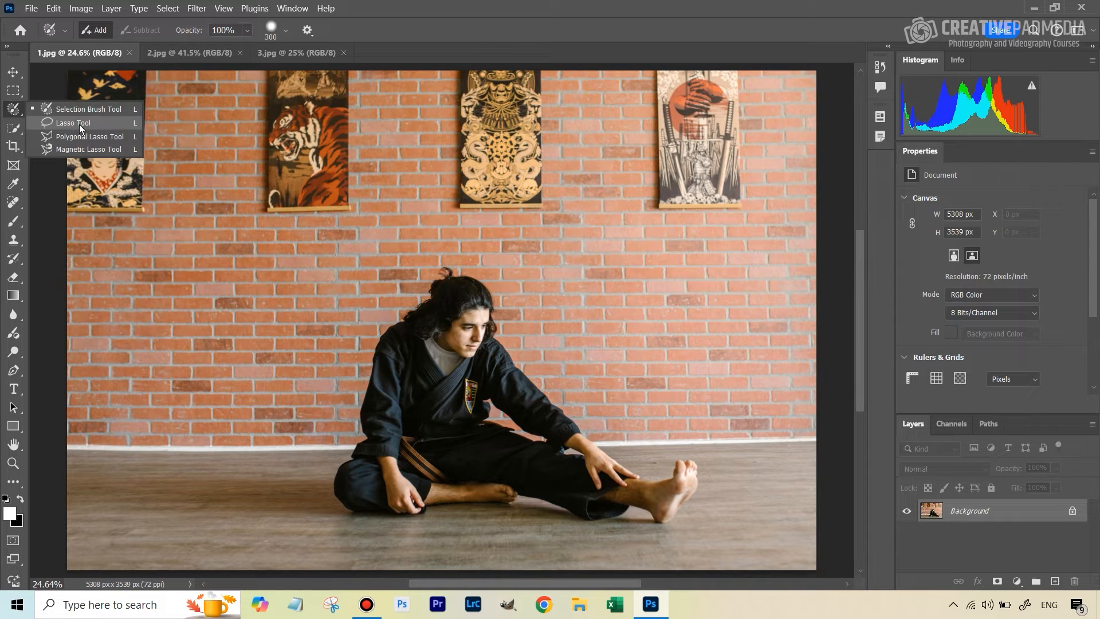
mouse_move(79, 108)
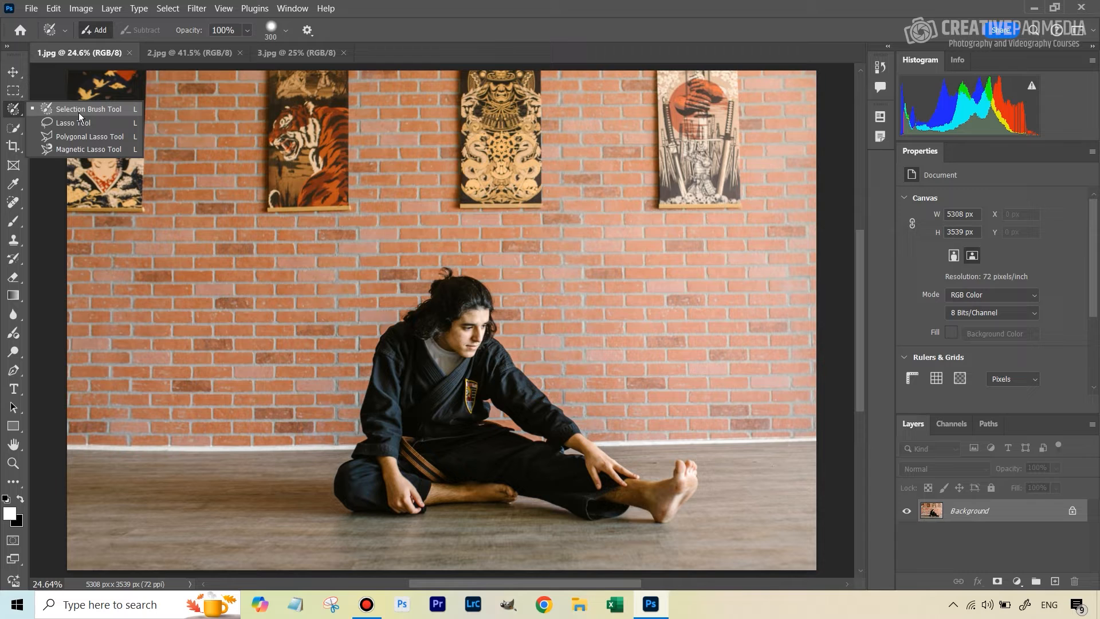
mouse_move(74, 123)
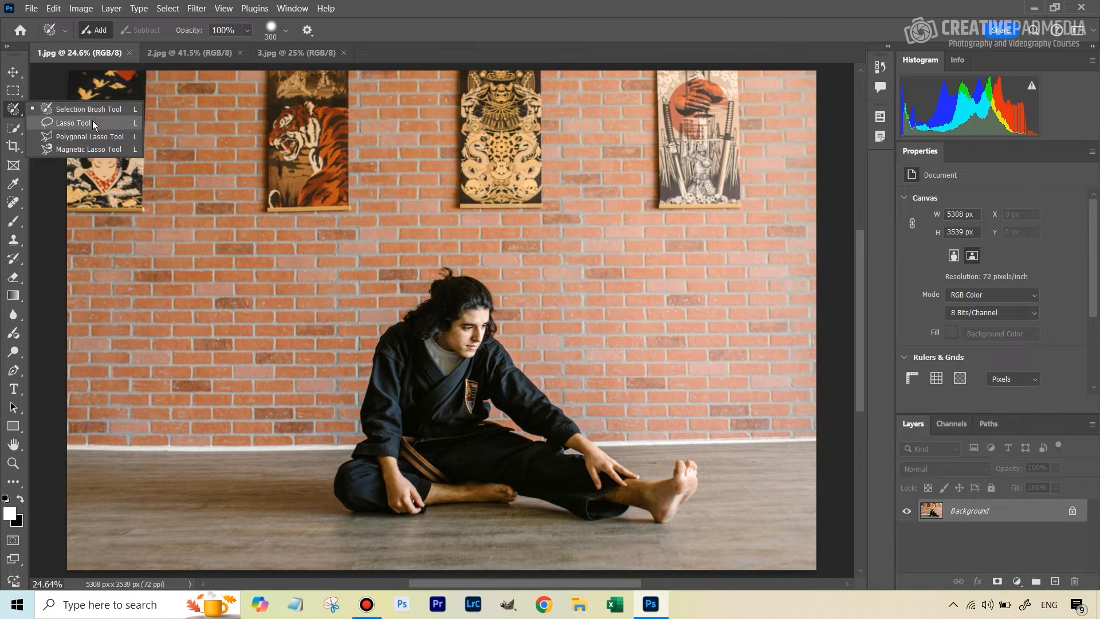
click(74, 123)
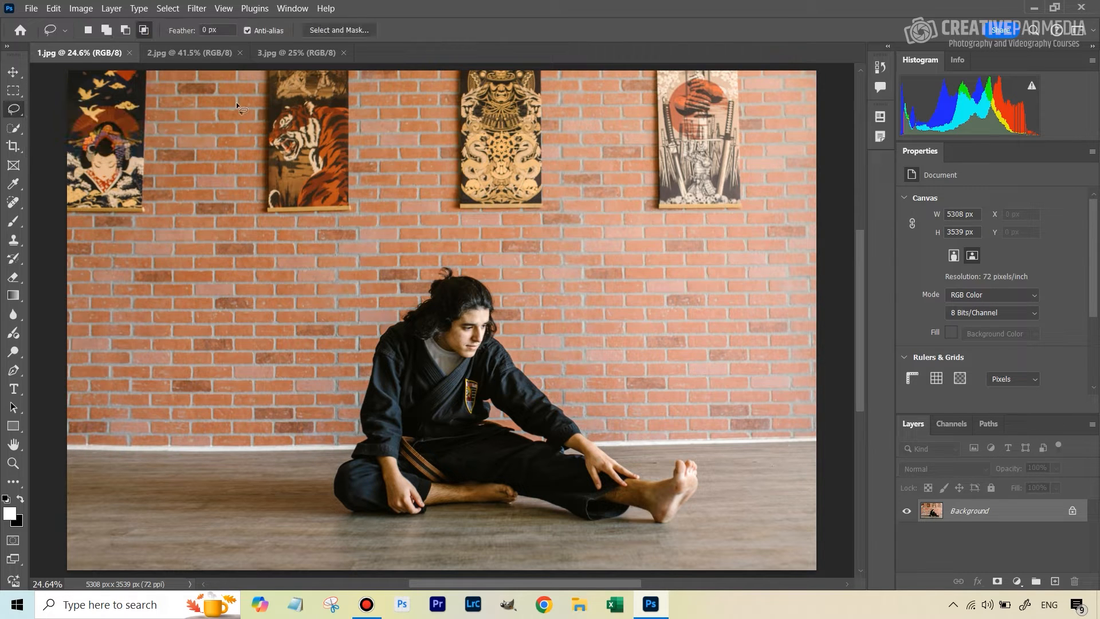
mouse_move(393, 102)
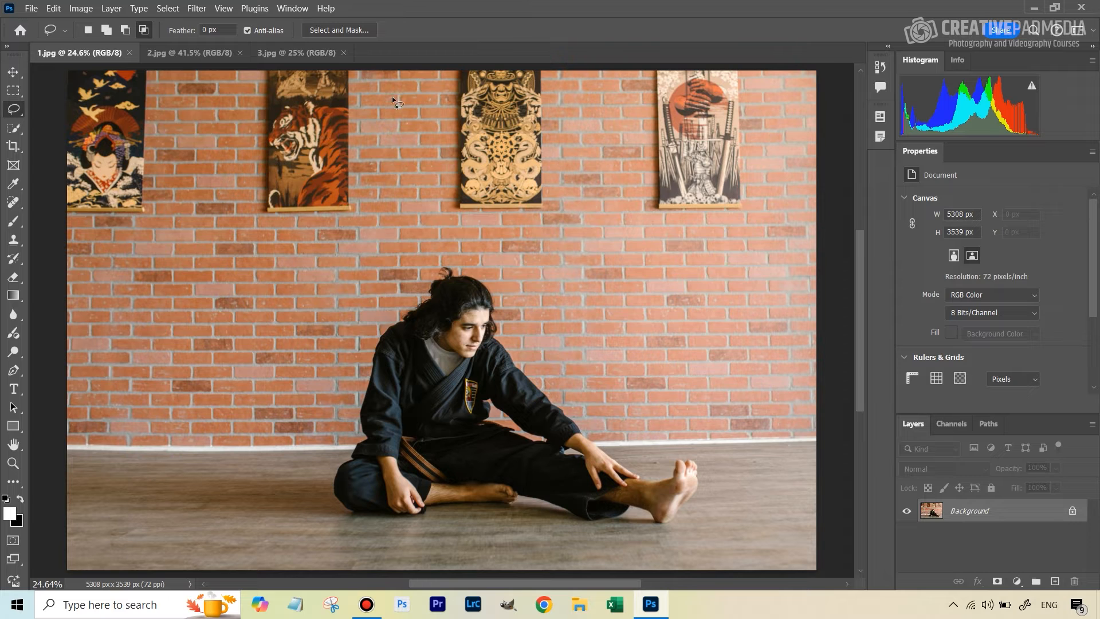
drag(394, 104, 469, 232)
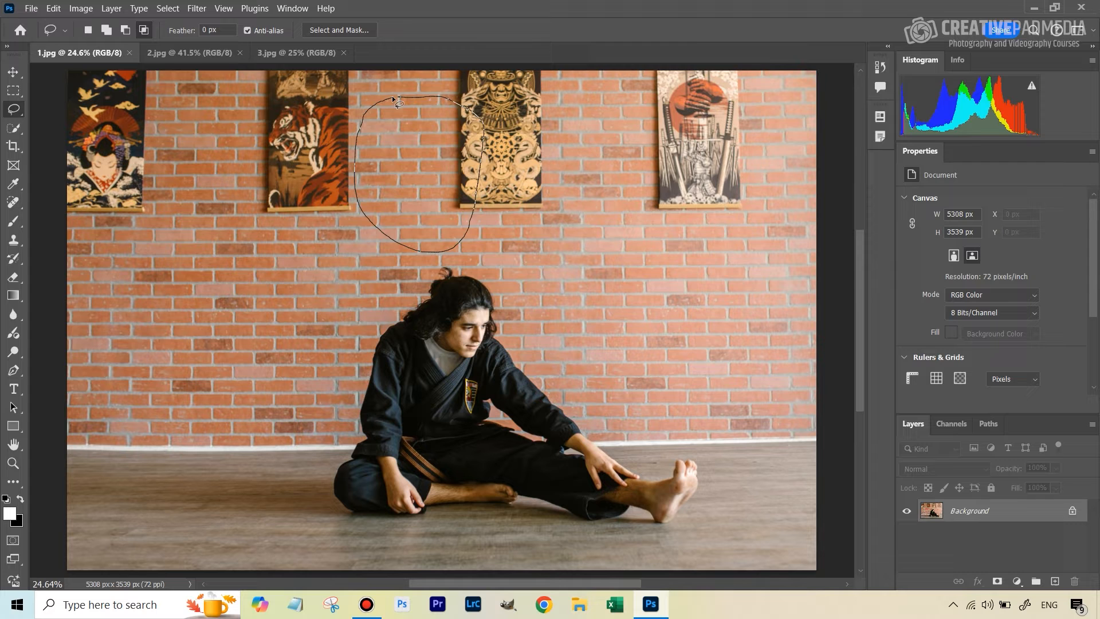
click(395, 104)
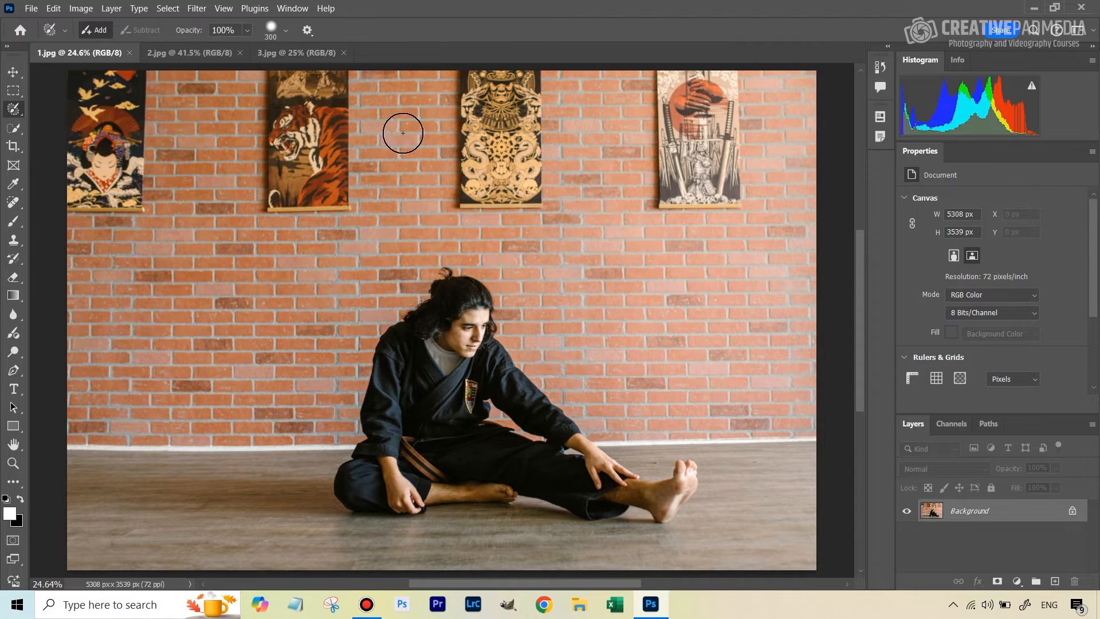
mouse_move(345, 158)
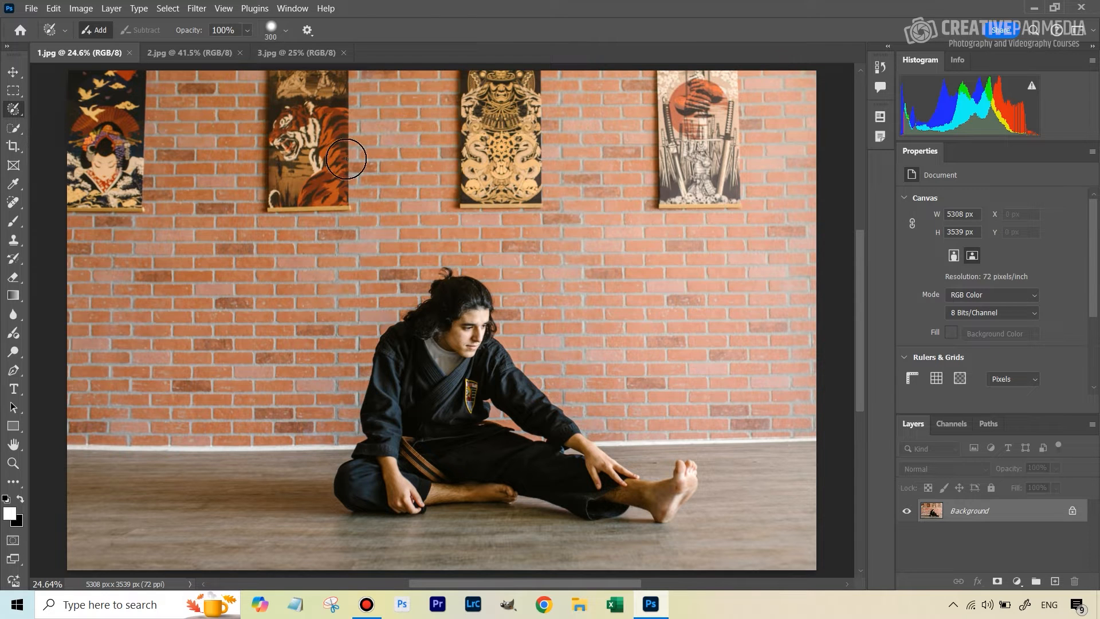
mouse_move(455, 112)
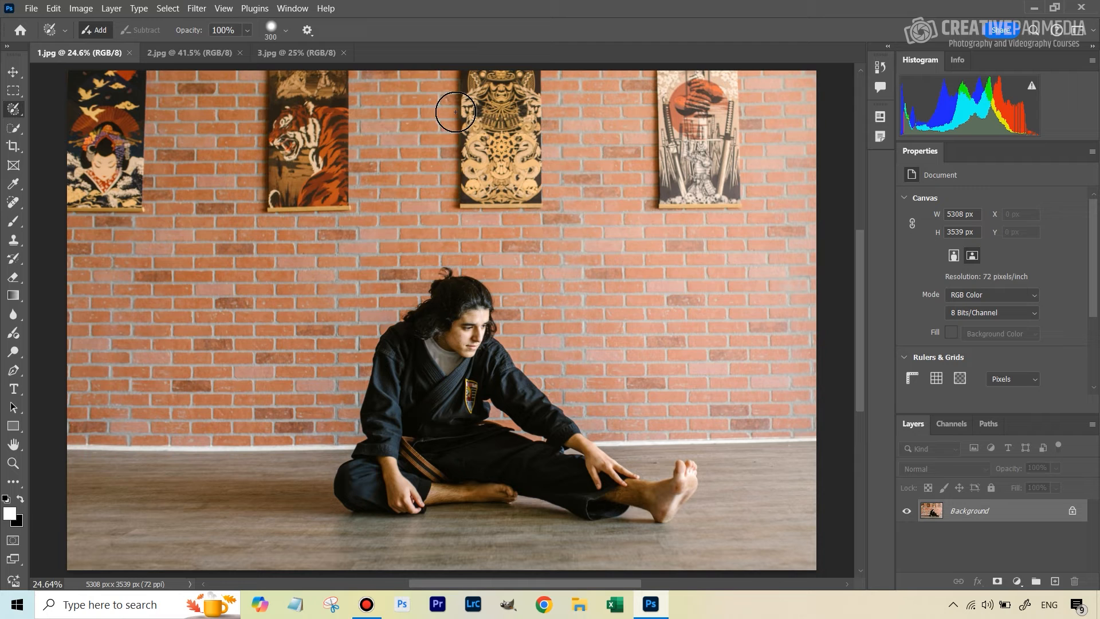
mouse_move(402, 114)
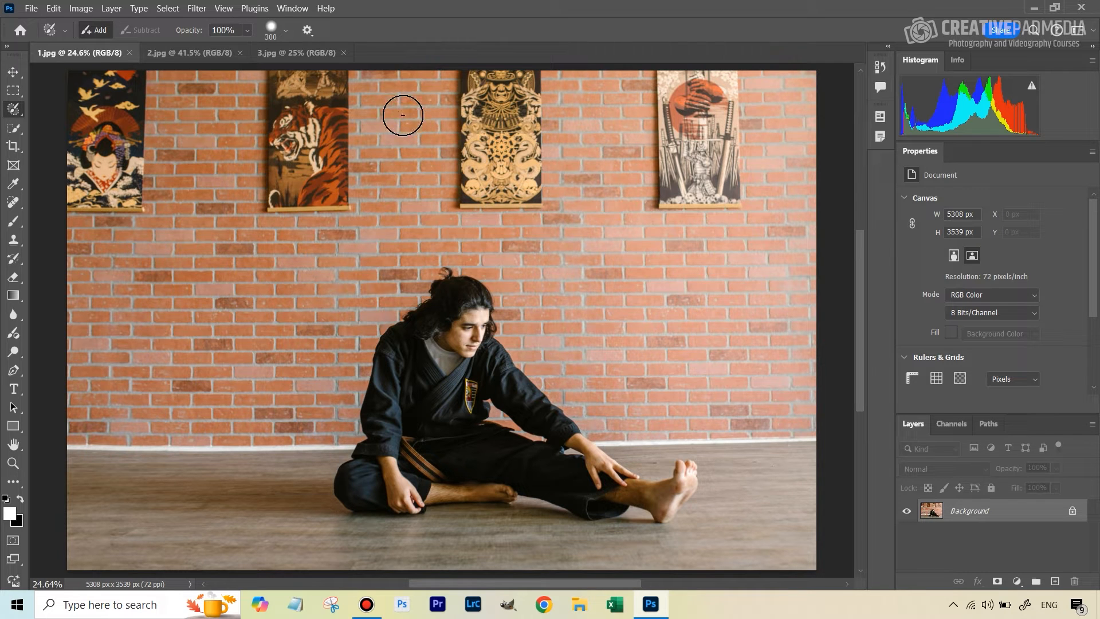
Paint a 300 px soft selection over the wall beside the tiger poster and preview its outline.
drag(404, 114, 383, 130)
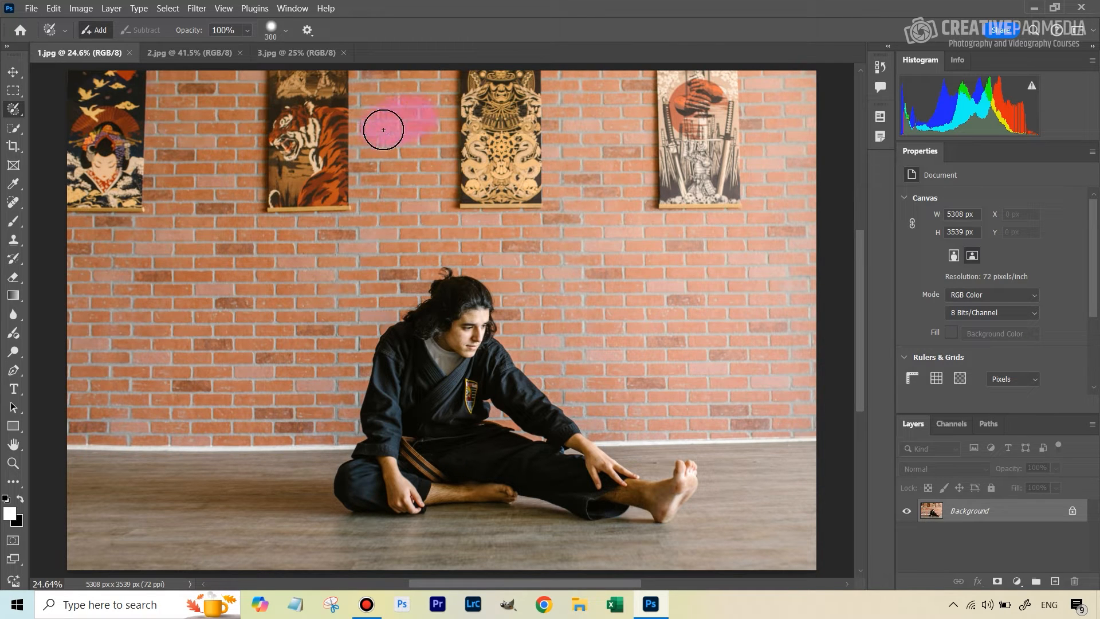
drag(384, 129, 415, 174)
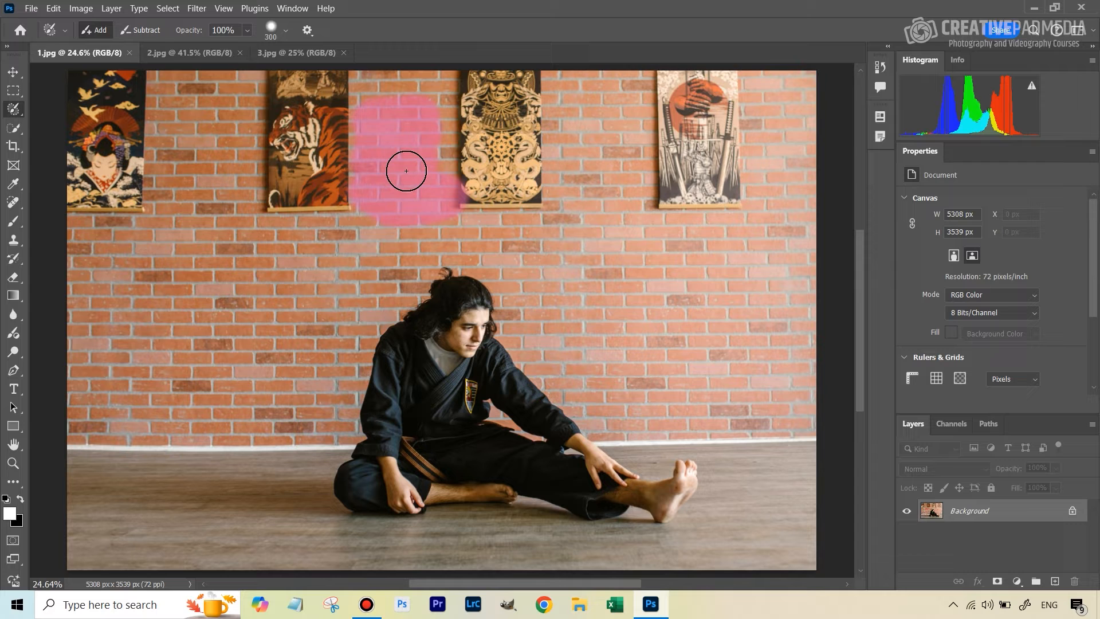
key(v)
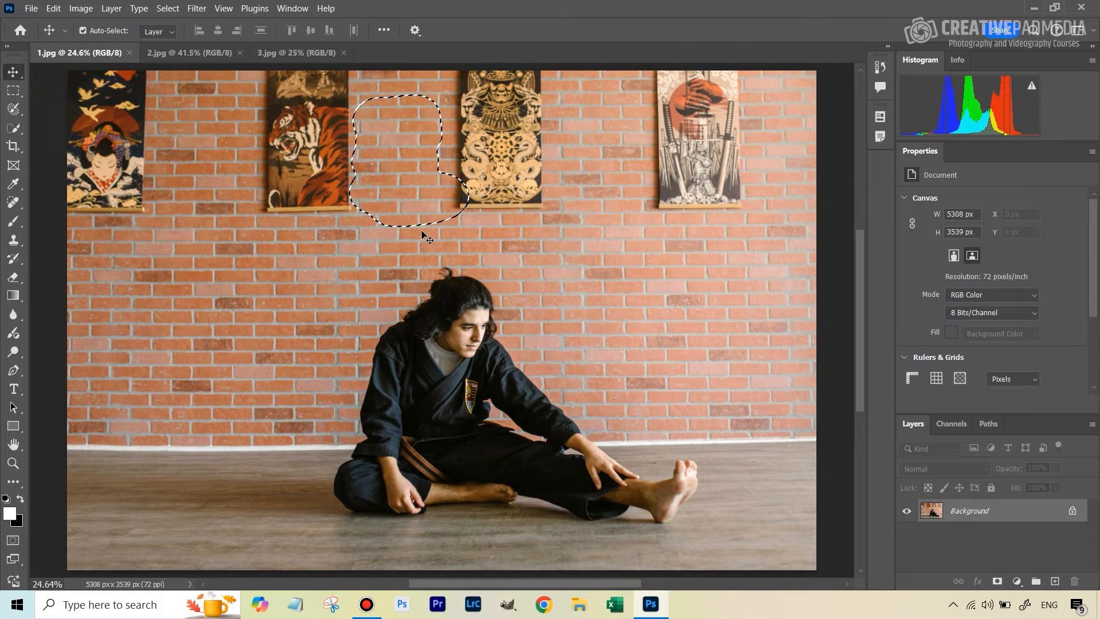
mouse_move(14, 110)
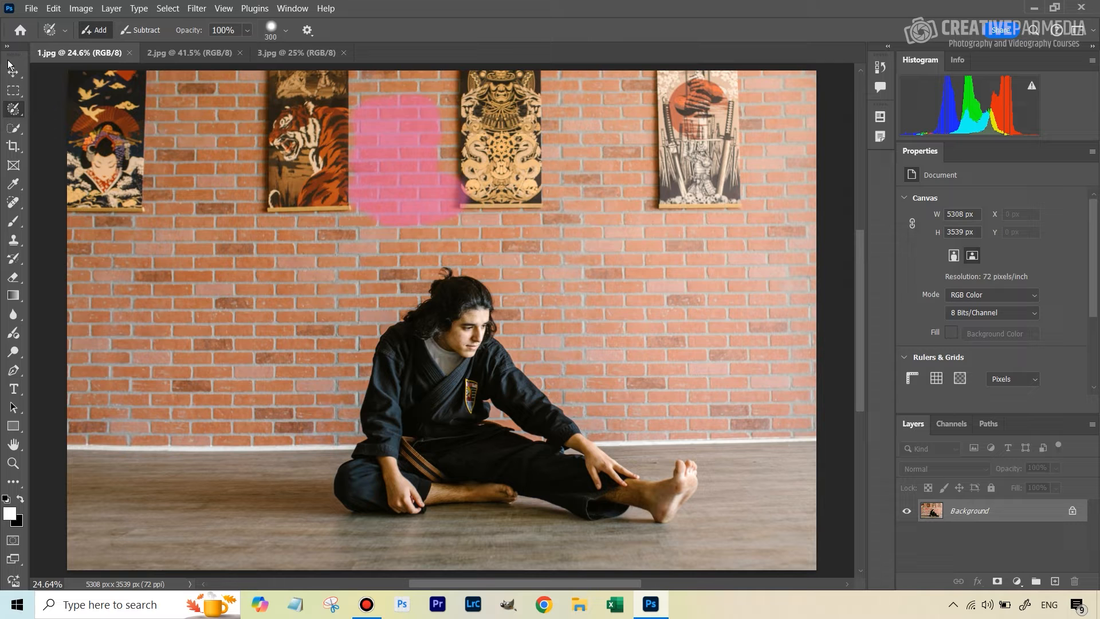
Choose the Selection Brush from the selection tools flyout.
right_click(13, 110)
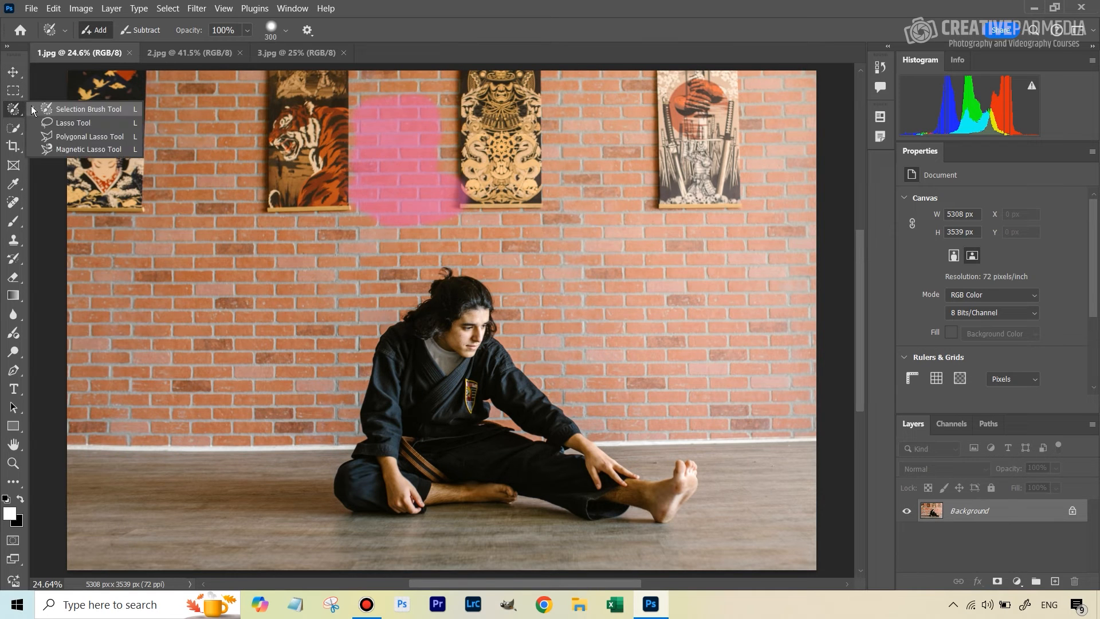
mouse_move(70, 122)
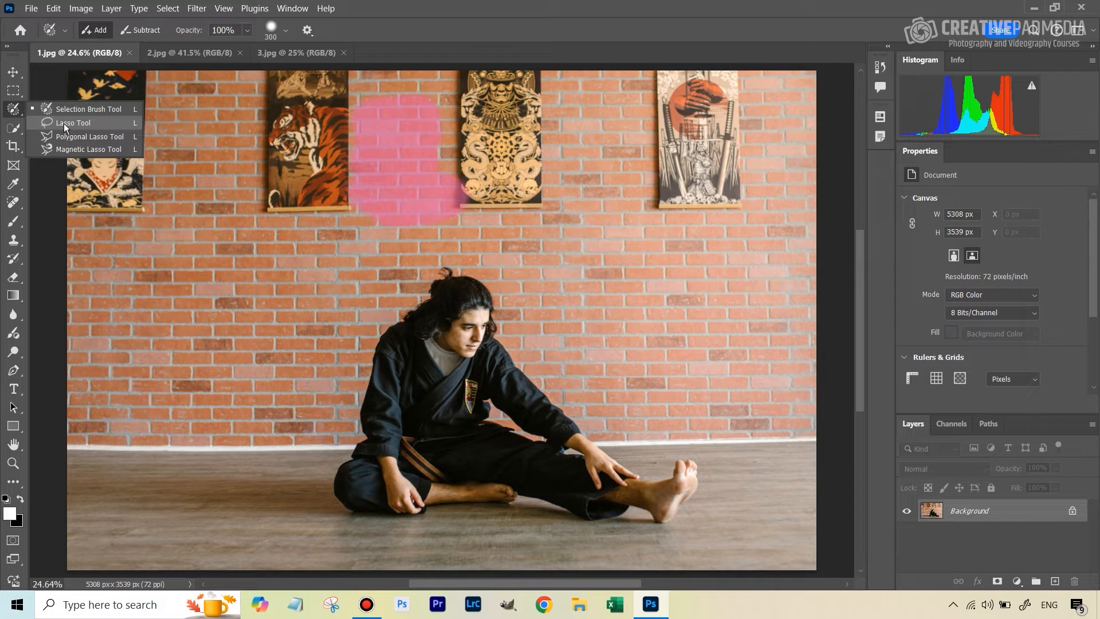
click(72, 123)
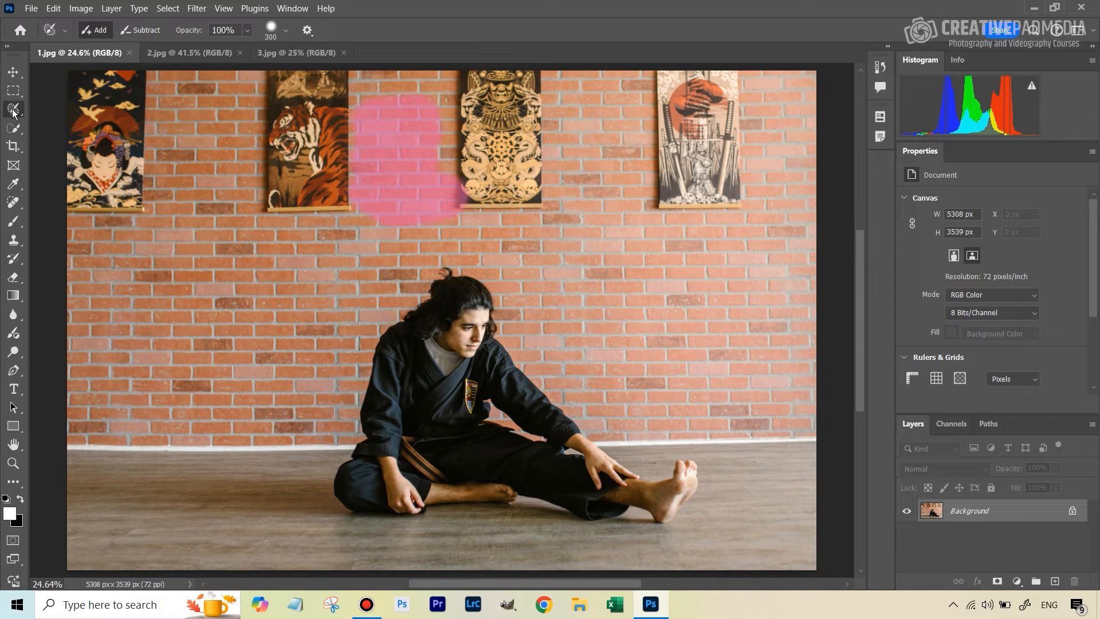
mouse_move(12, 161)
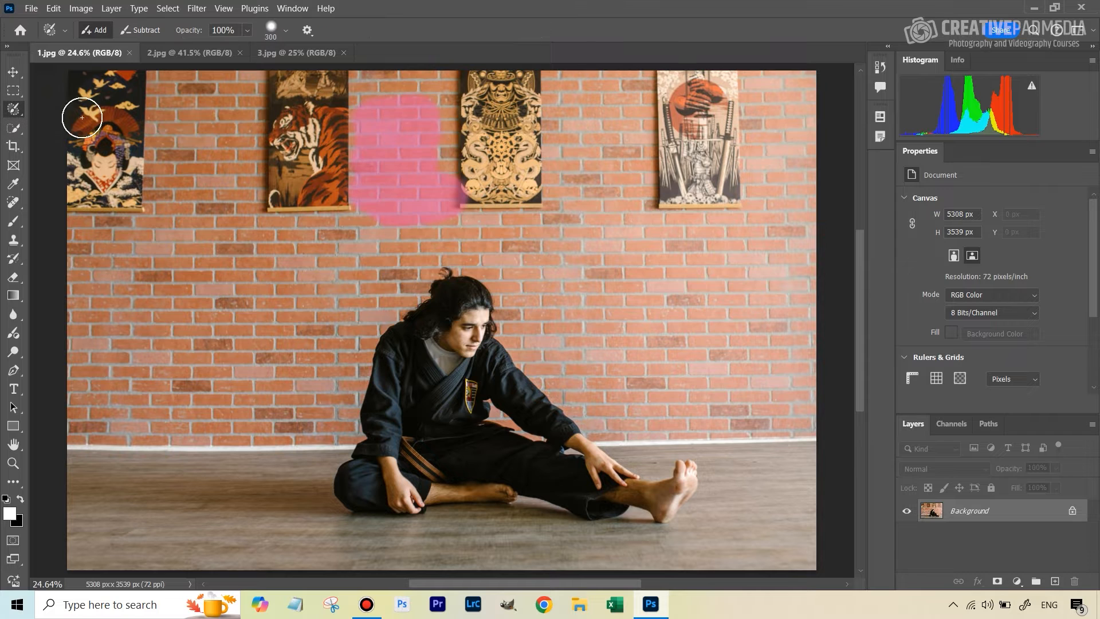
mouse_move(479, 215)
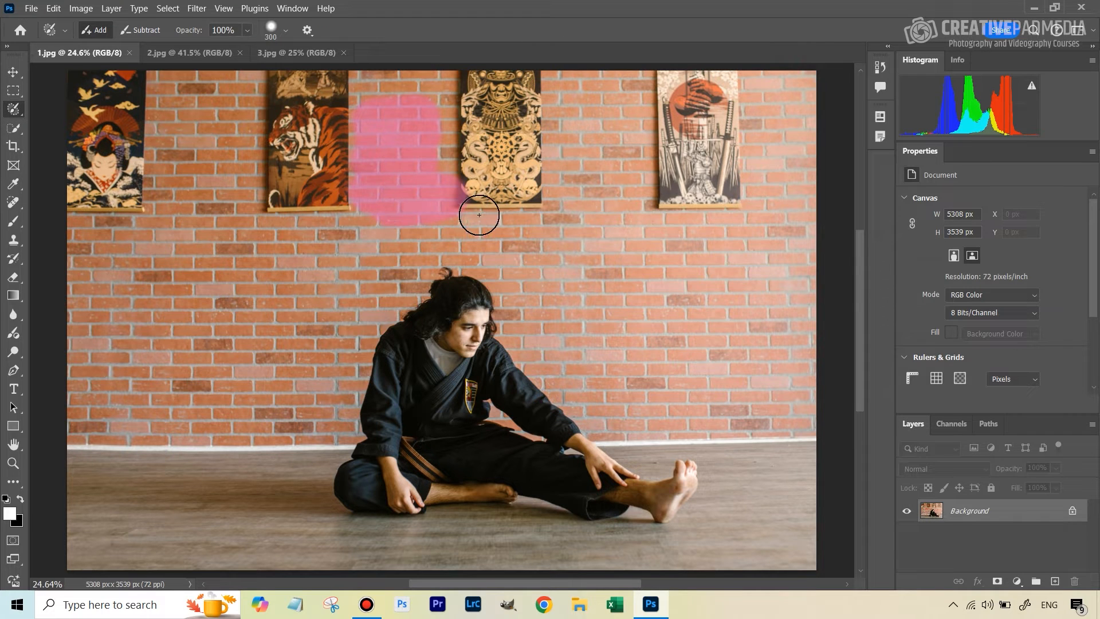
mouse_move(438, 163)
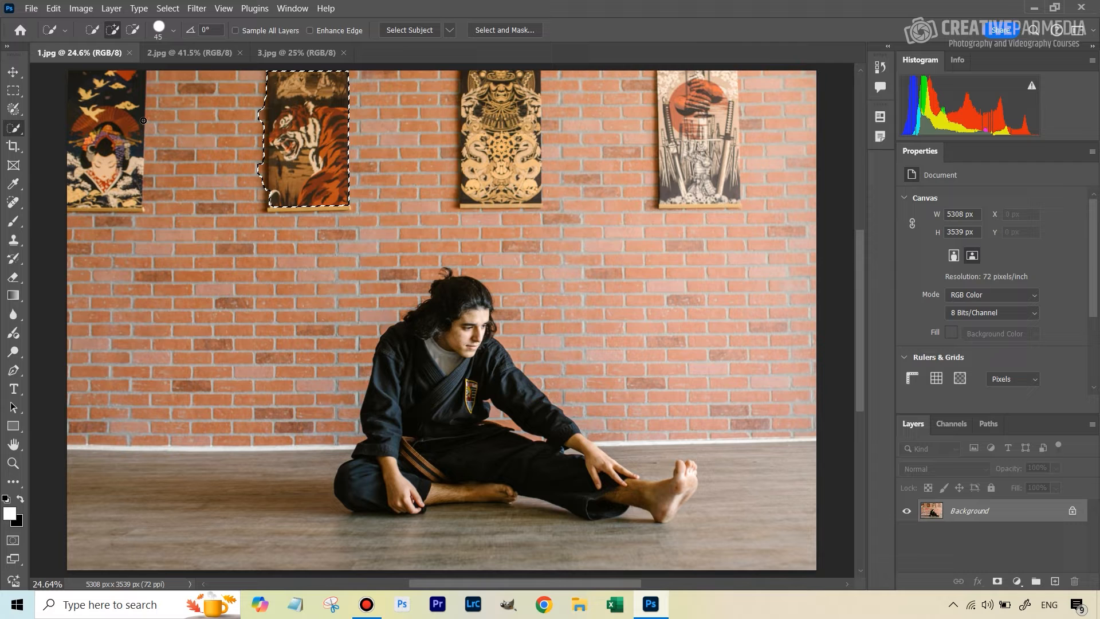
mouse_move(14, 110)
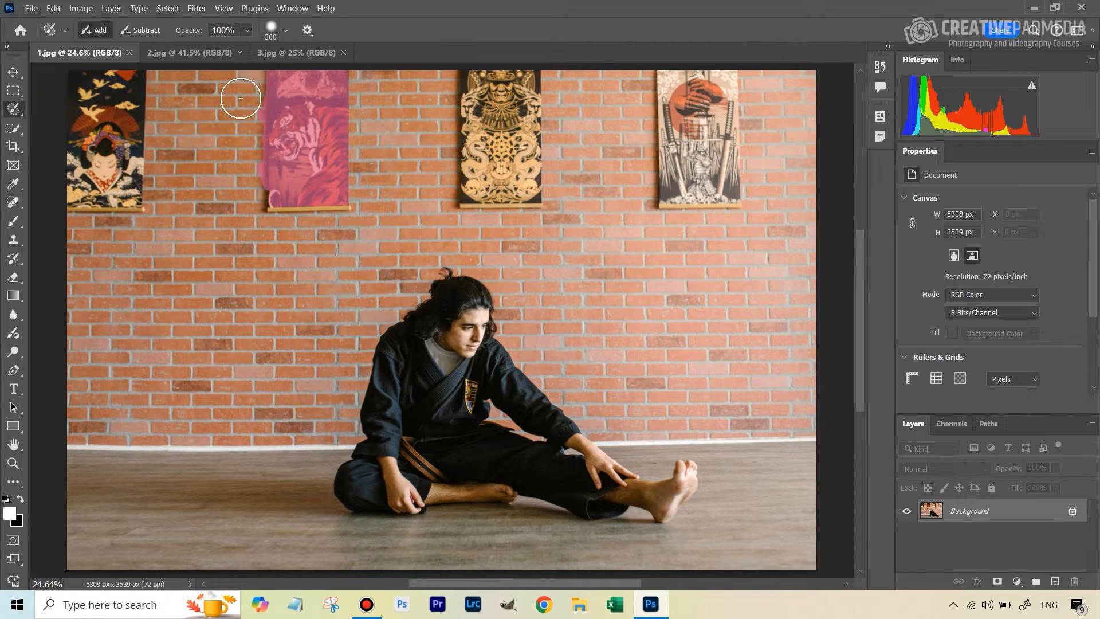
Shift-paint to extend the soft selection along the upper wall above the tiger poster.
drag(240, 99, 308, 83)
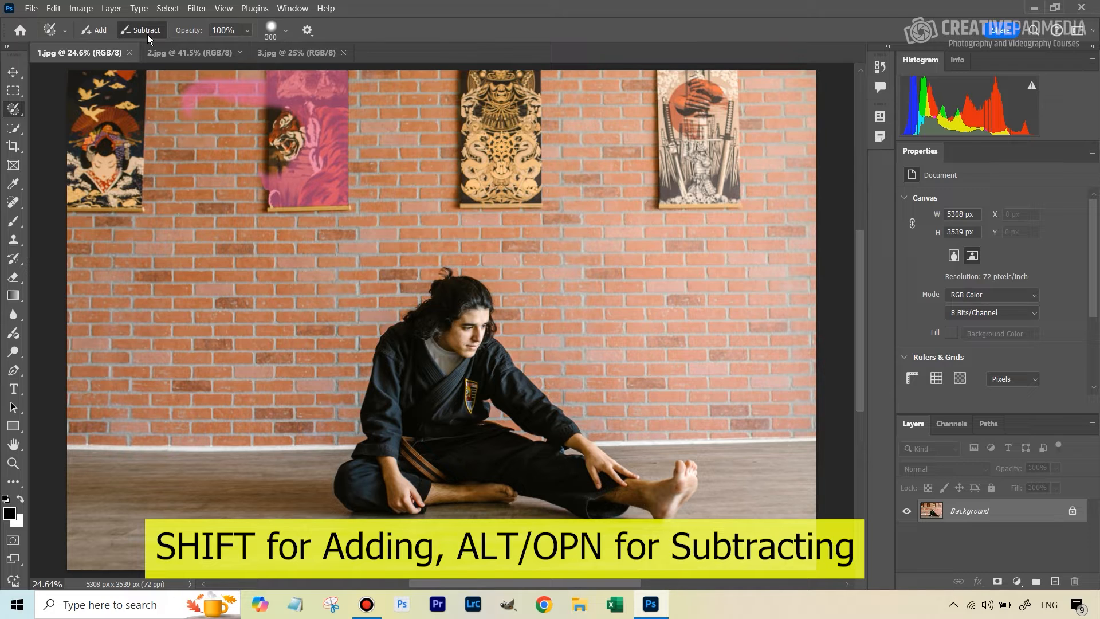
mouse_move(208, 37)
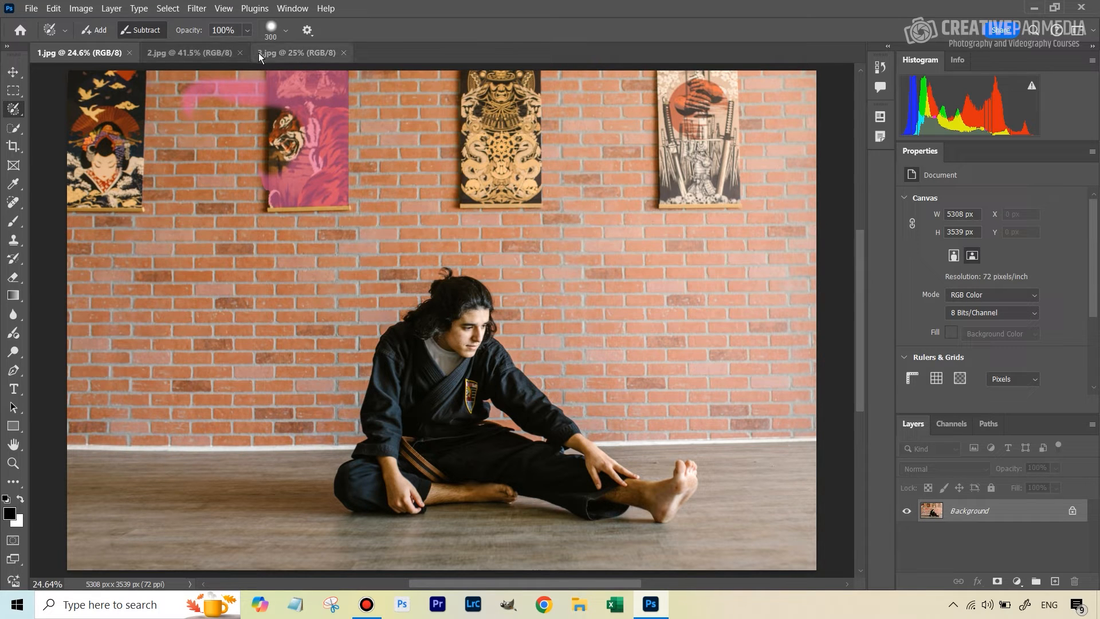
mouse_move(226, 63)
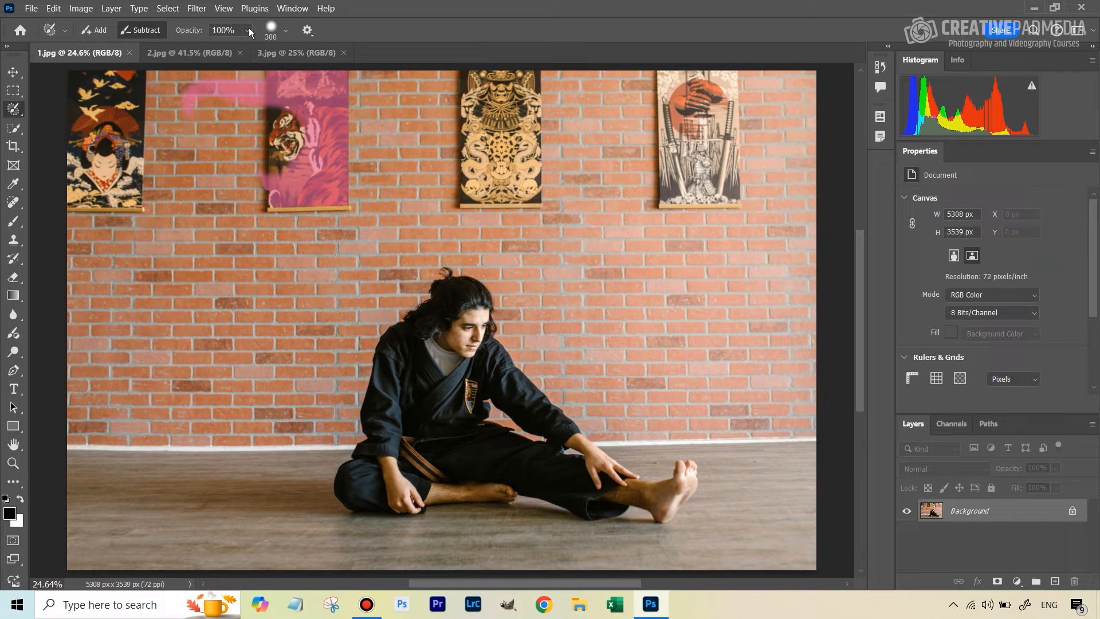
mouse_move(278, 37)
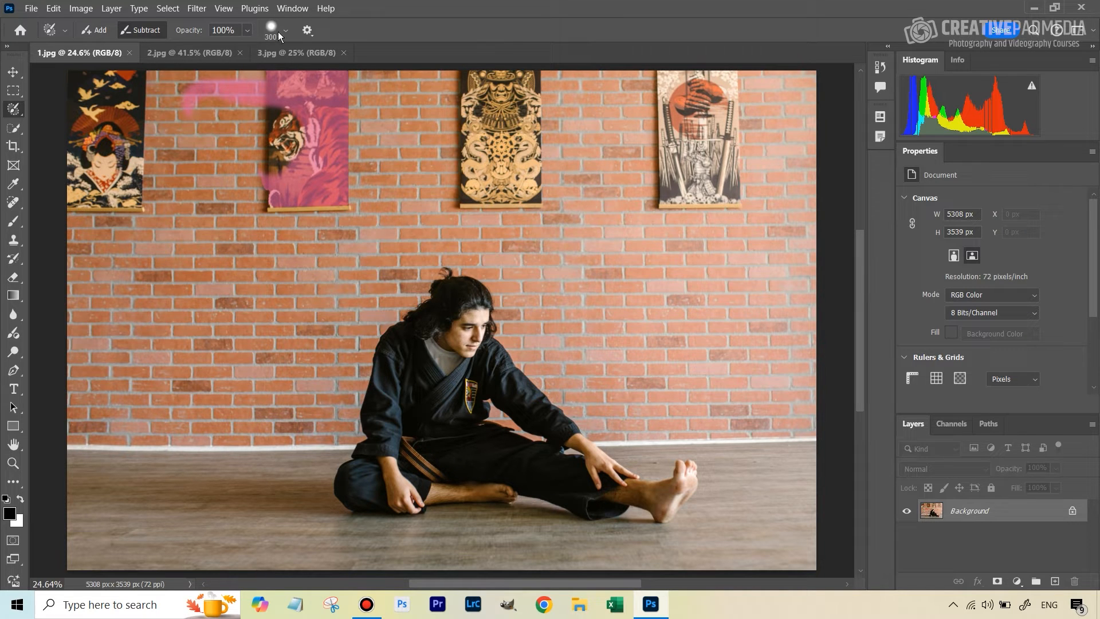
Adjust the selection brush size in the brush picker.
click(274, 30)
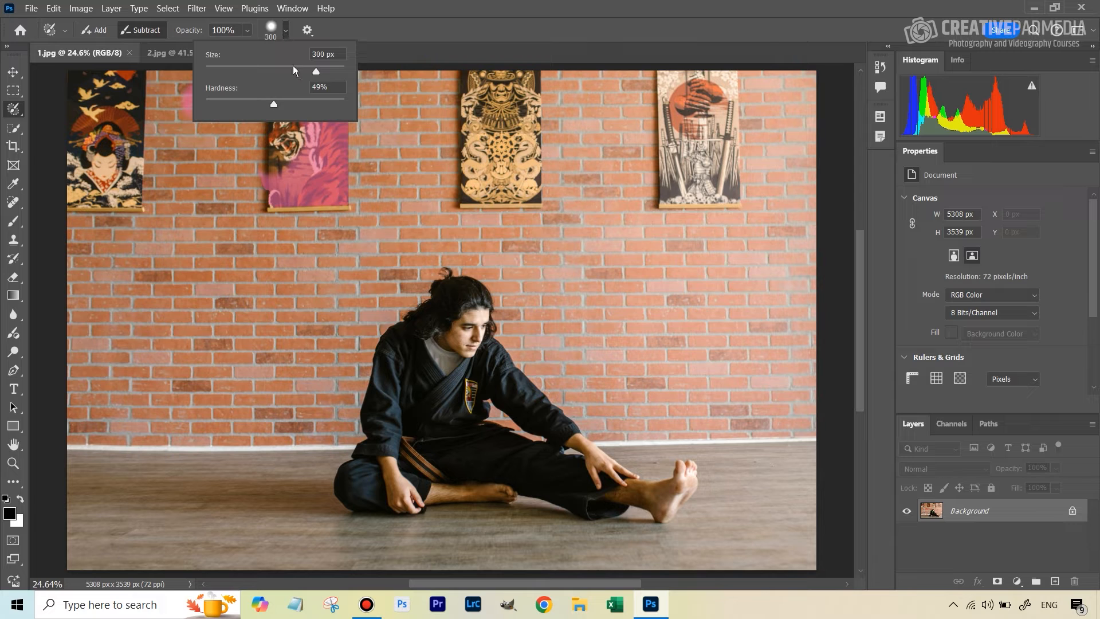
drag(315, 71, 276, 71)
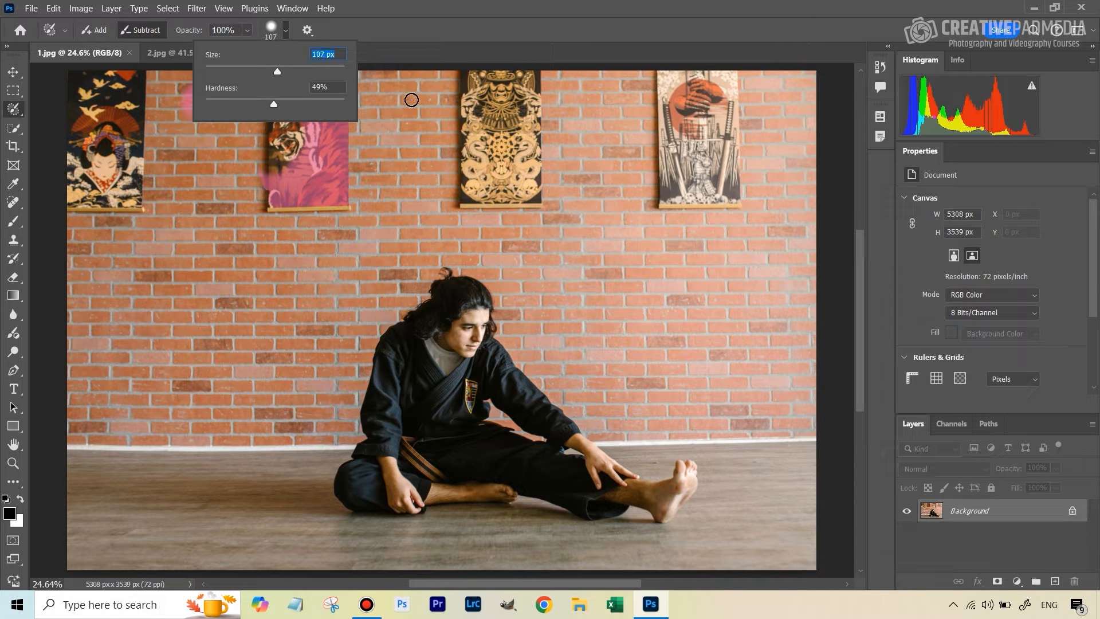
mouse_move(426, 99)
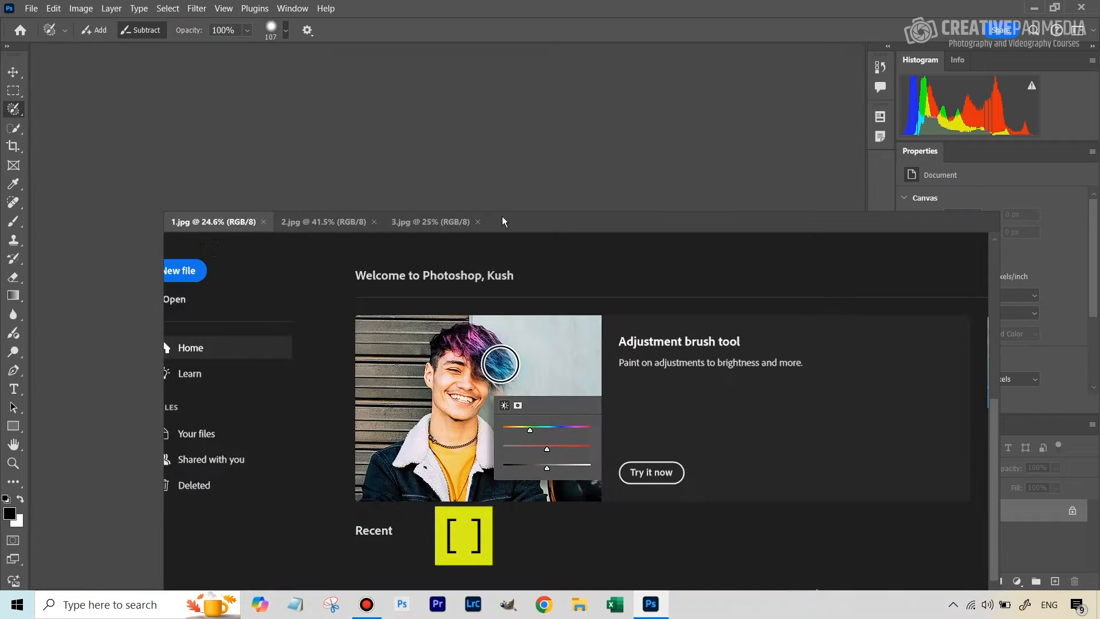
click(214, 221)
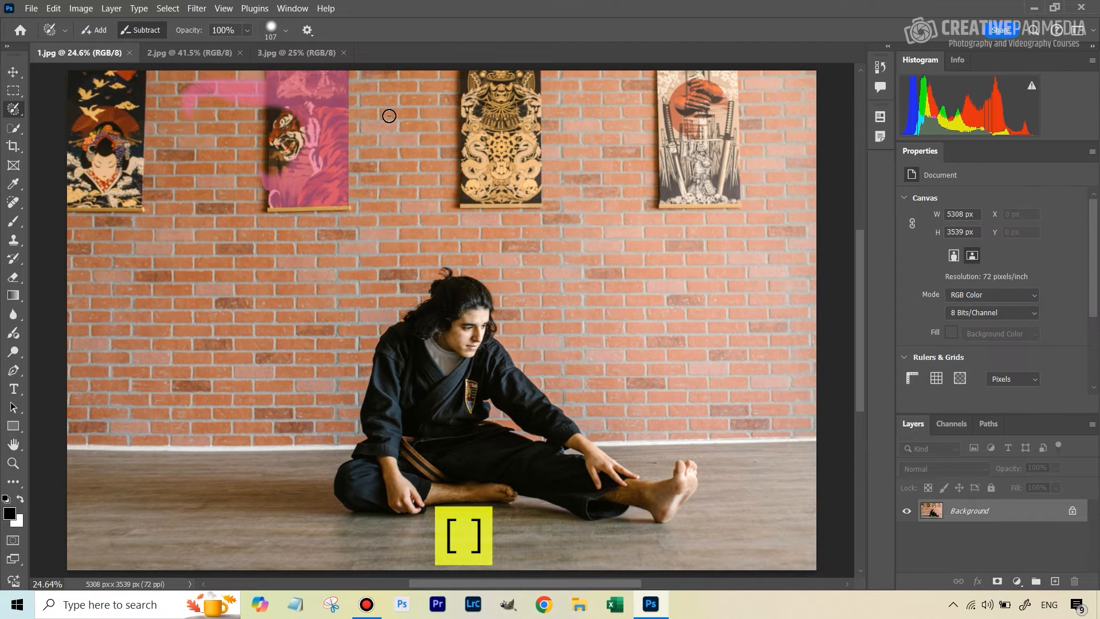
mouse_move(400, 123)
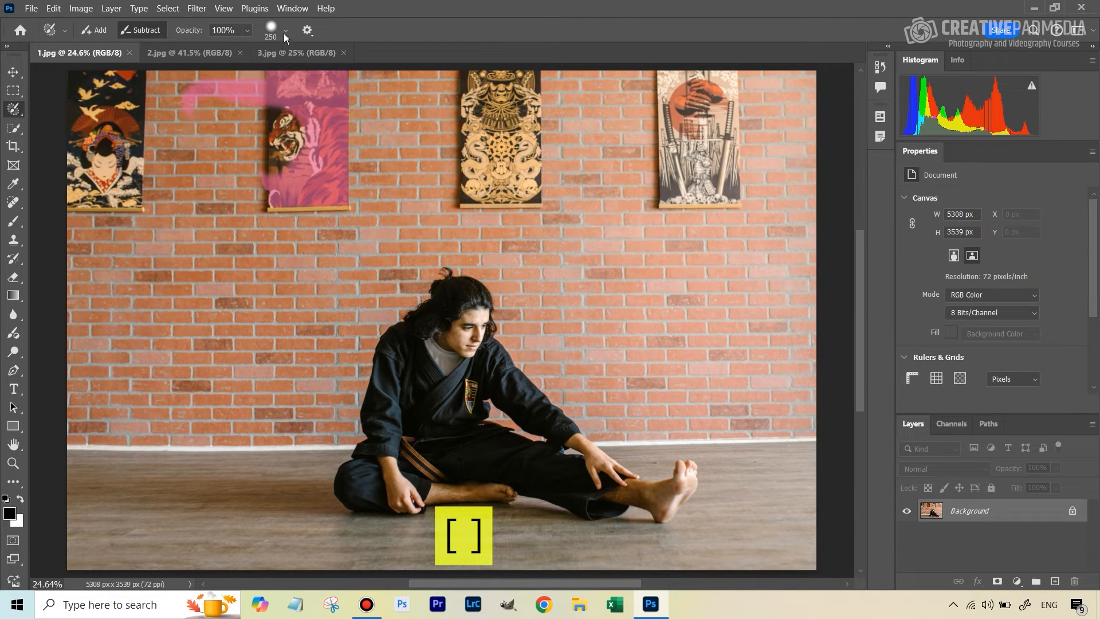
Try soft and hard edges, then leave the brush hardness at about 51%.
click(286, 34)
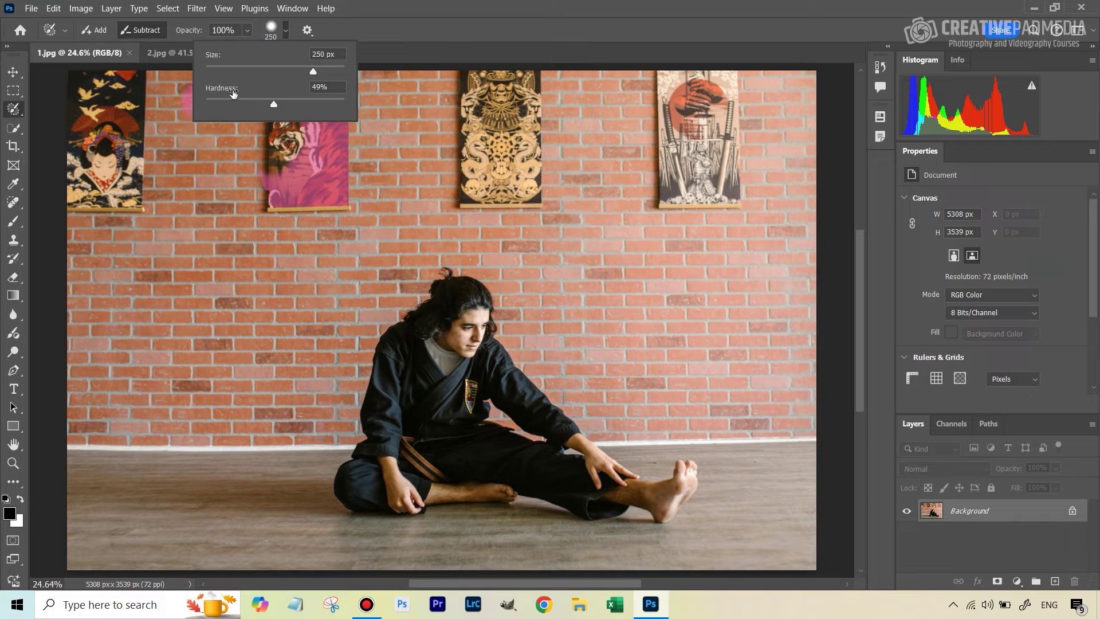
drag(273, 105, 314, 105)
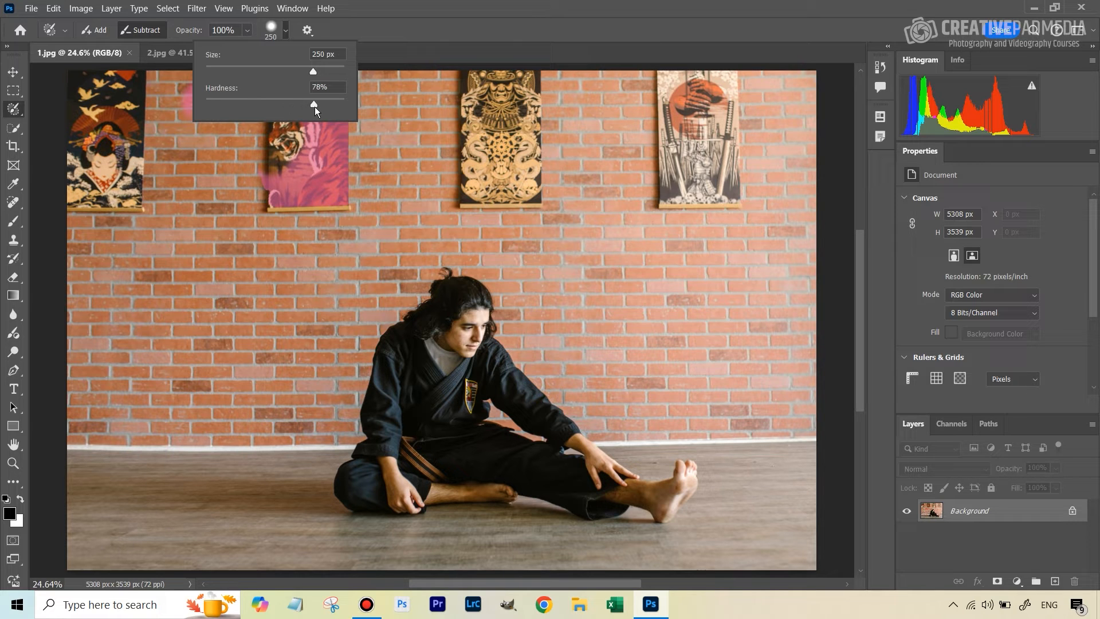
drag(314, 105, 206, 105)
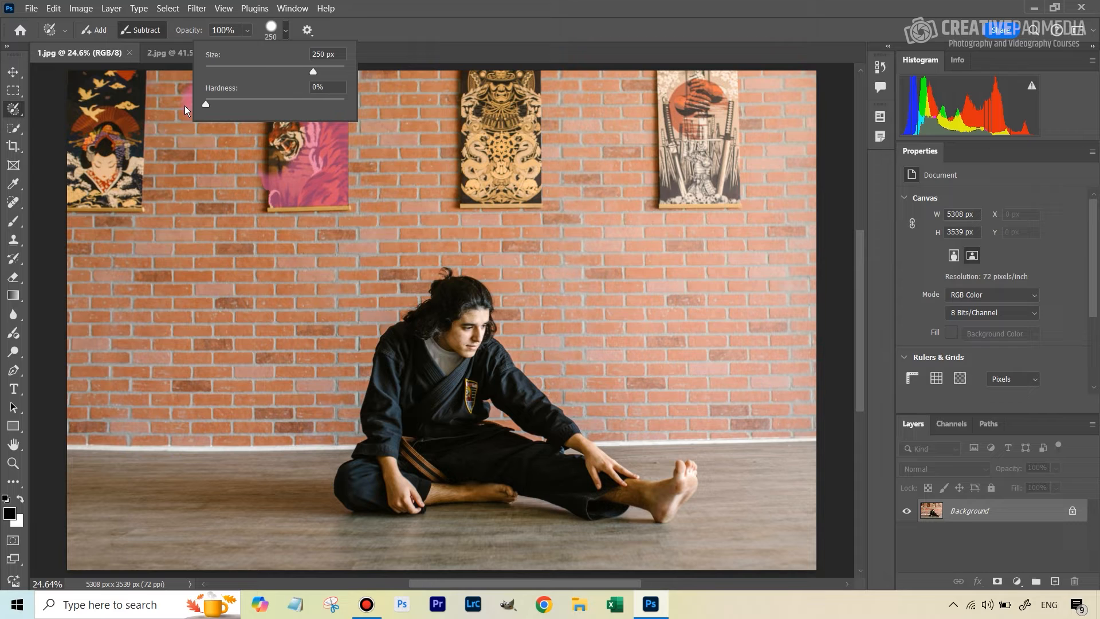
drag(206, 104, 342, 104)
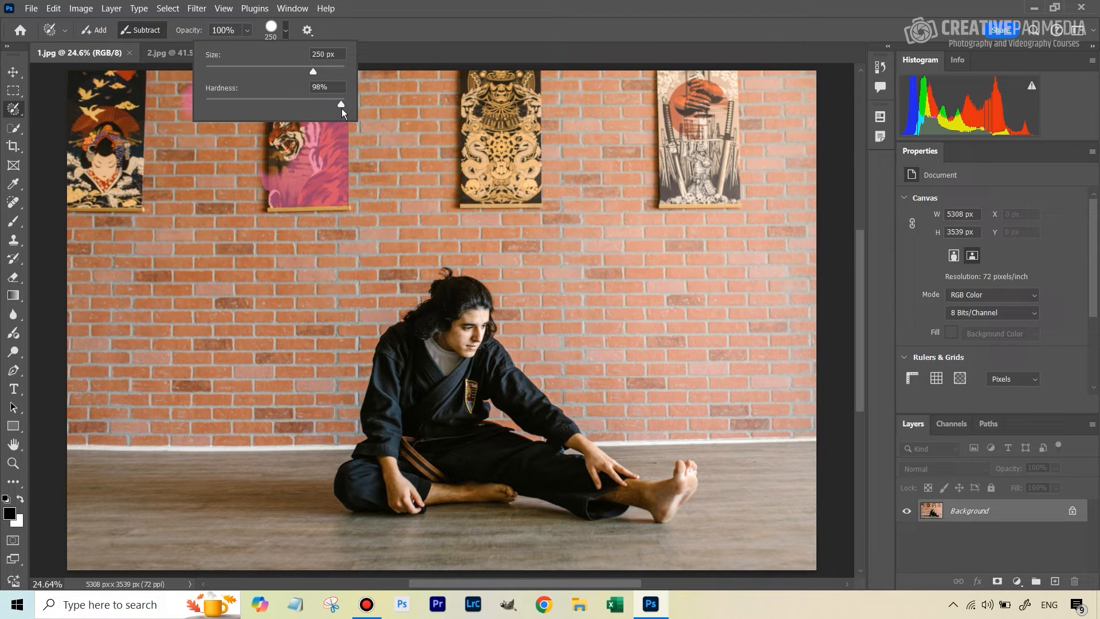
drag(340, 104, 276, 105)
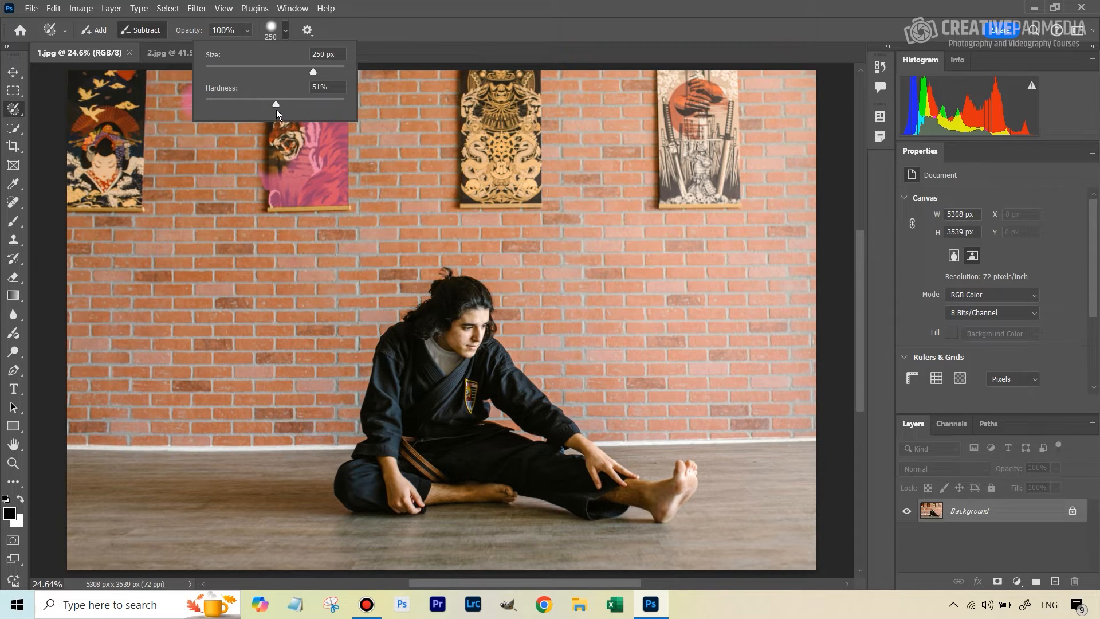
click(306, 29)
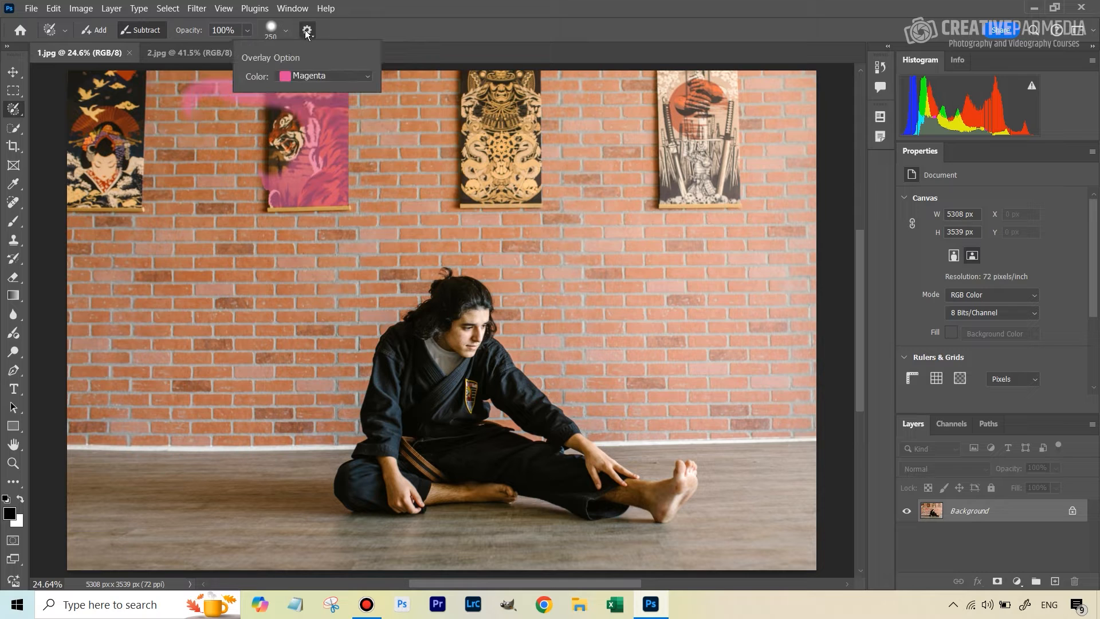
mouse_move(294, 63)
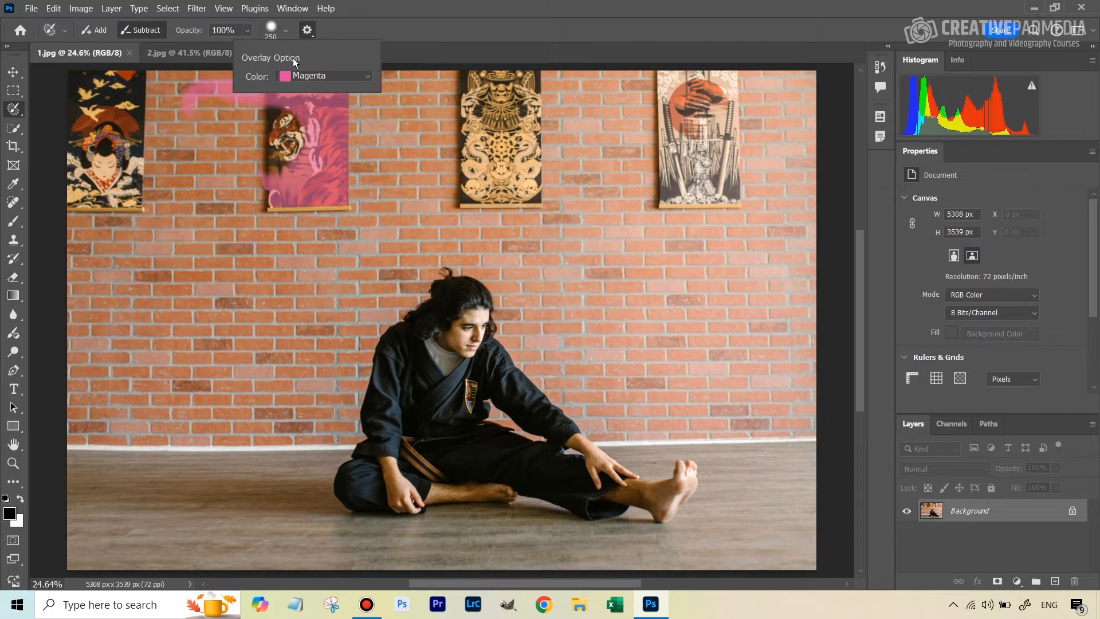
mouse_move(321, 80)
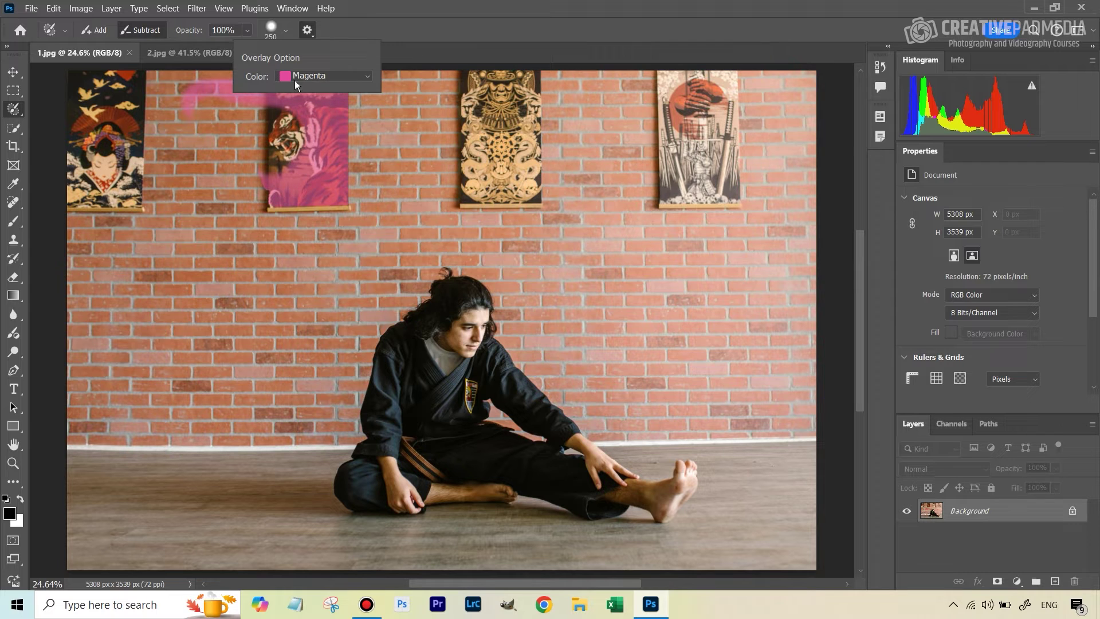
Change the selection overlay colour to green.
click(324, 75)
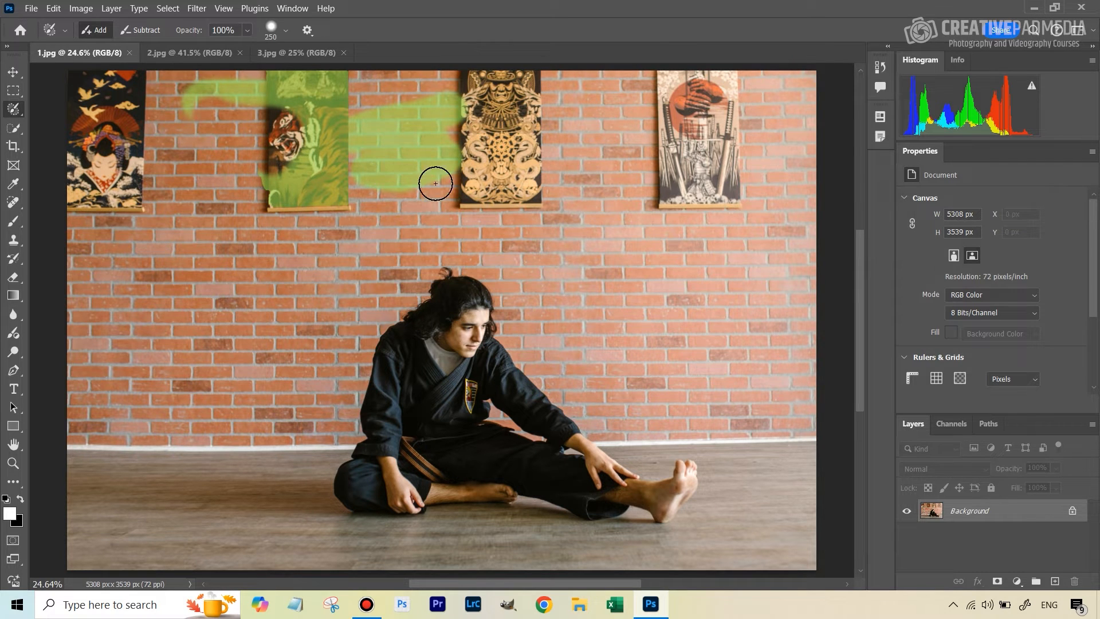
mouse_move(364, 156)
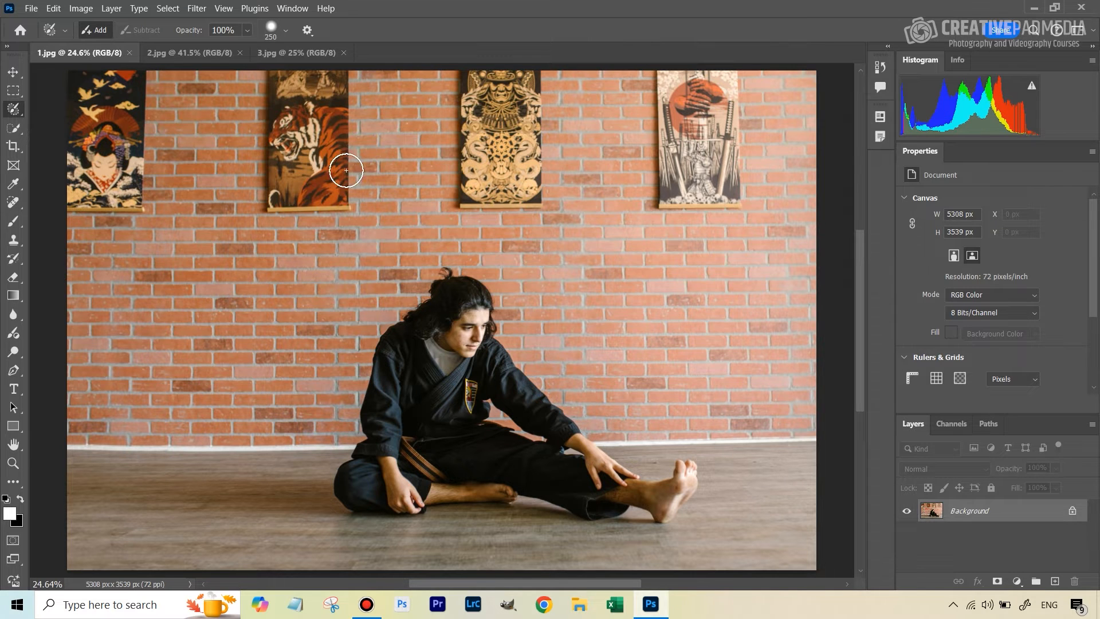
mouse_move(107, 84)
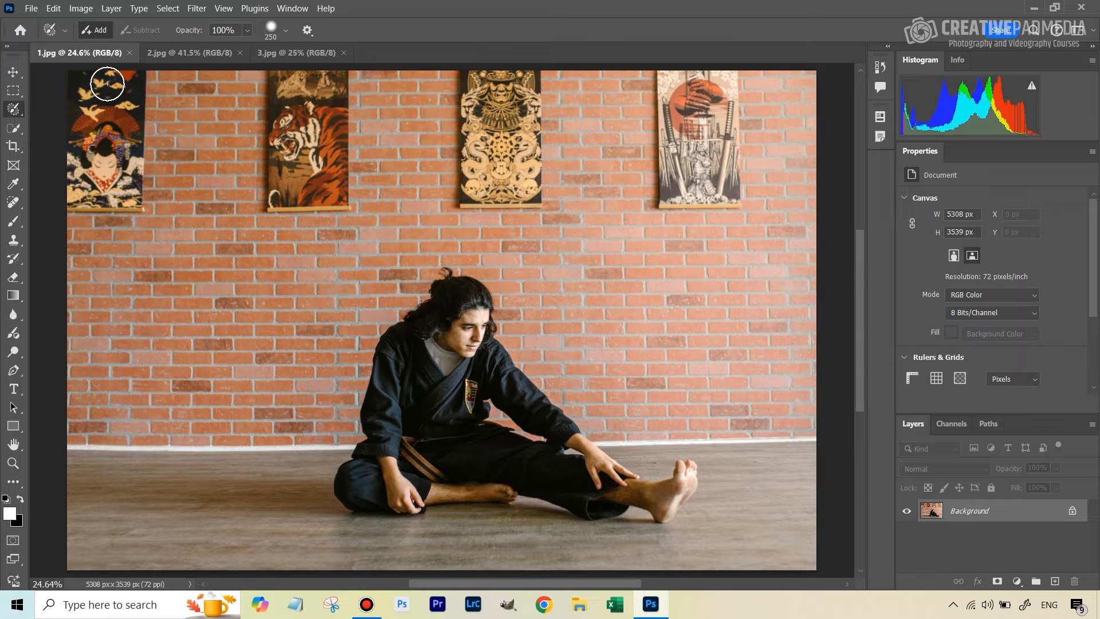
mouse_move(102, 173)
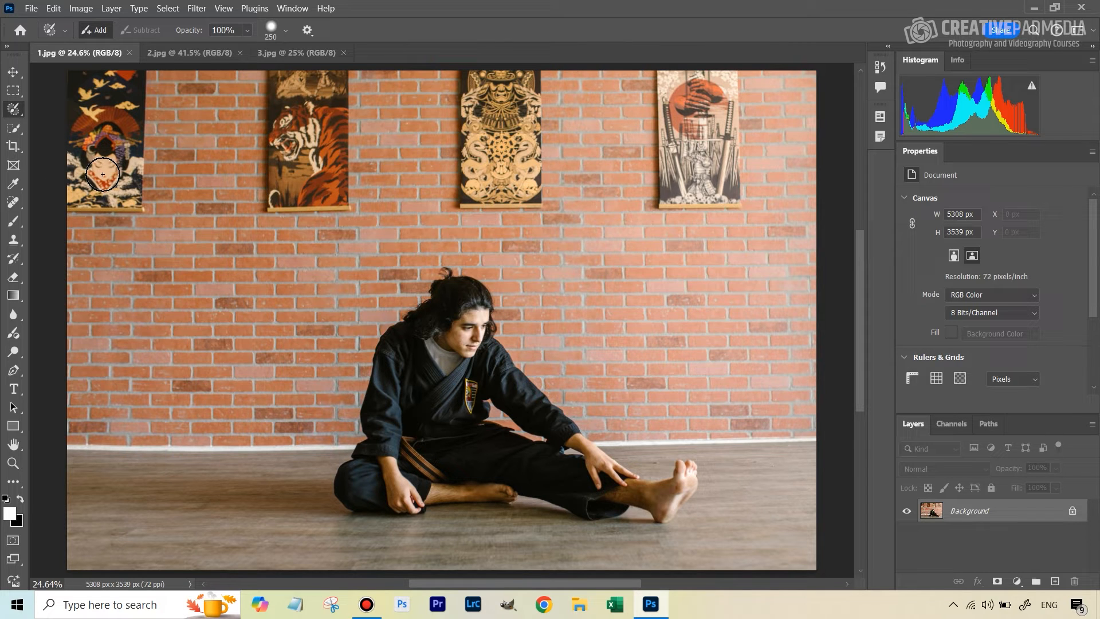
mouse_move(237, 173)
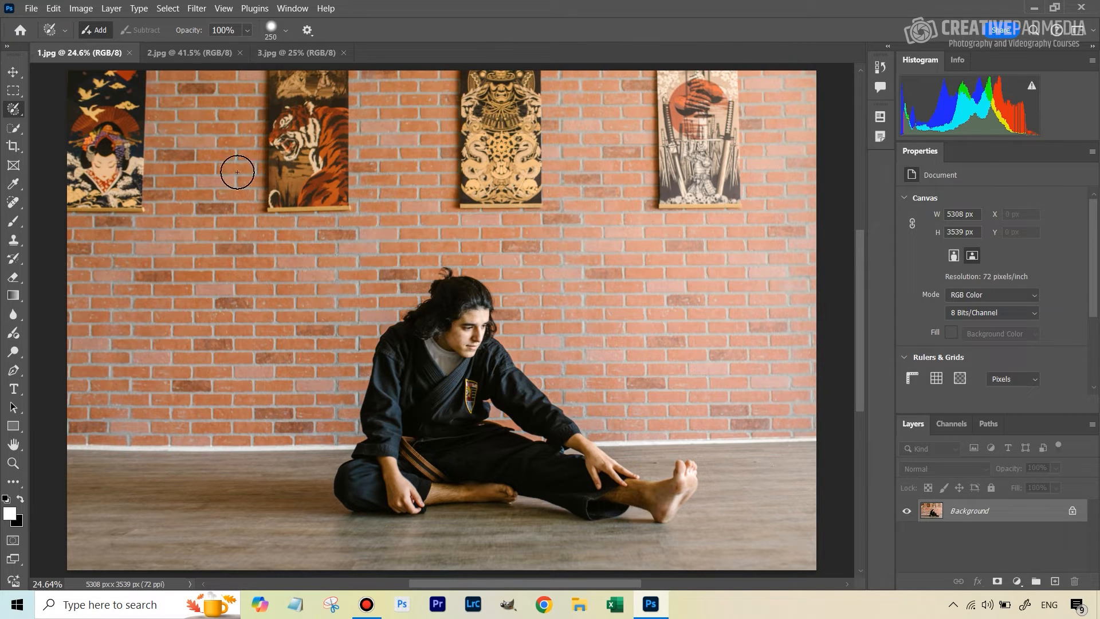
Enable the Contextual Task Bar from the Window menu.
click(293, 8)
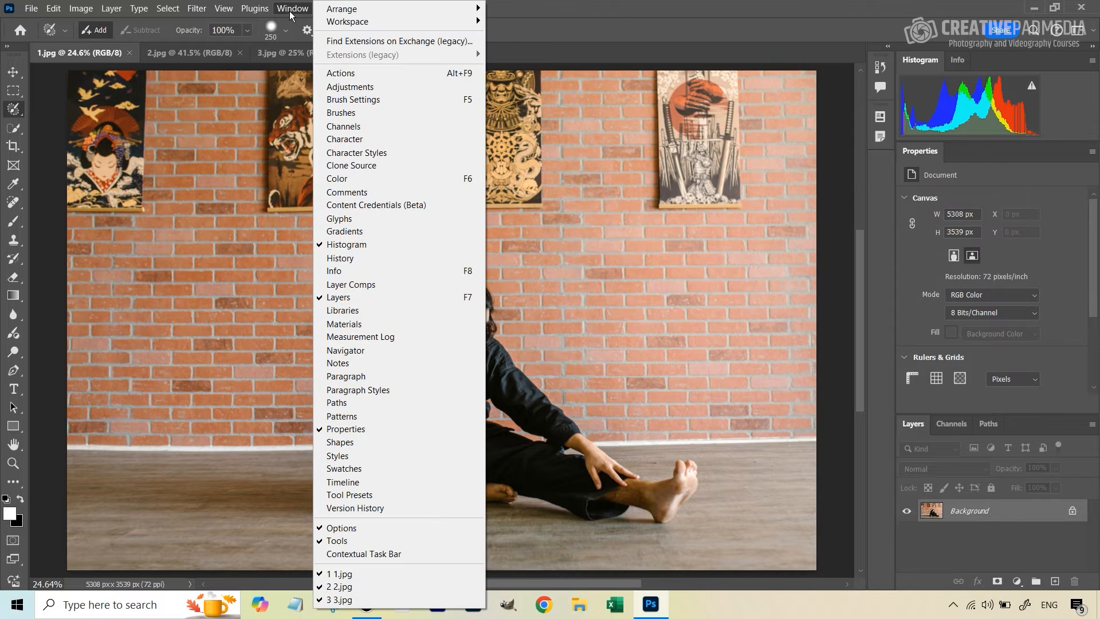
mouse_move(395, 554)
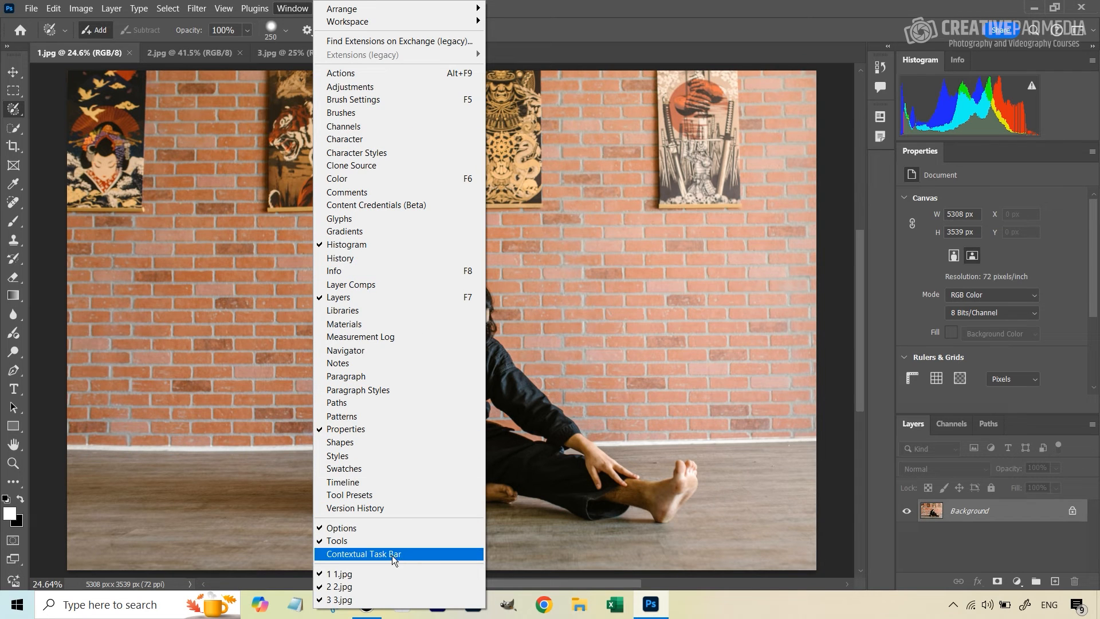
click(364, 553)
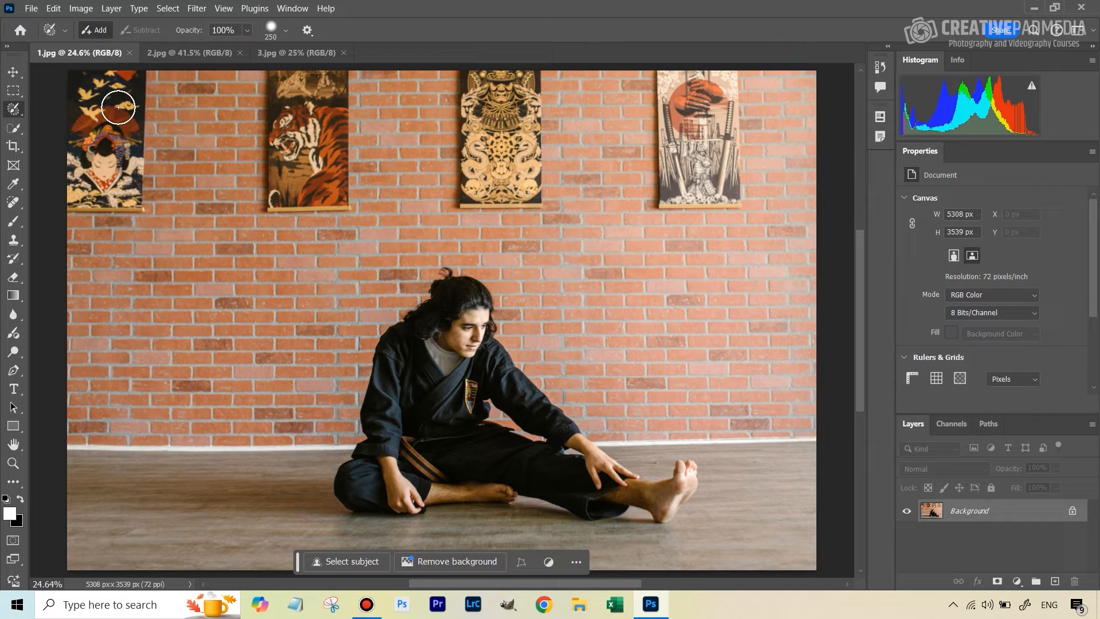
mouse_move(33, 115)
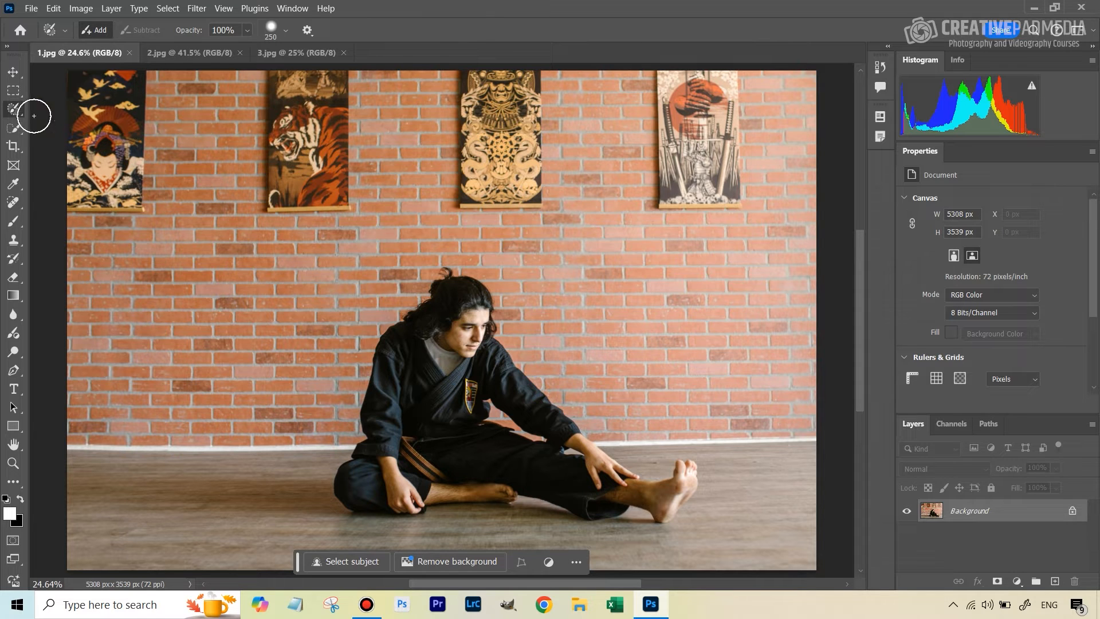
mouse_move(140, 82)
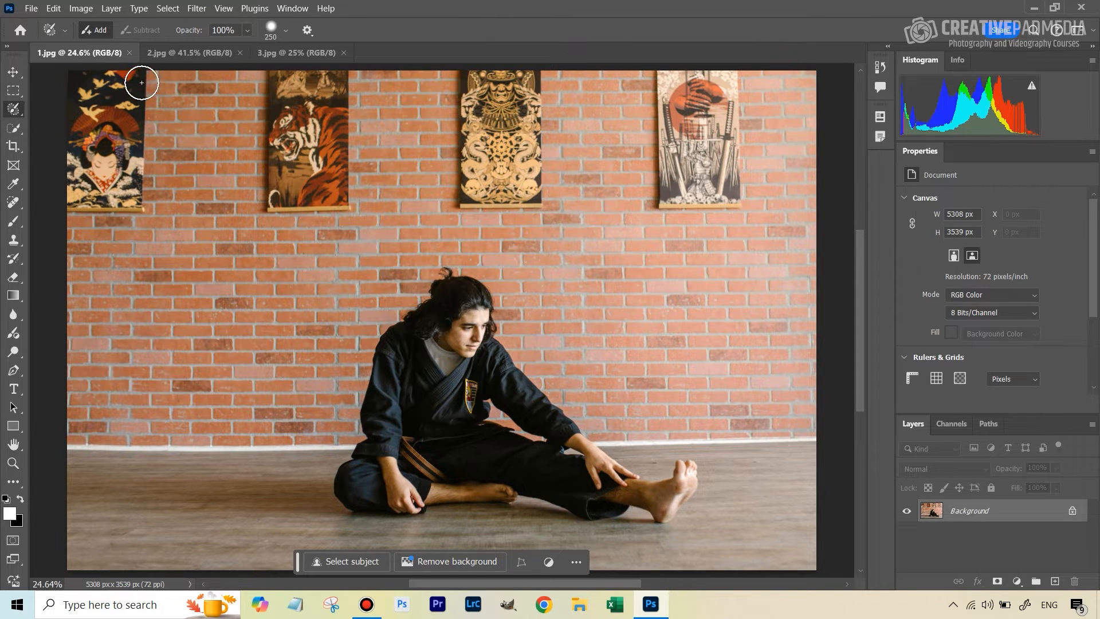
mouse_move(51, 129)
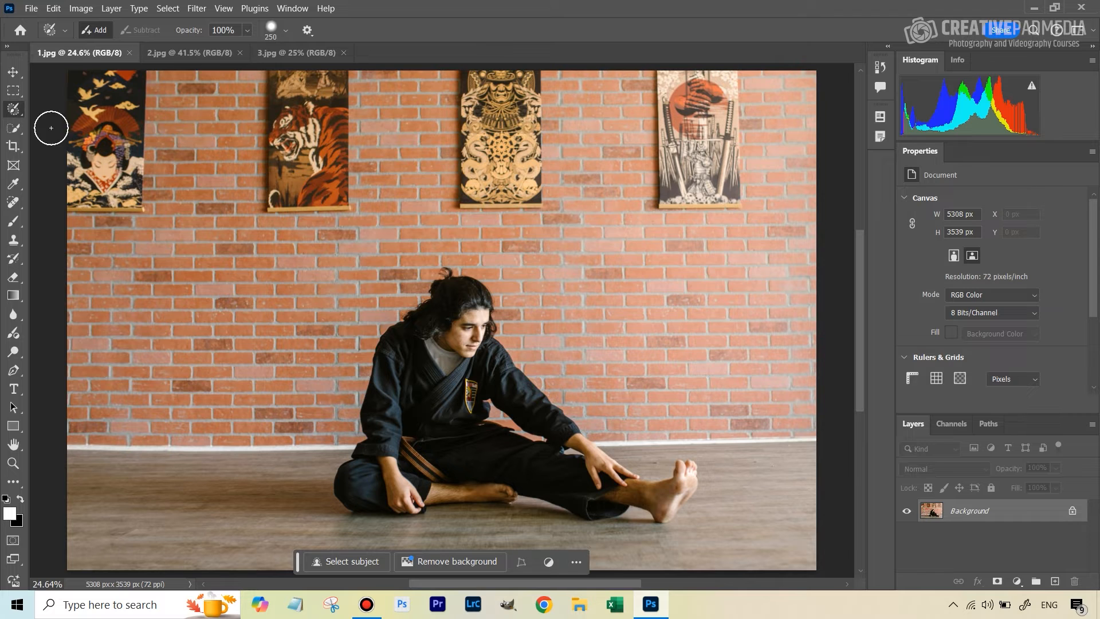
mouse_move(15, 127)
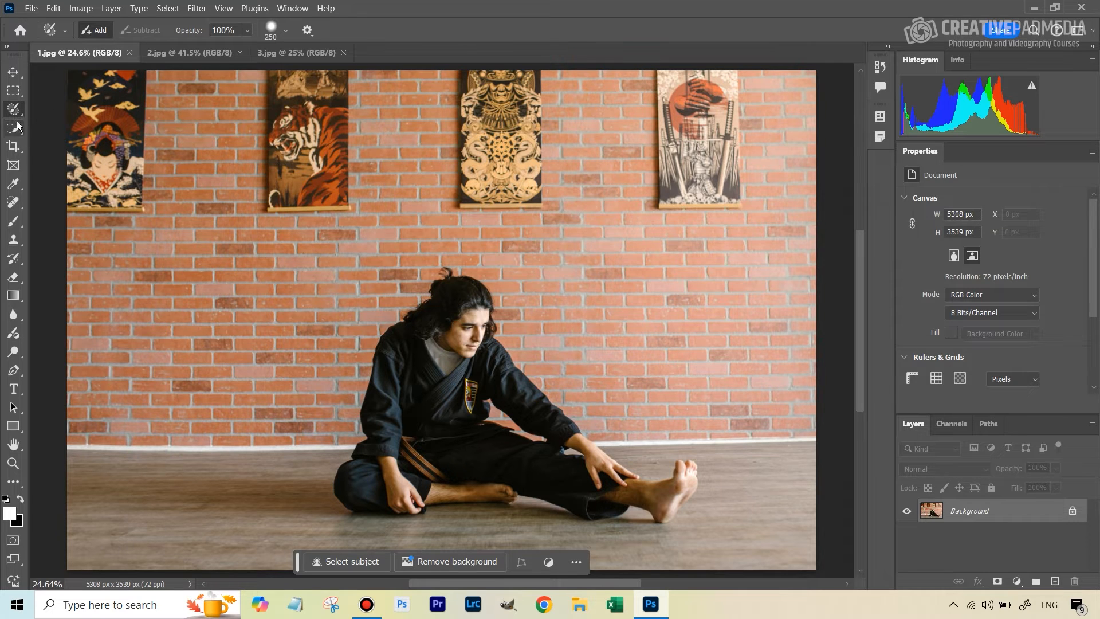
mouse_move(111, 76)
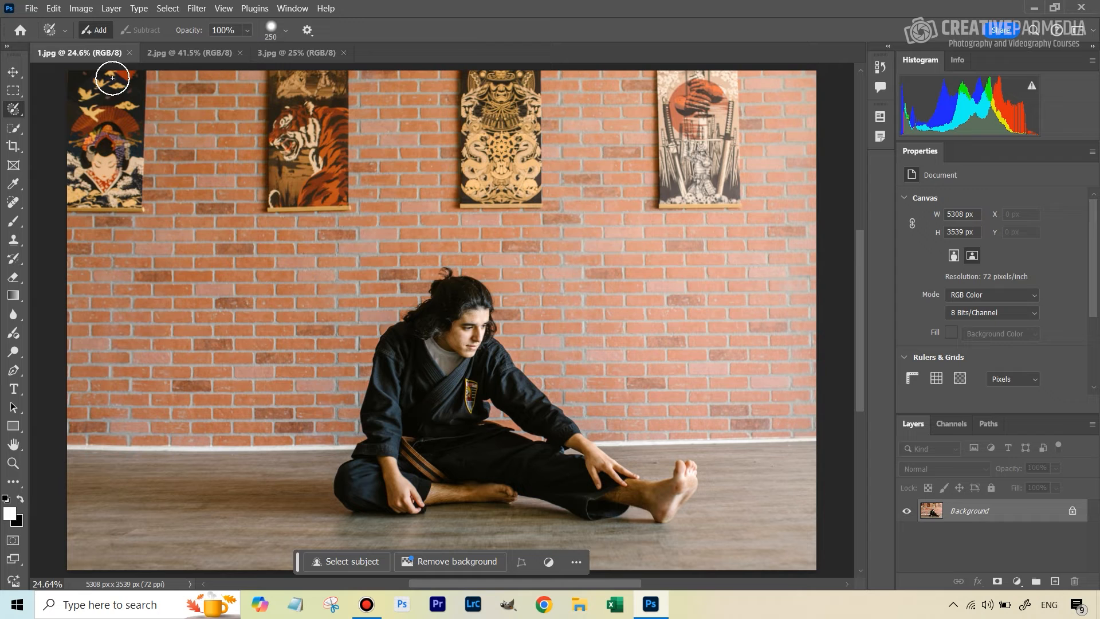
mouse_move(110, 91)
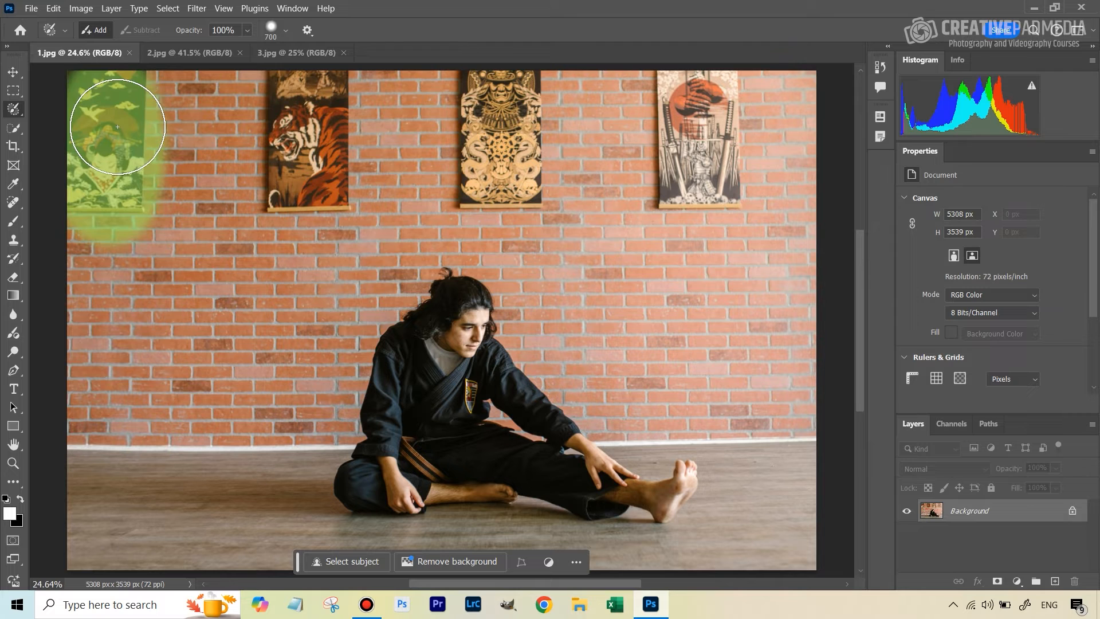
drag(117, 127, 315, 201)
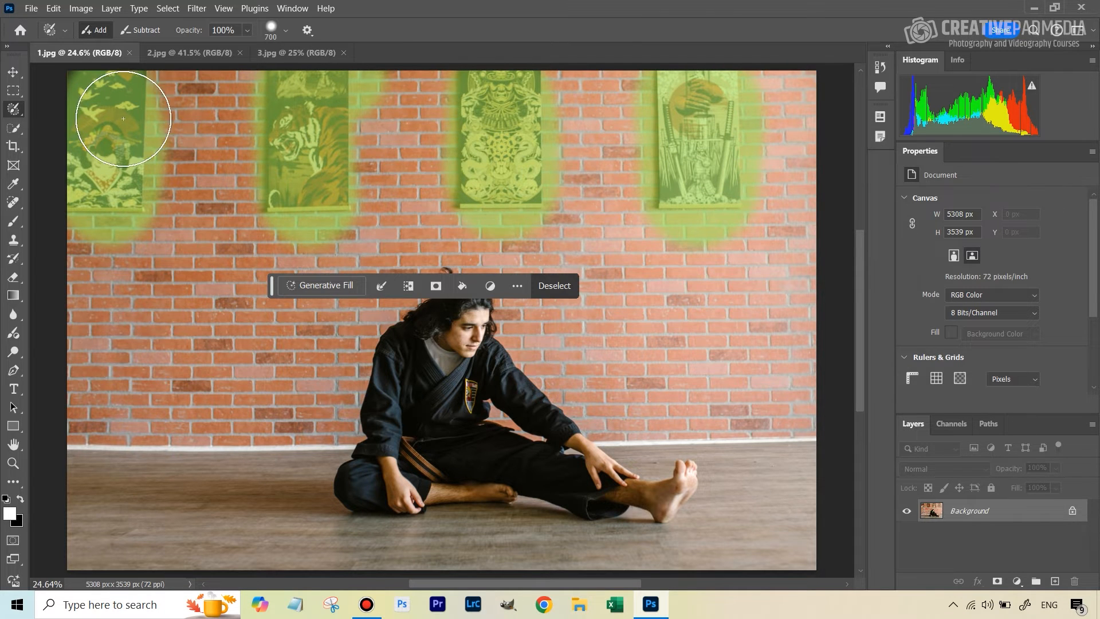
click(554, 286)
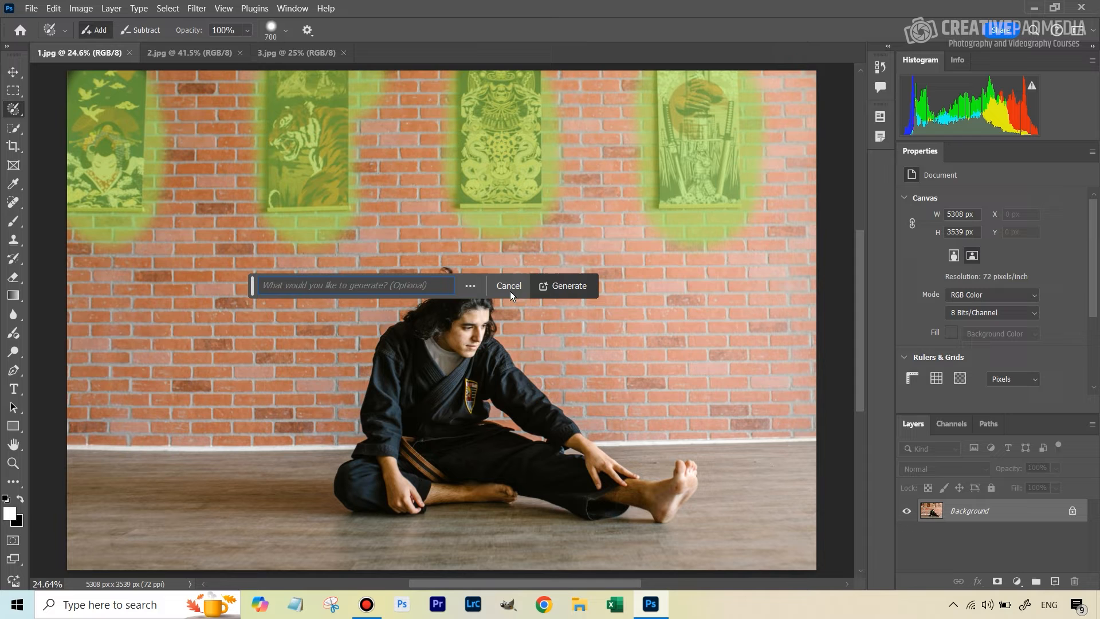
click(569, 286)
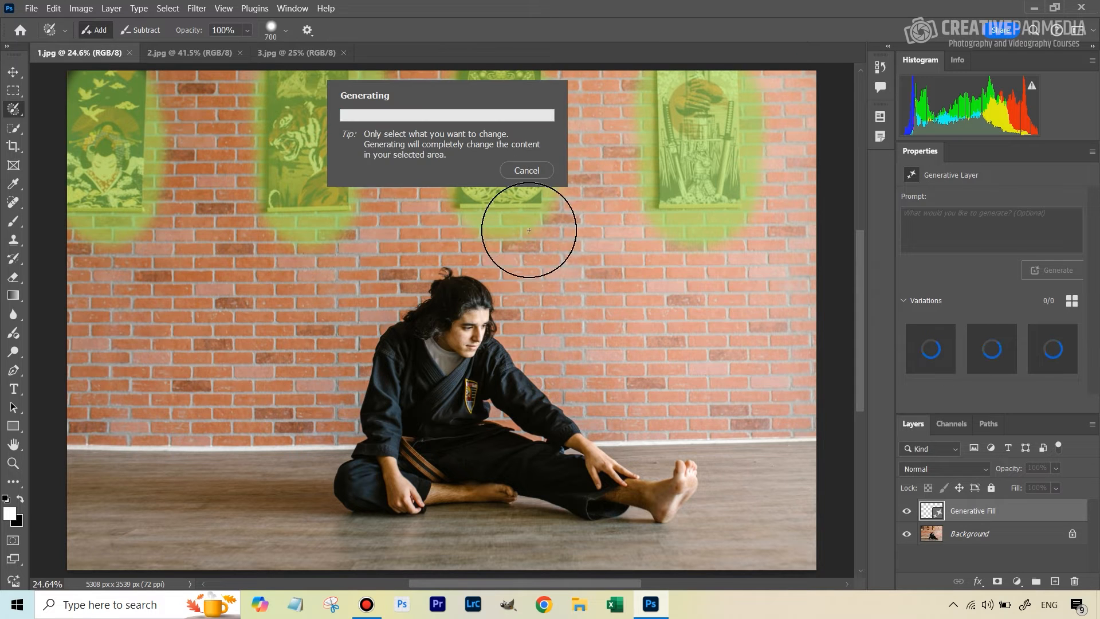
mouse_move(644, 366)
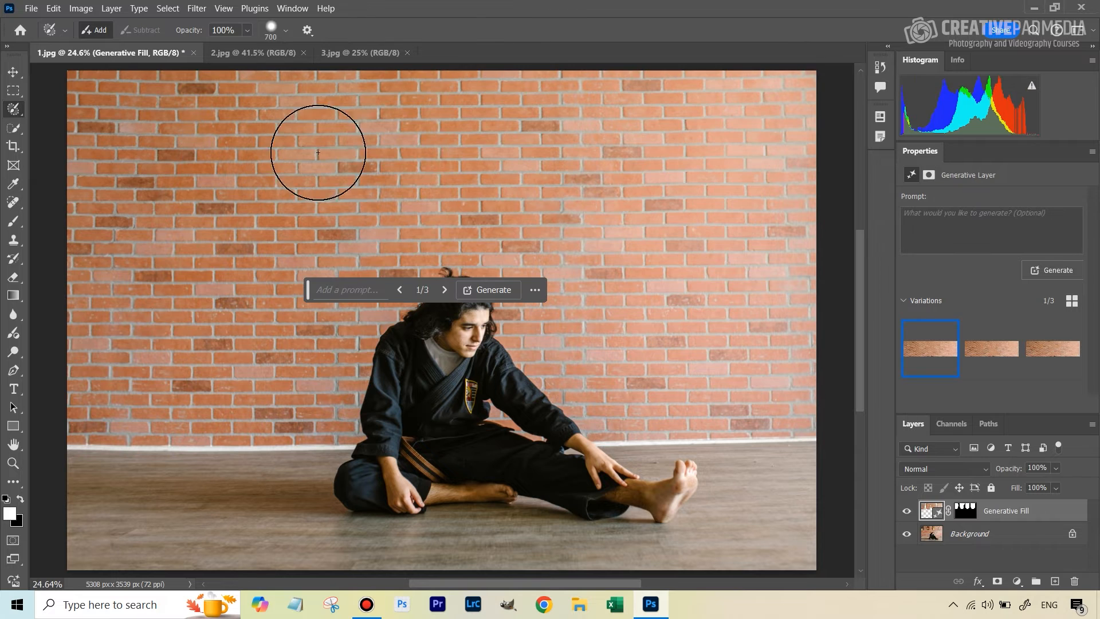
mouse_move(129, 86)
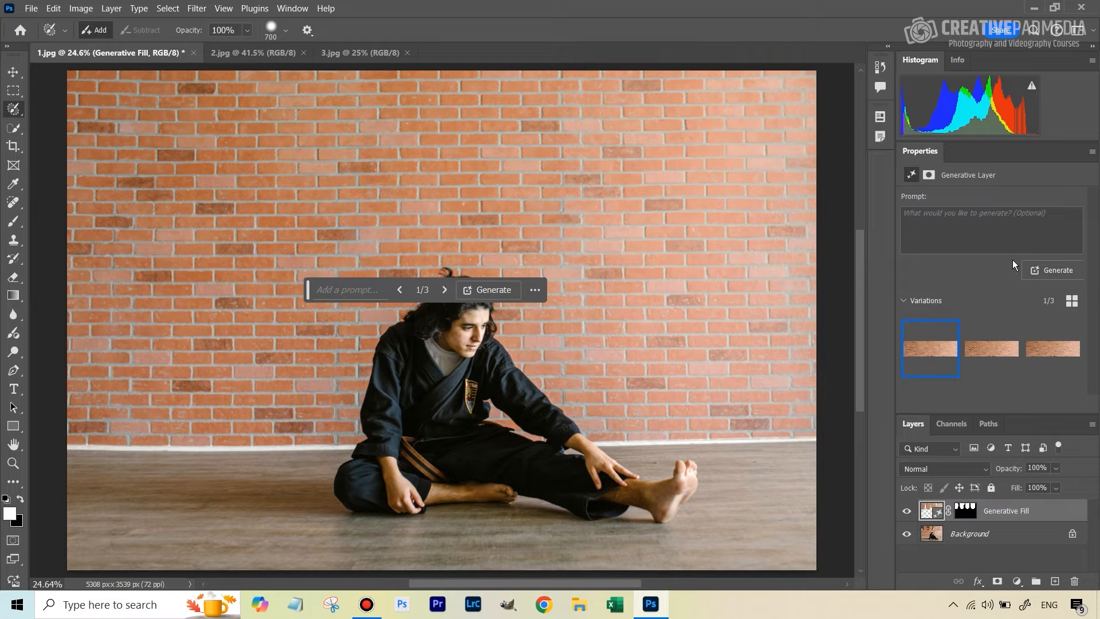
mouse_move(311, 296)
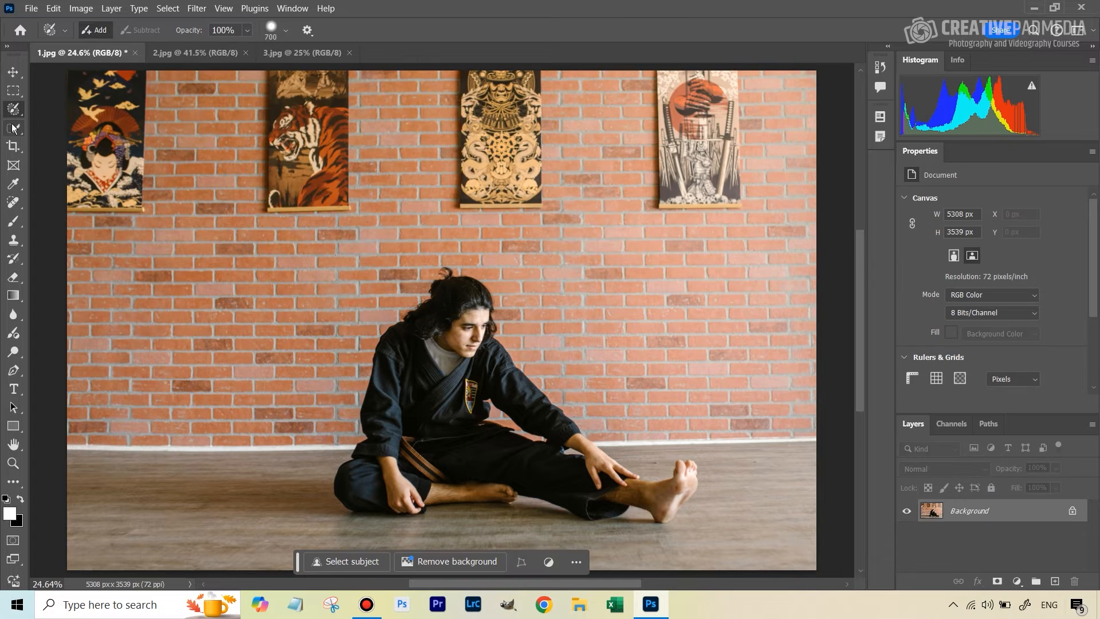
click(13, 110)
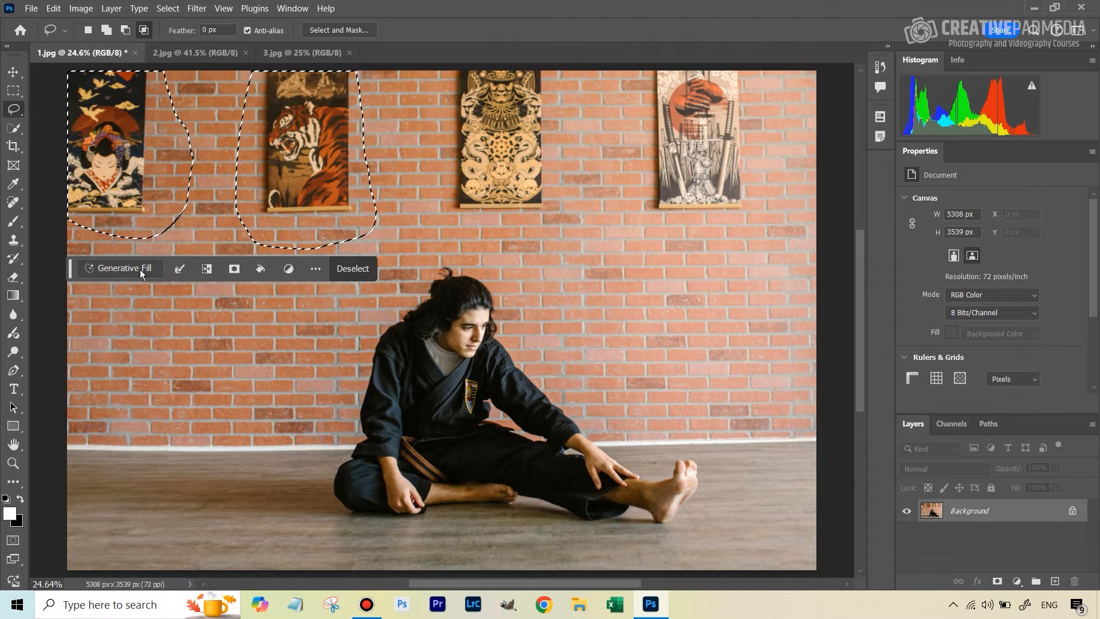
click(352, 269)
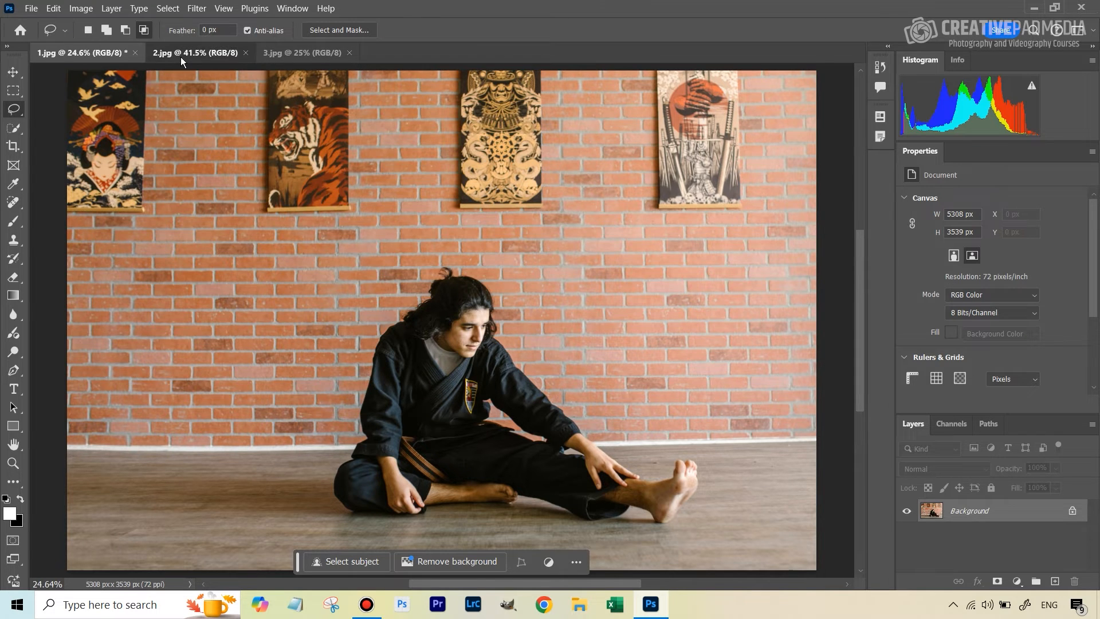
Bring the football player photo to the front with the Selection Brush and its settings ready.
click(195, 51)
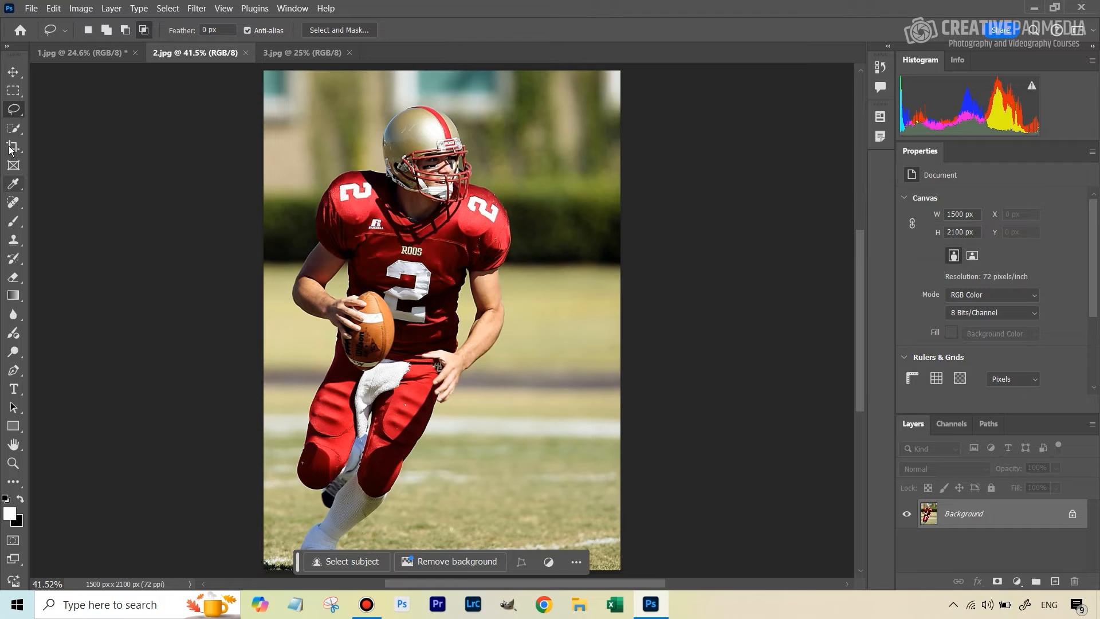
mouse_move(23, 159)
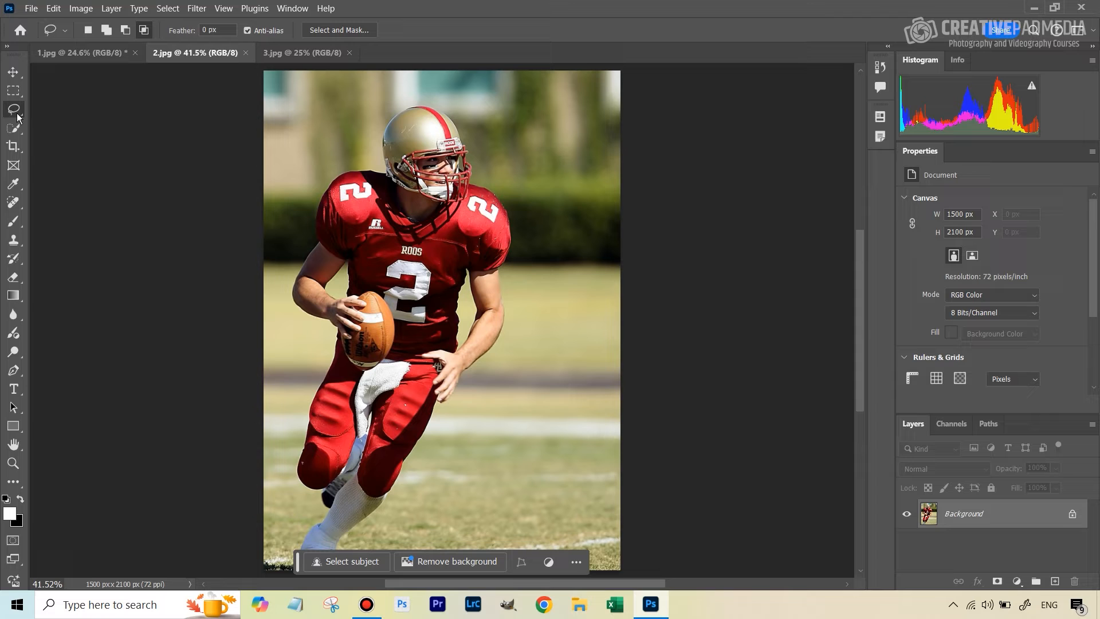
click(13, 109)
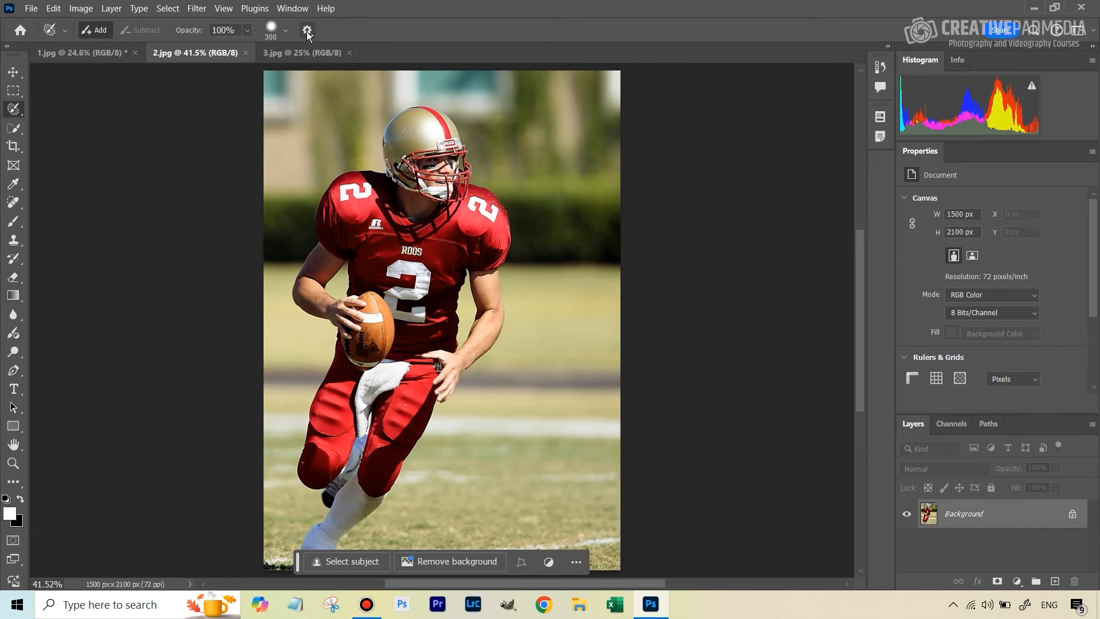
click(307, 30)
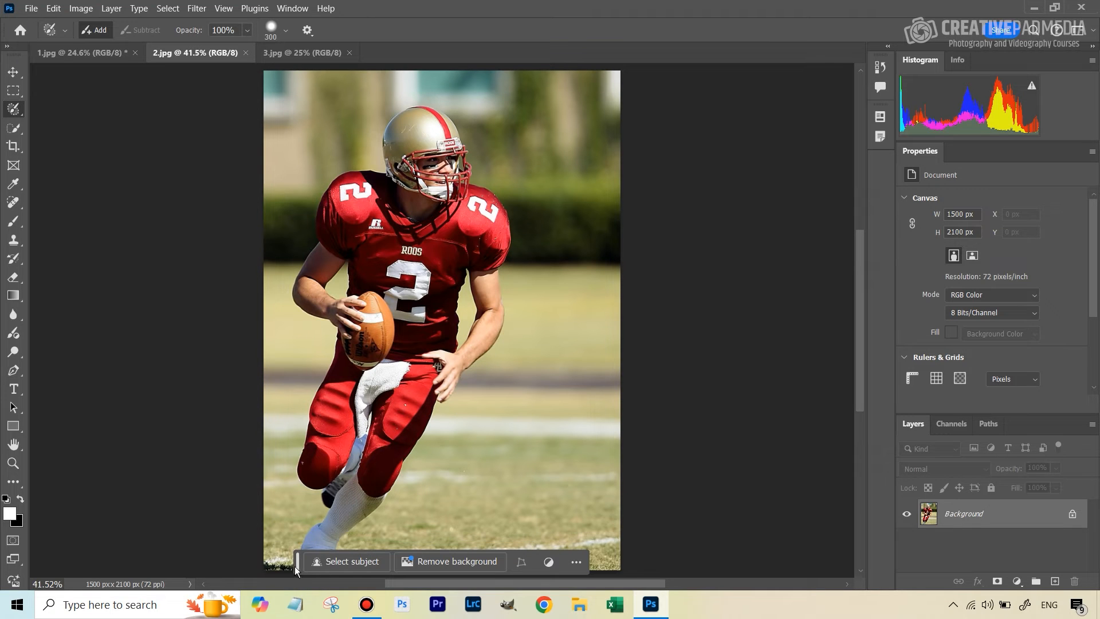
mouse_move(420, 130)
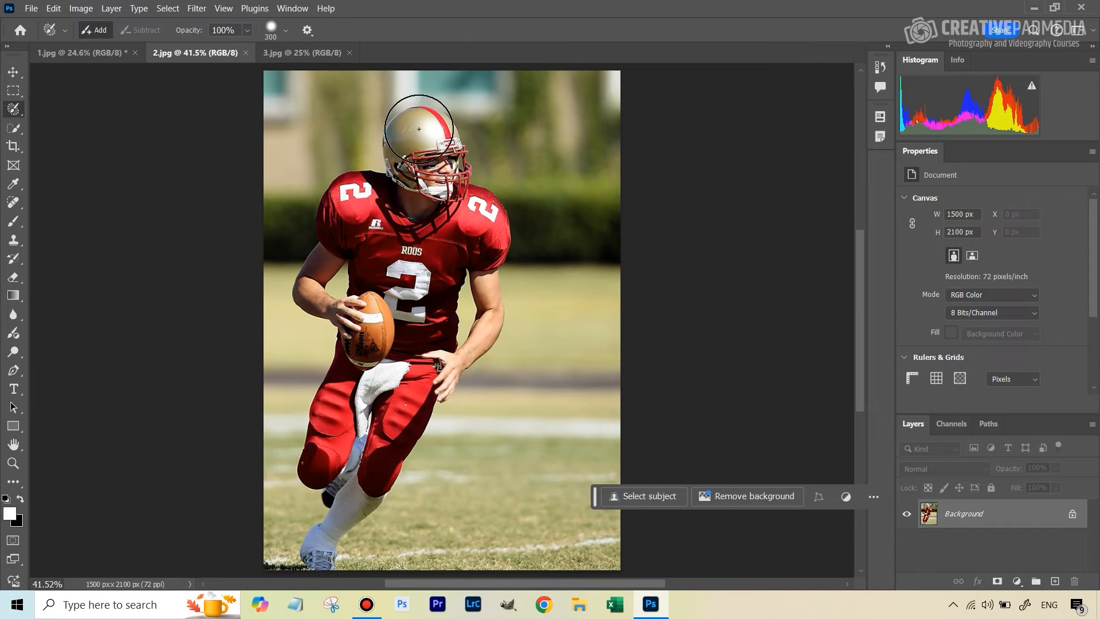
mouse_move(300, 72)
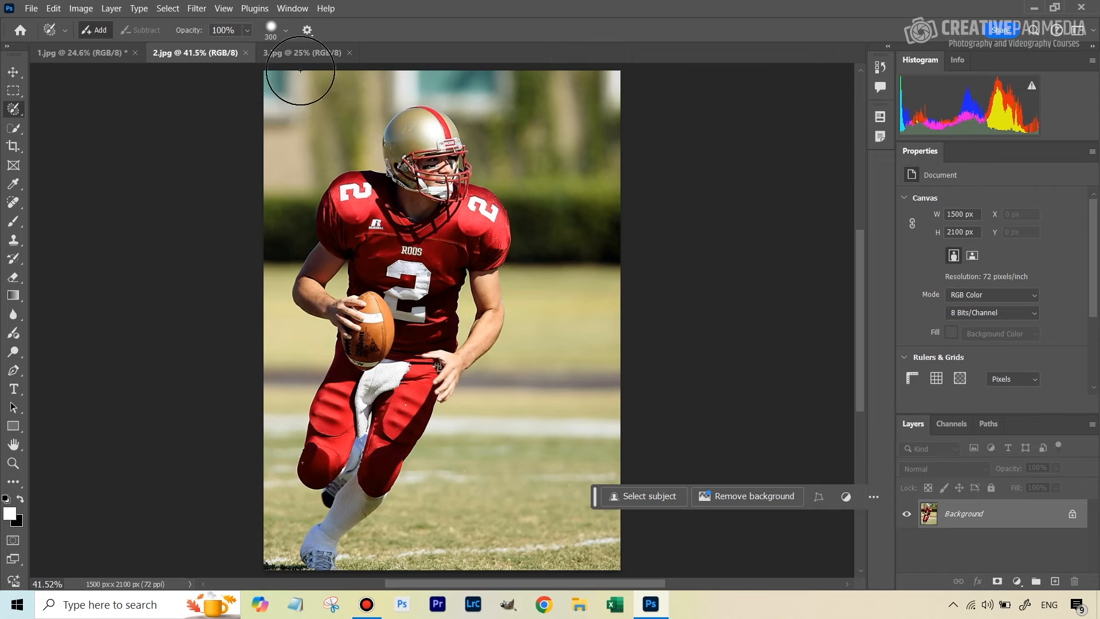
mouse_move(423, 241)
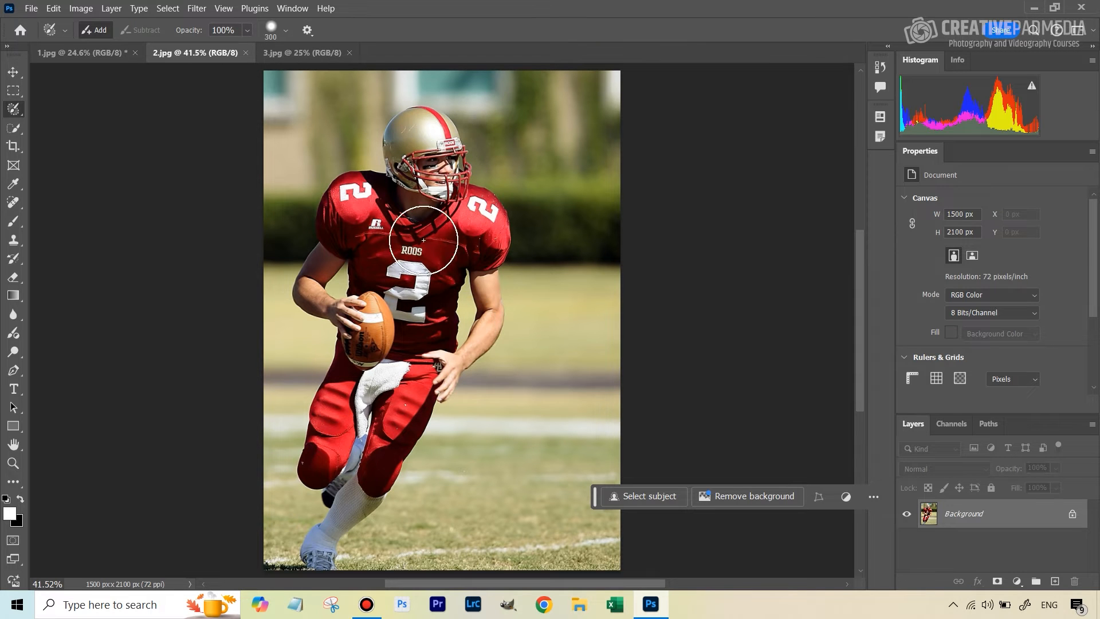
mouse_move(373, 180)
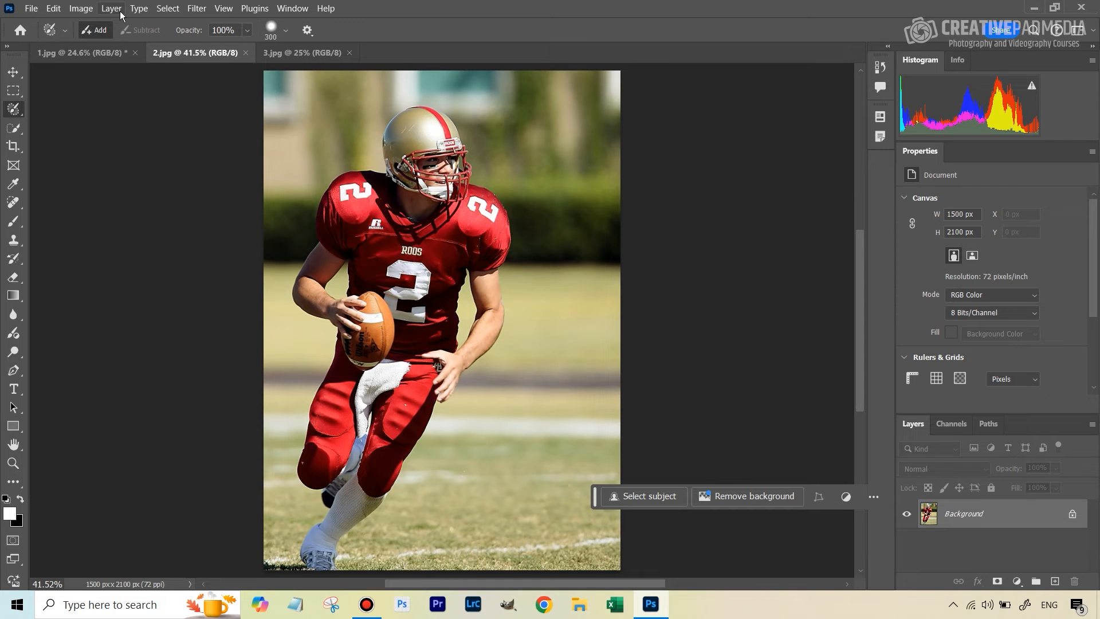
mouse_move(167, 8)
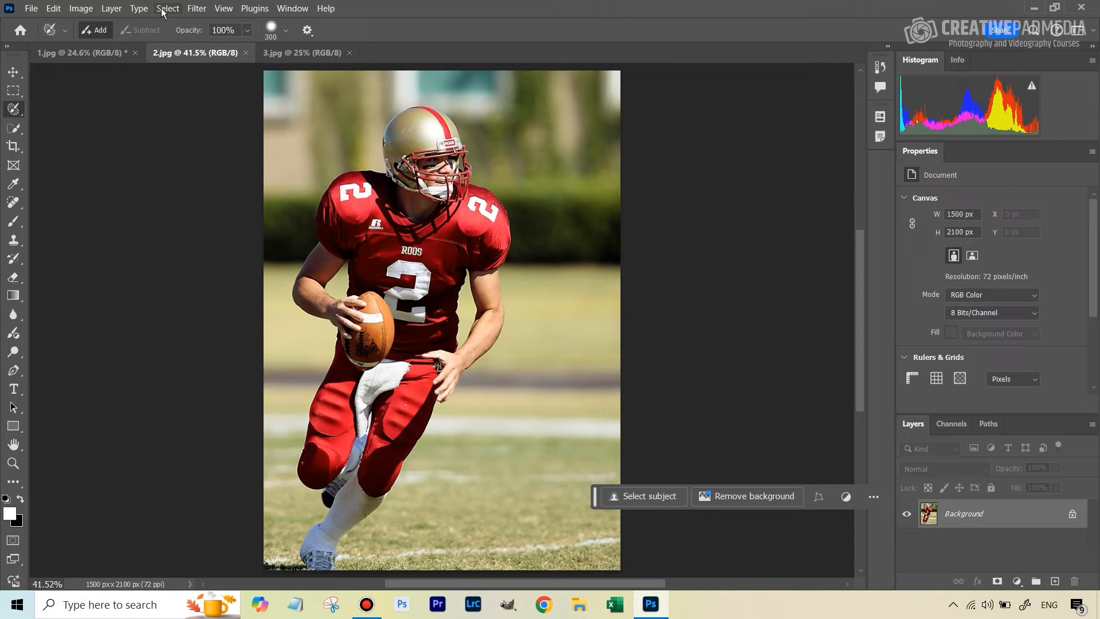
Select the football player via Select > Subject and show the marching-ants outline with the Lasso.
click(167, 8)
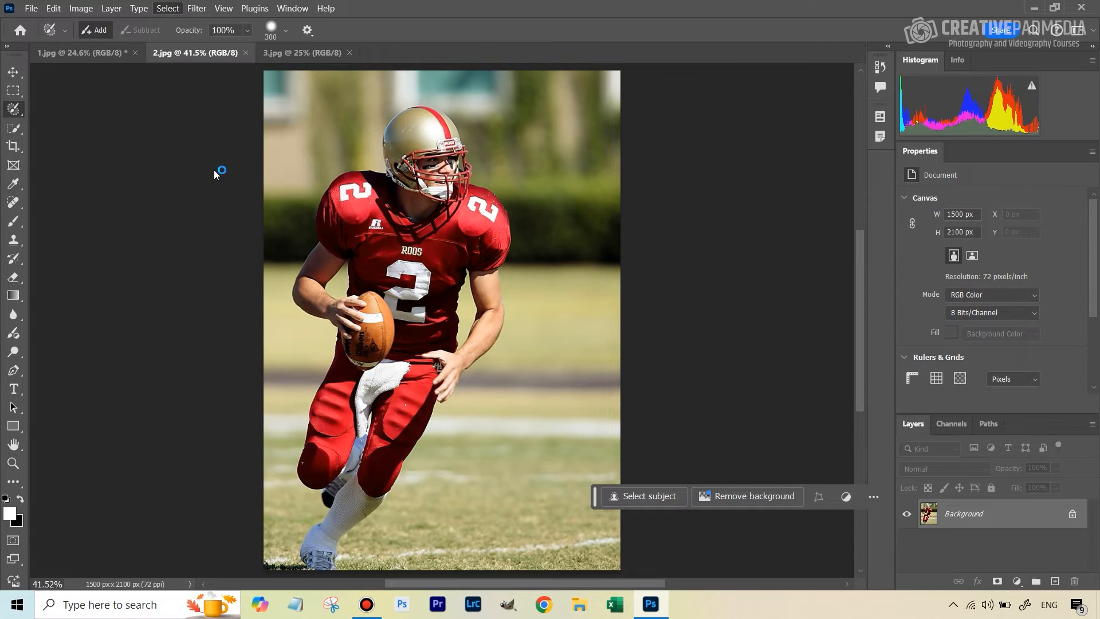
mouse_move(422, 195)
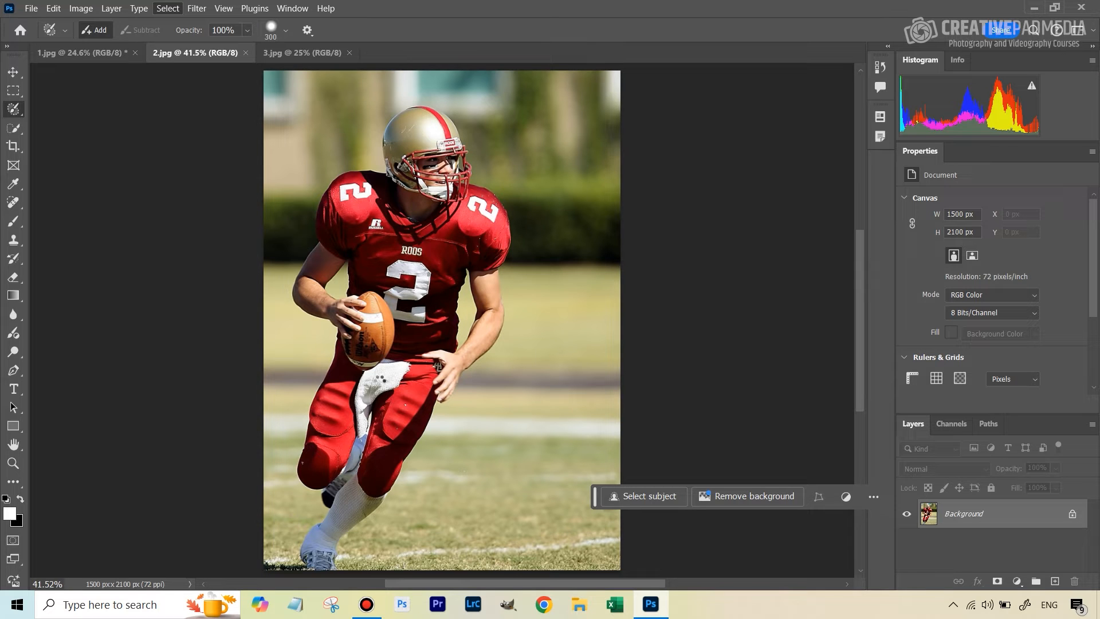
click(646, 496)
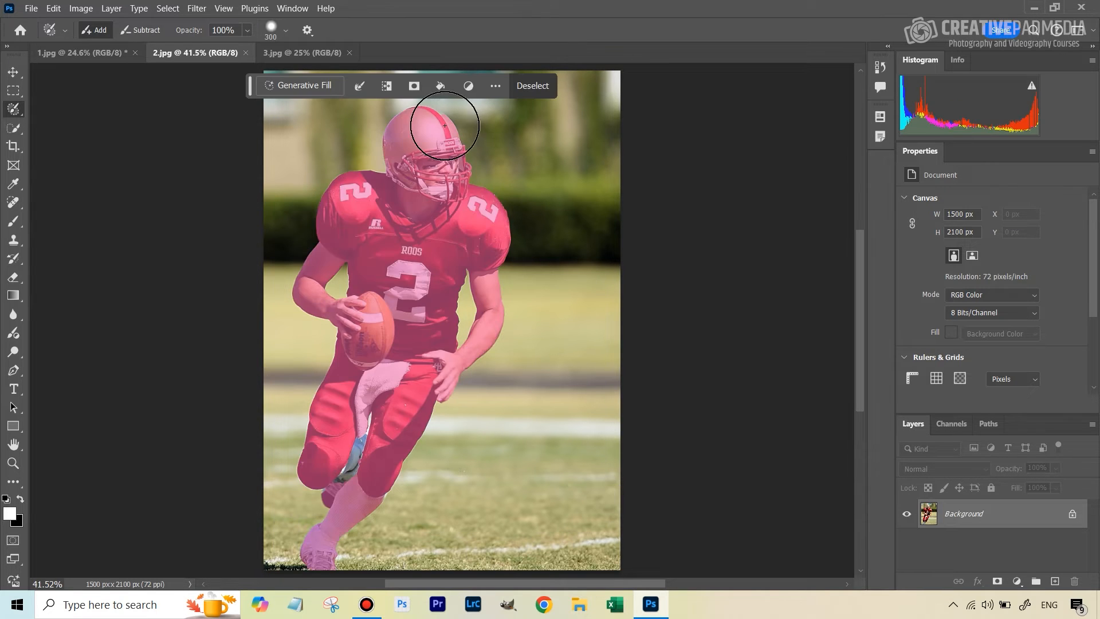
mouse_move(421, 194)
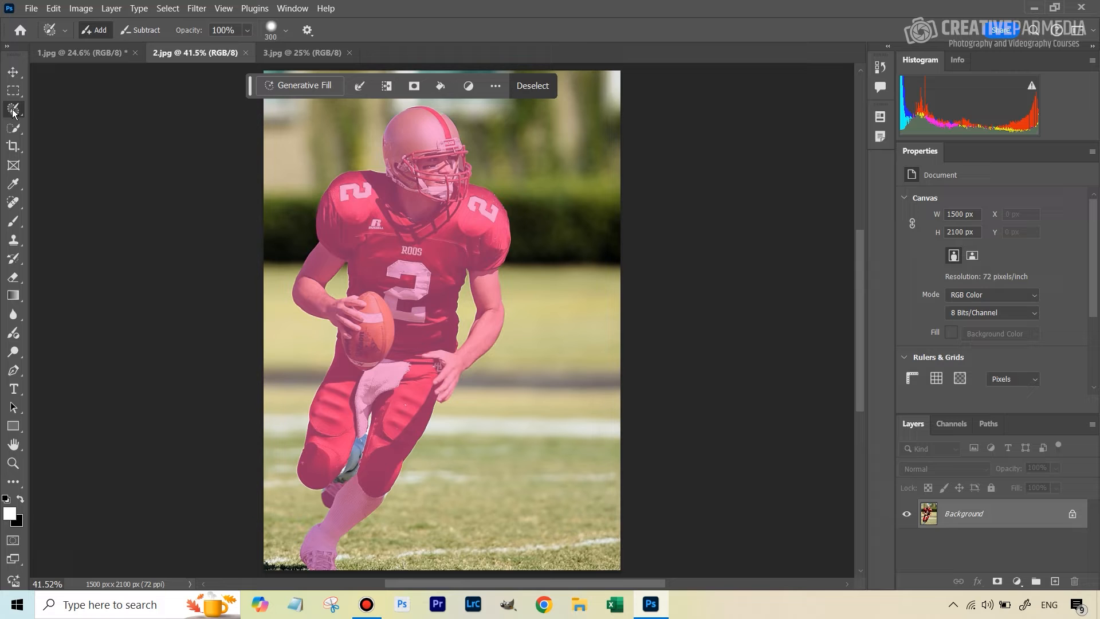
click(13, 112)
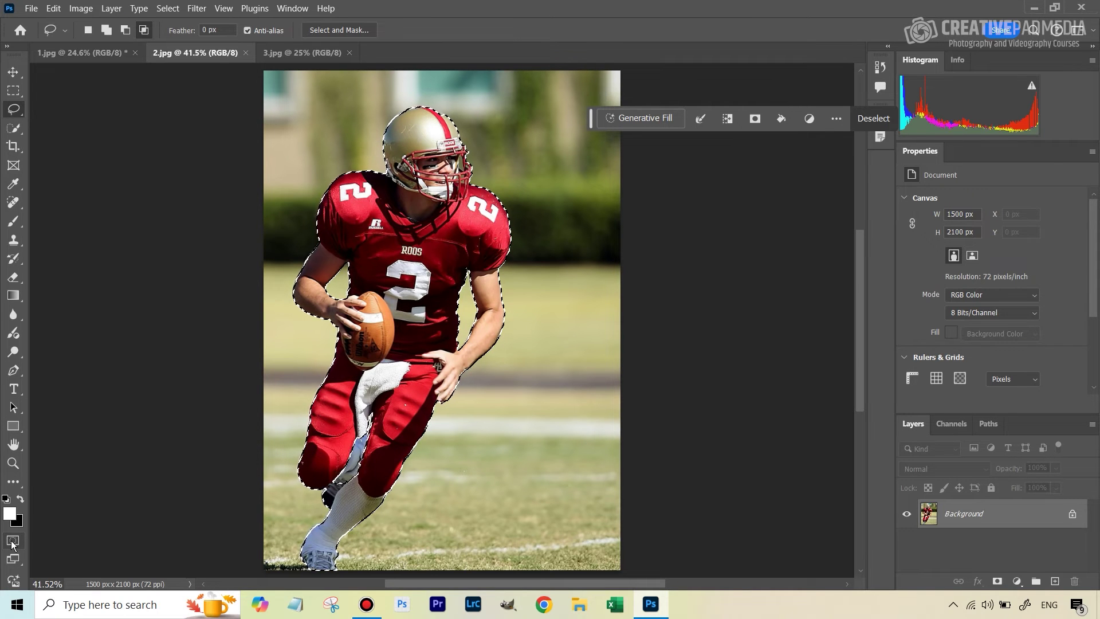
mouse_move(12, 541)
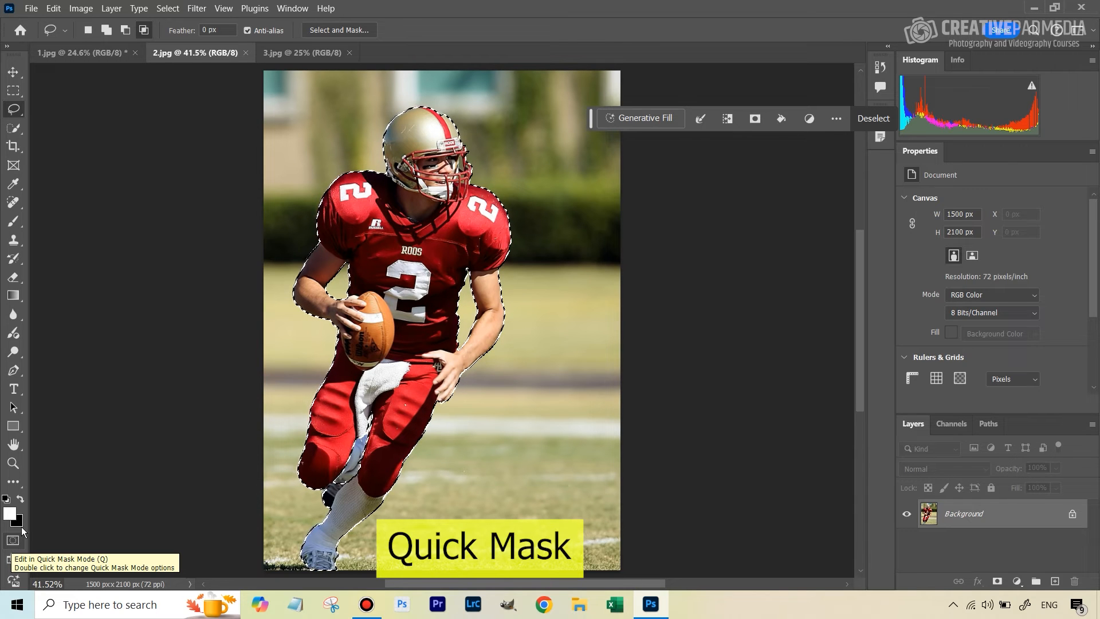
click(14, 110)
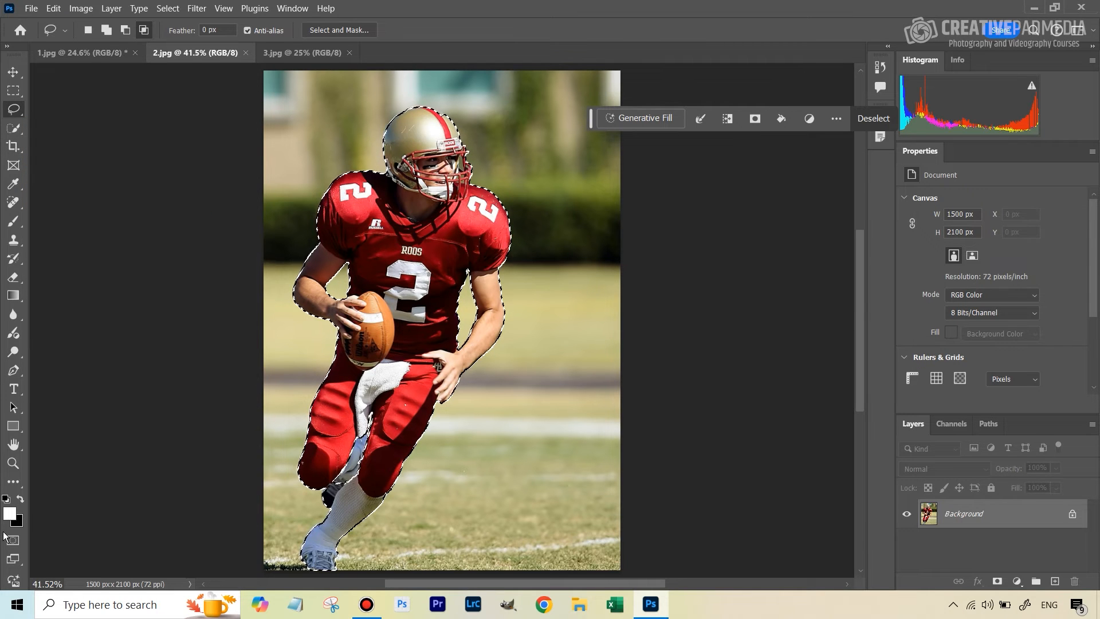
mouse_move(12, 540)
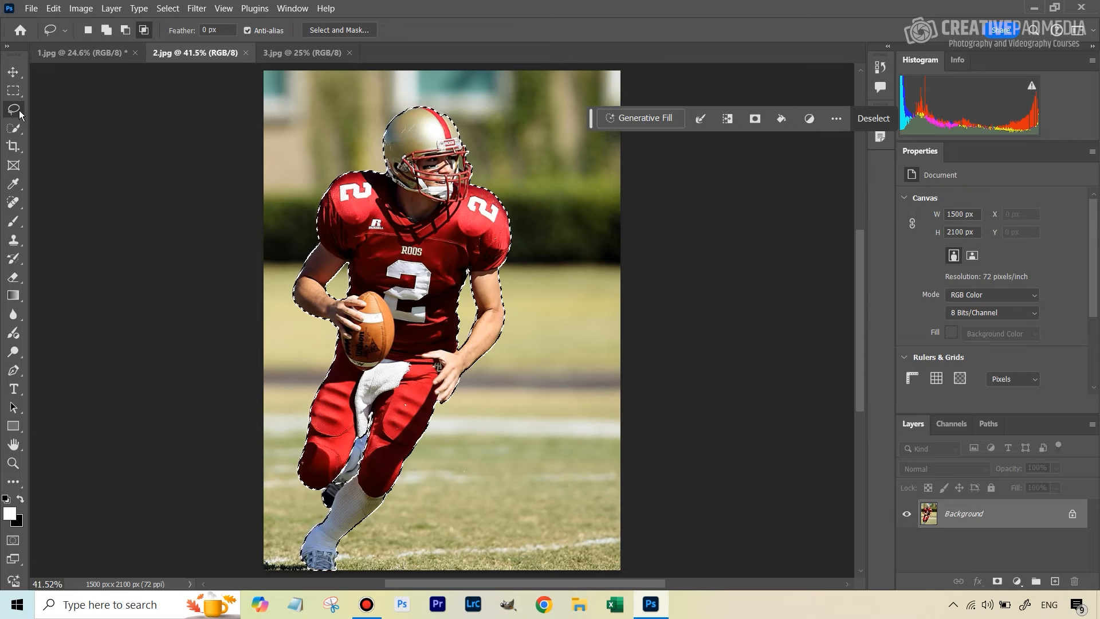
click(13, 110)
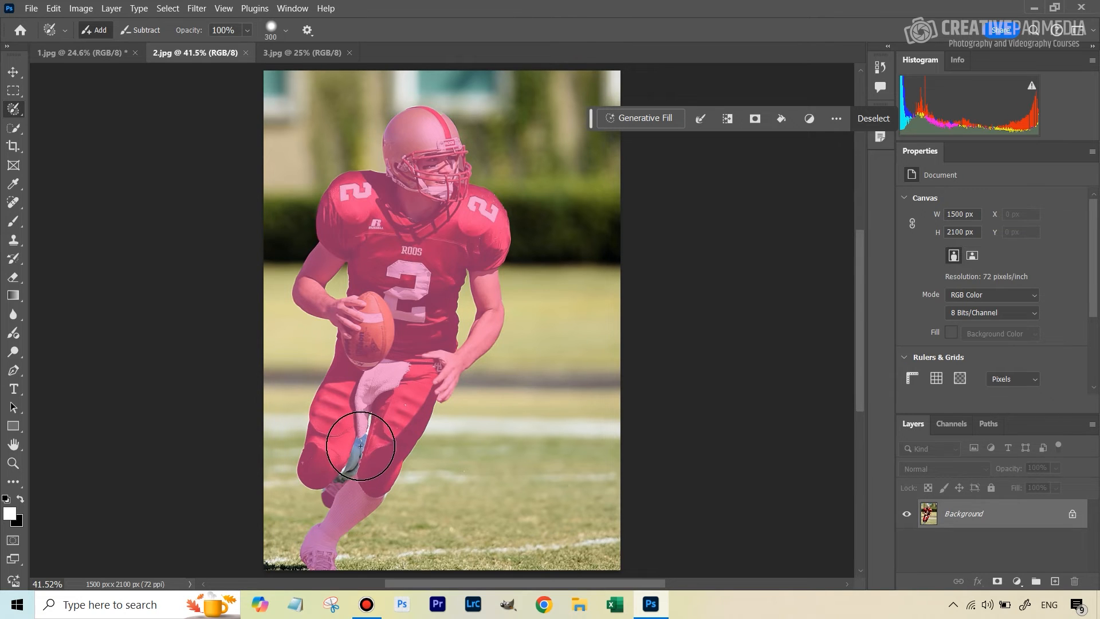
mouse_move(361, 449)
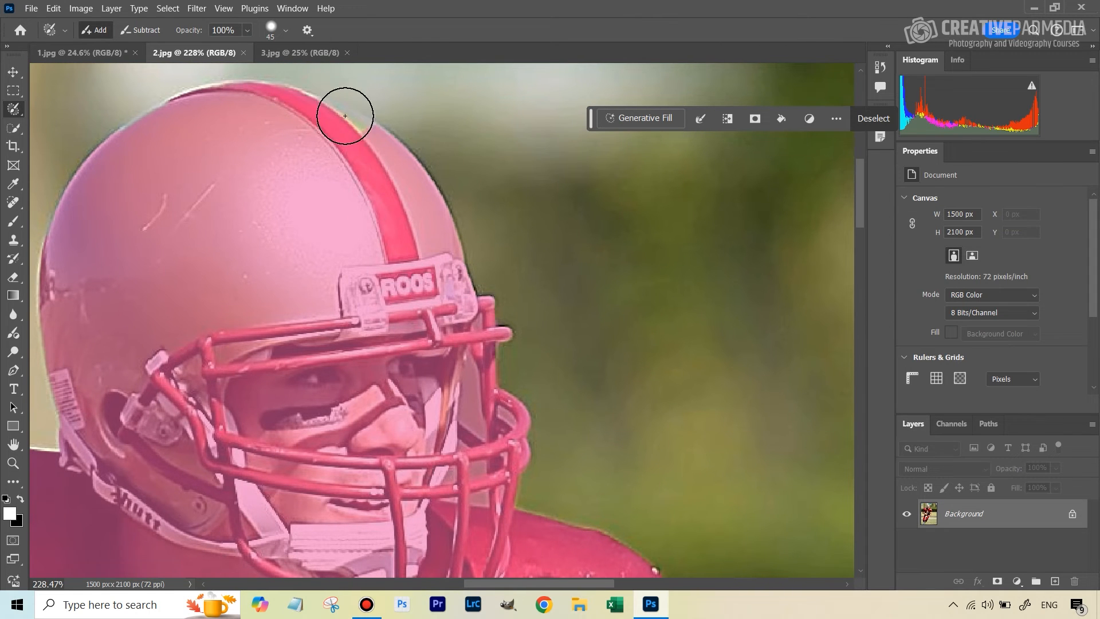
mouse_move(360, 129)
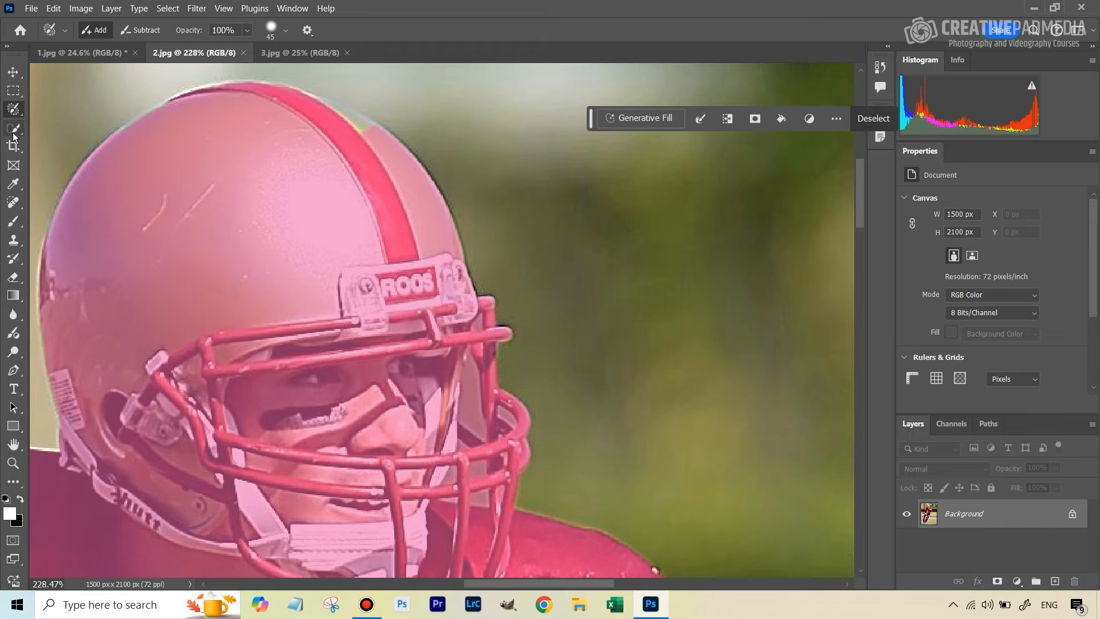
mouse_move(13, 131)
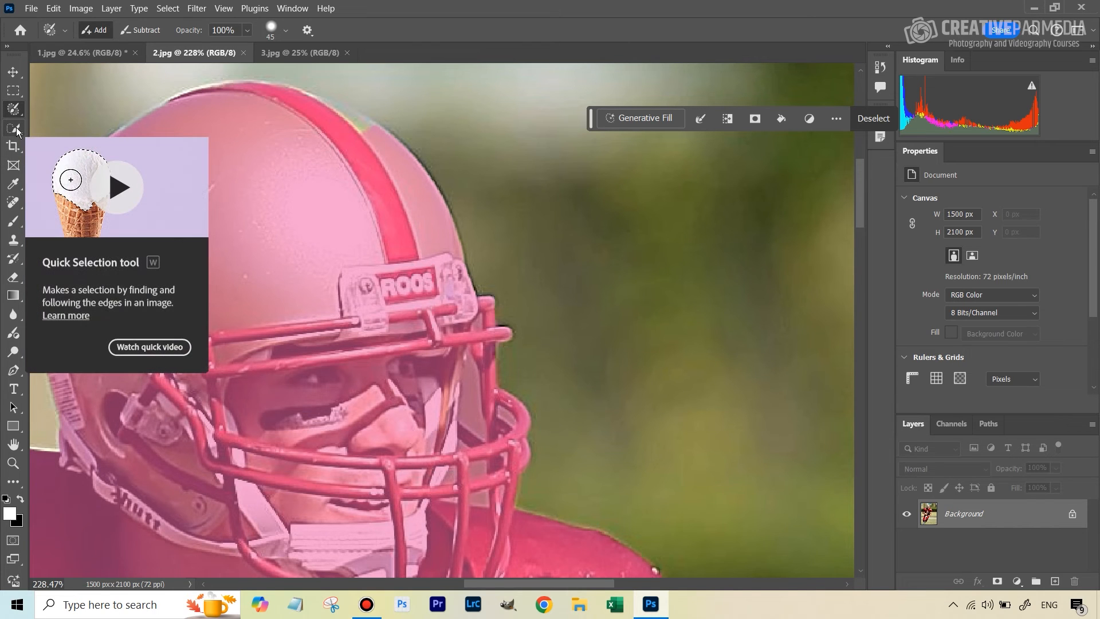
mouse_move(374, 113)
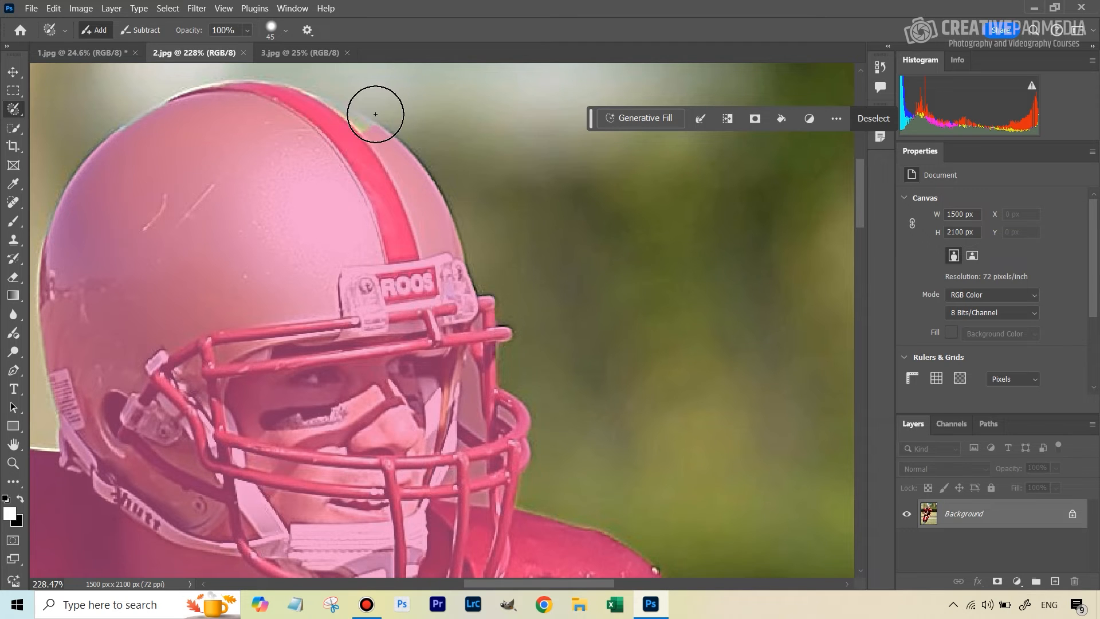
mouse_move(373, 123)
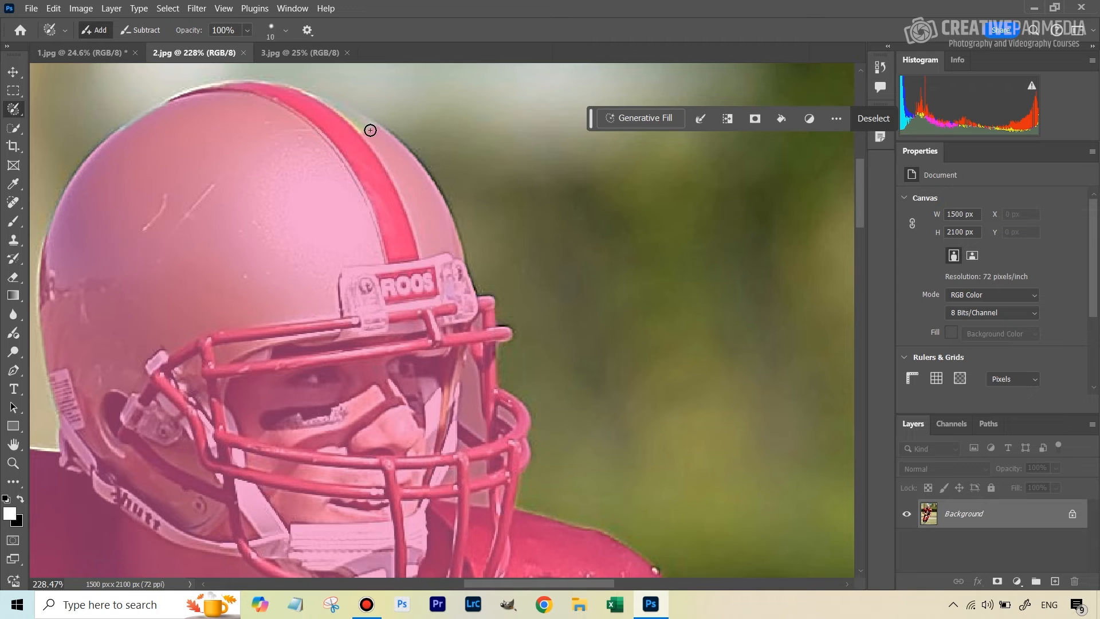
mouse_move(335, 103)
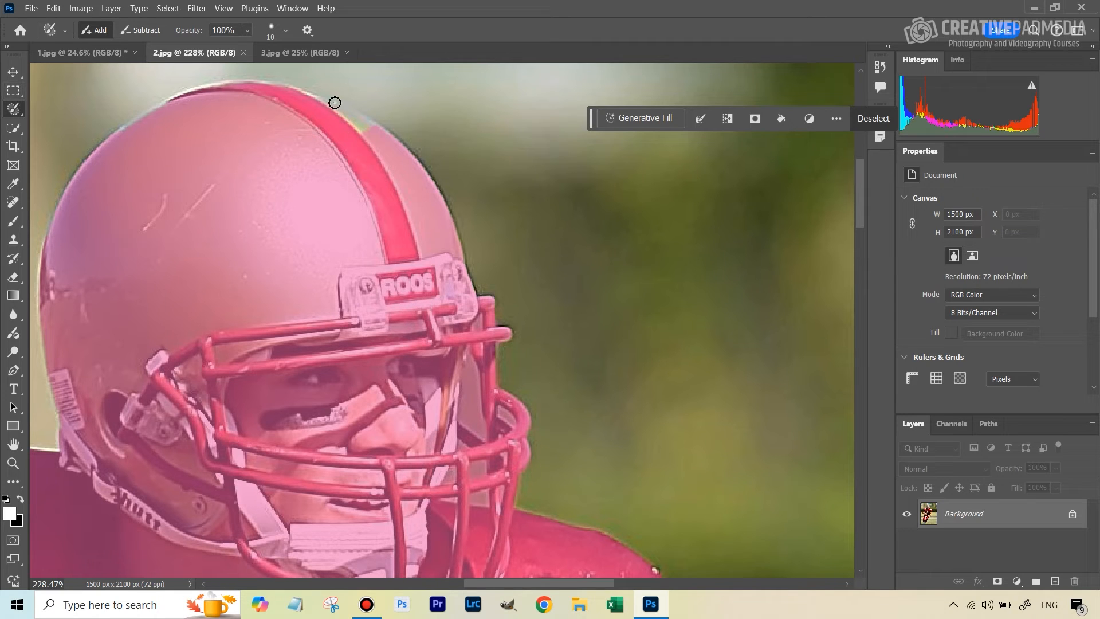
mouse_move(370, 130)
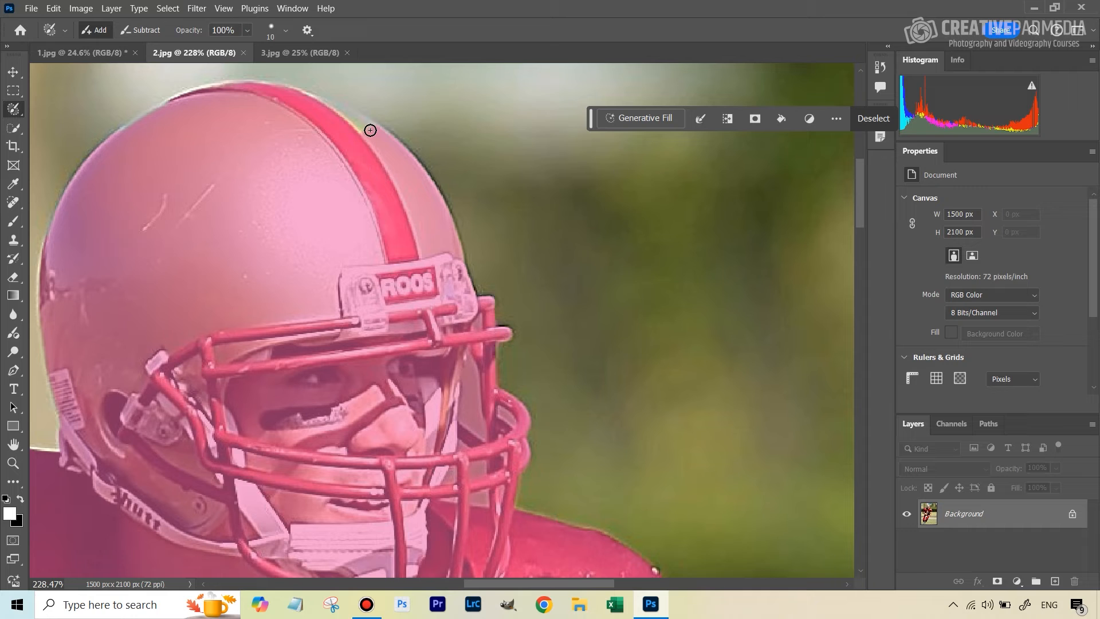
mouse_move(385, 139)
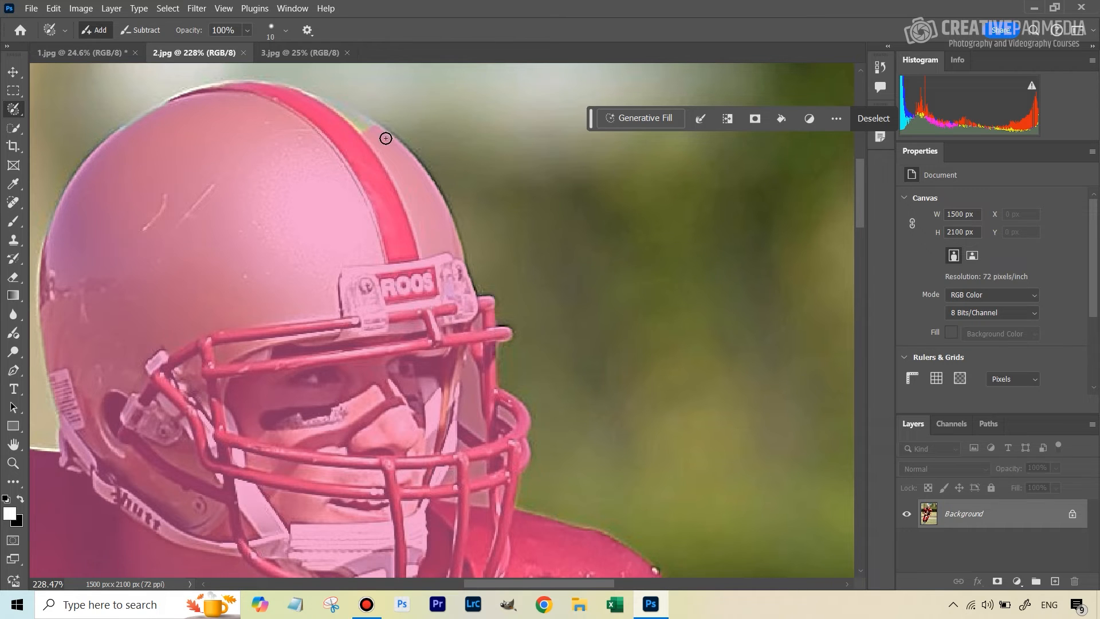
mouse_move(337, 114)
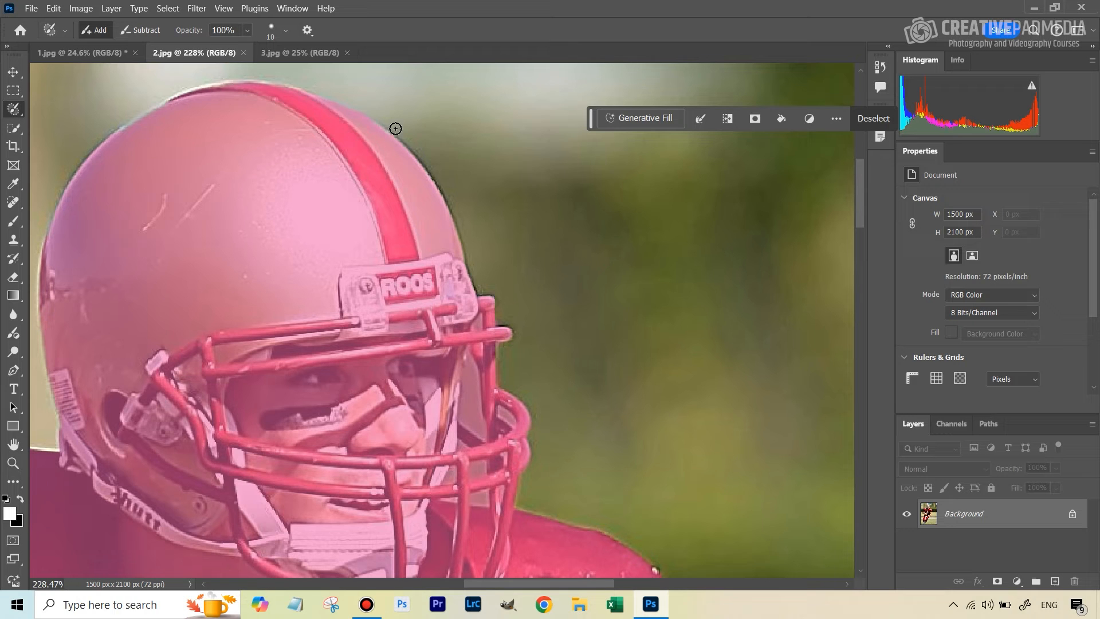
mouse_move(375, 107)
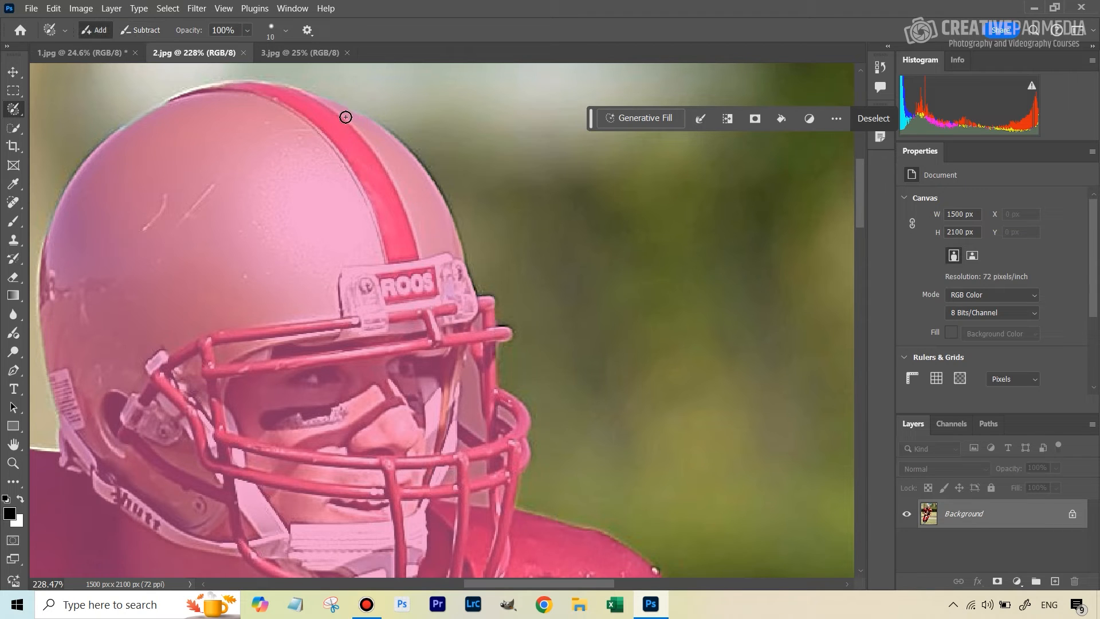
mouse_move(480, 177)
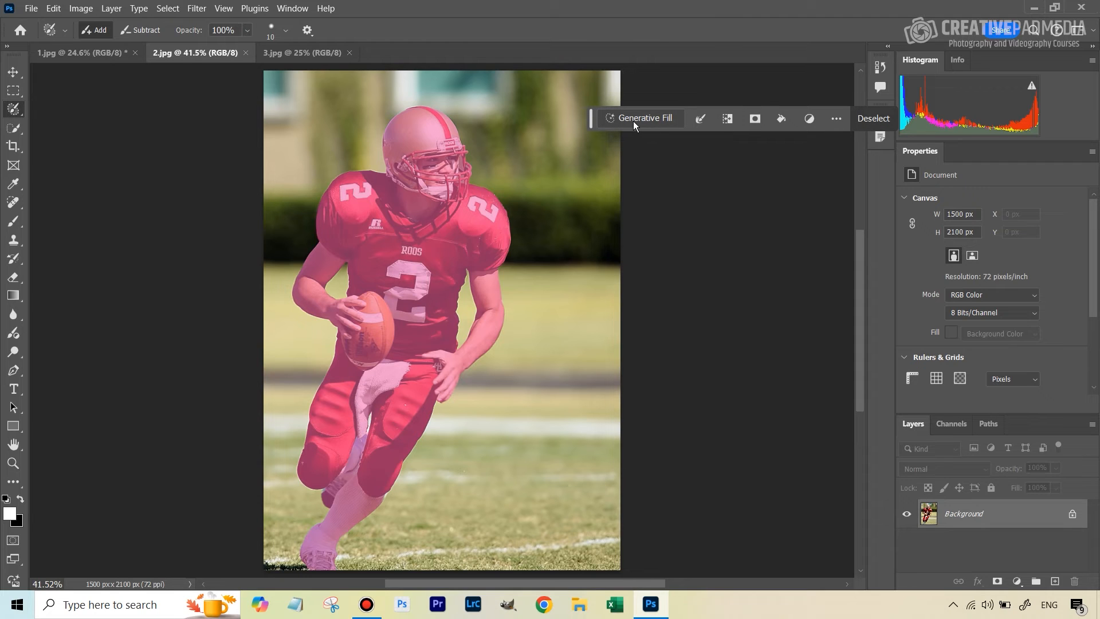
Run Generative Fill on the selected player with the prompt "oil painting", retyping the mistyped text first.
click(643, 118)
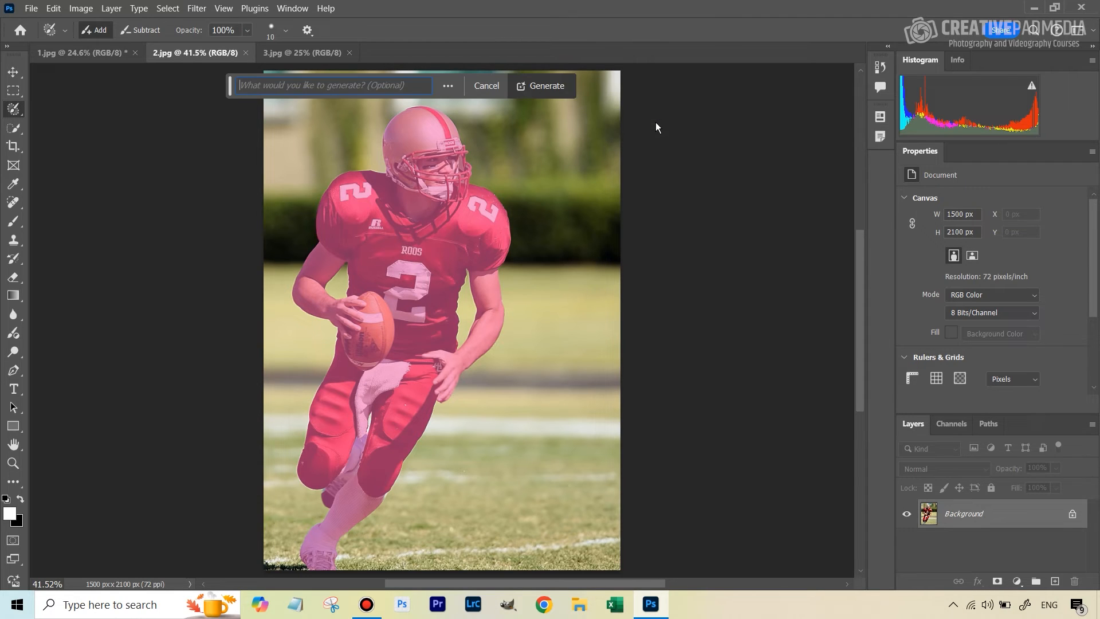
mouse_move(303, 85)
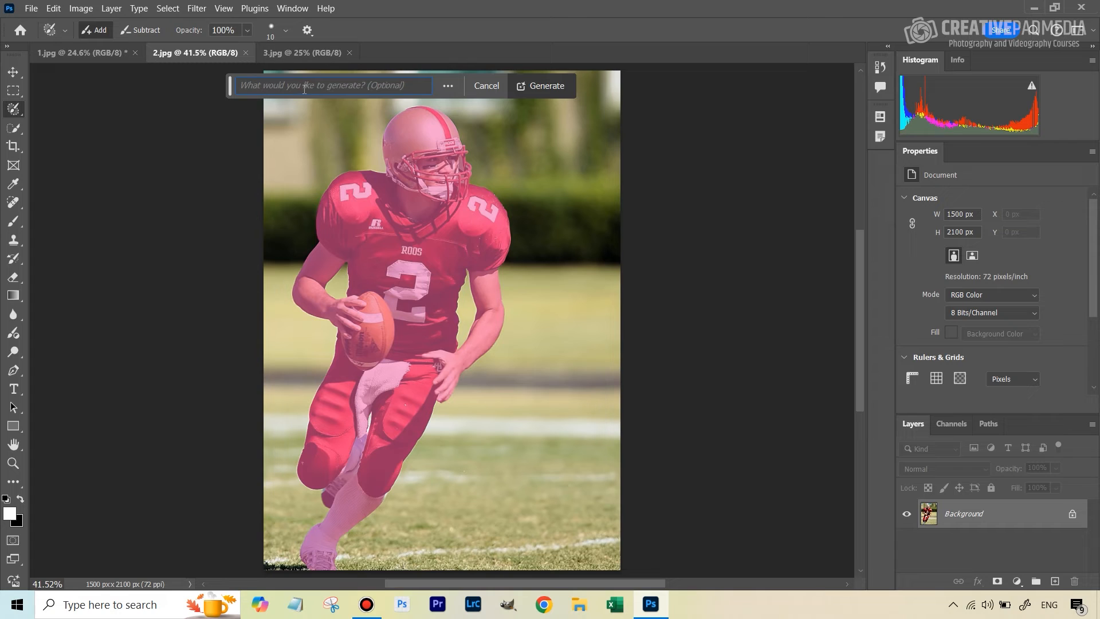
text(trun)
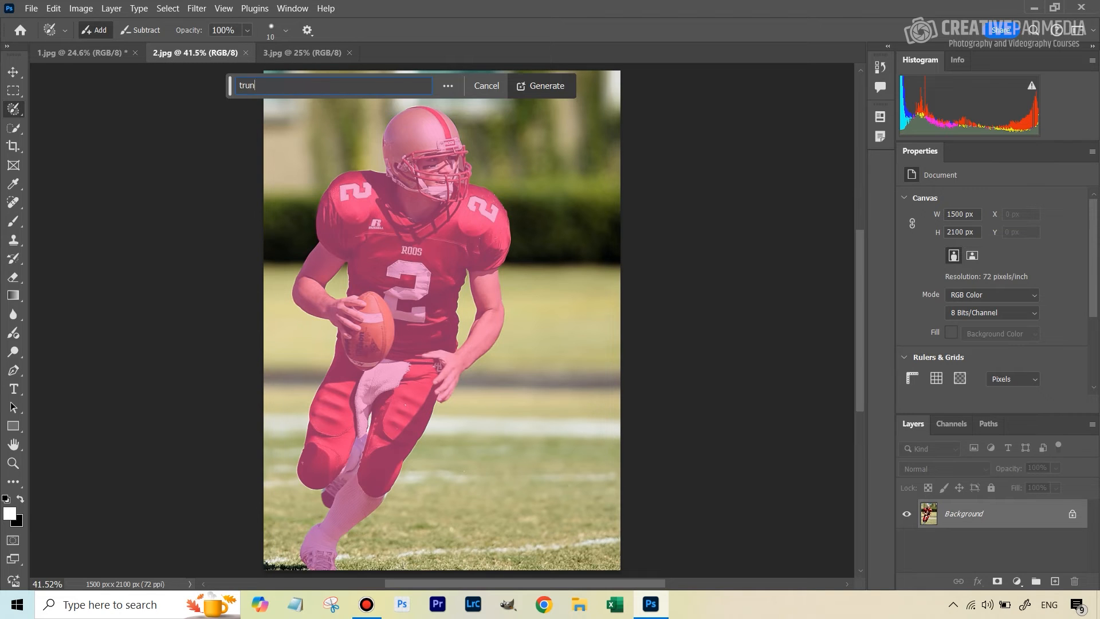
key(ctrl+a)
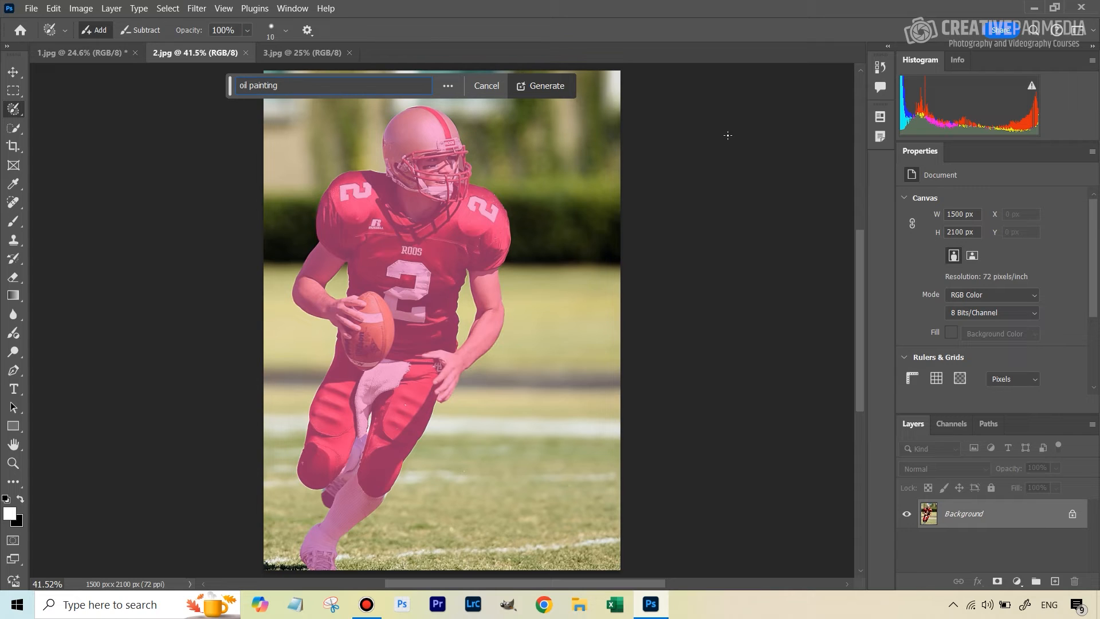
click(546, 86)
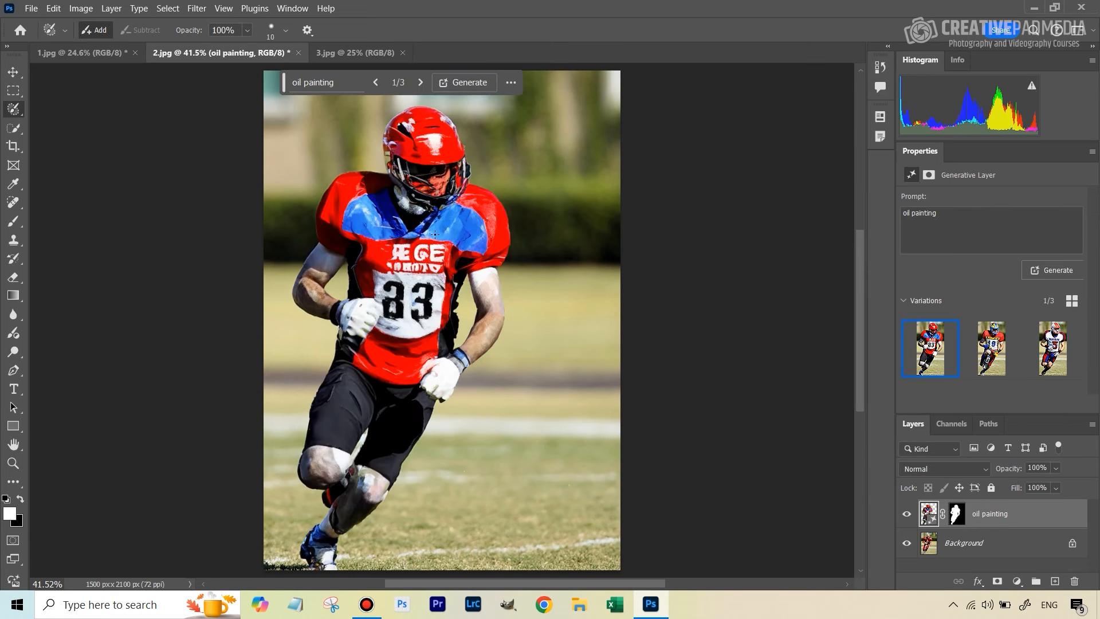
mouse_move(334, 218)
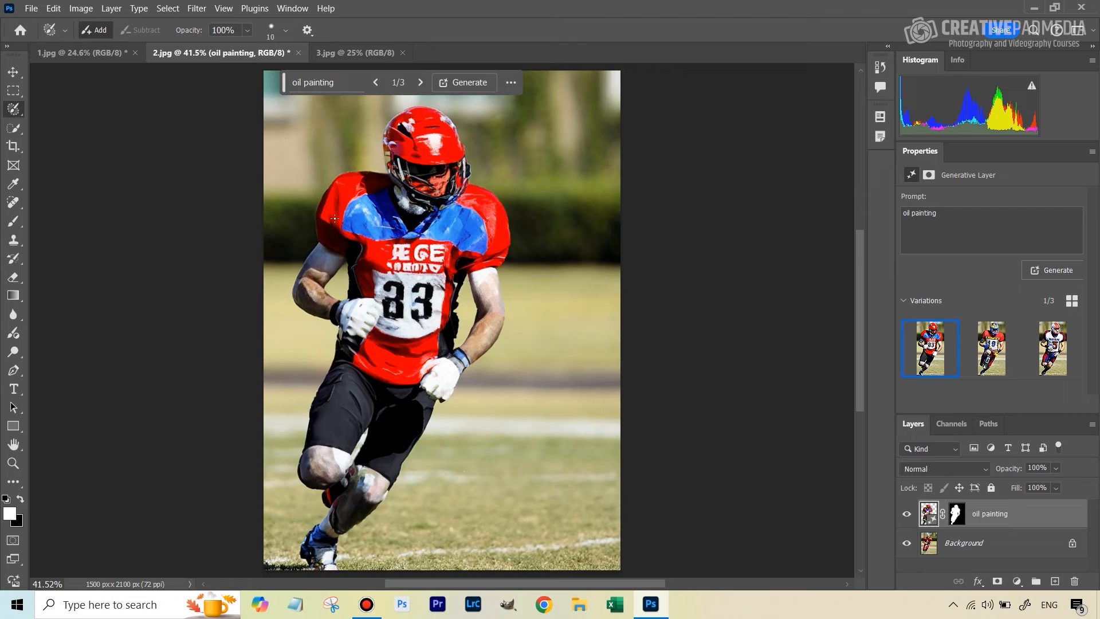
mouse_move(434, 122)
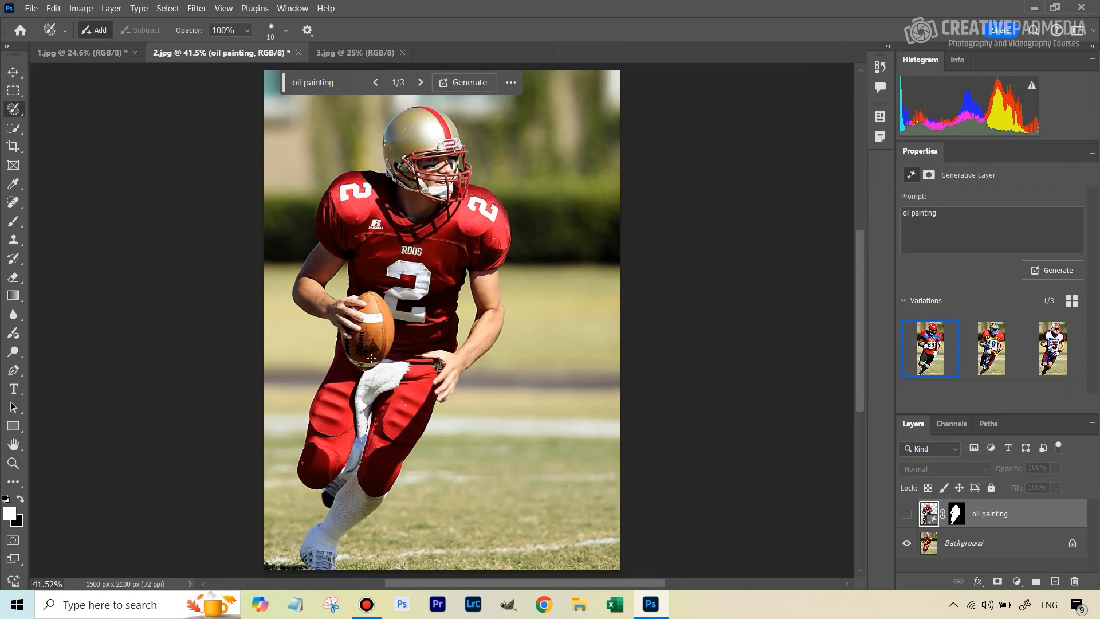
Toggle the generated layer's visibility to compare with the original, then choose the second variation.
click(906, 515)
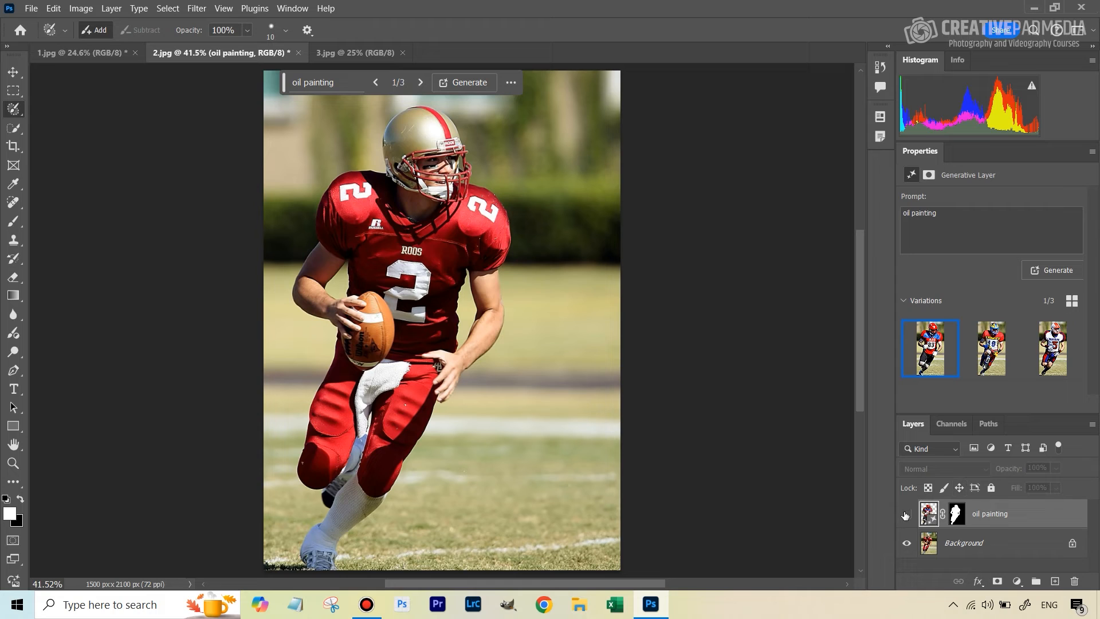
click(905, 516)
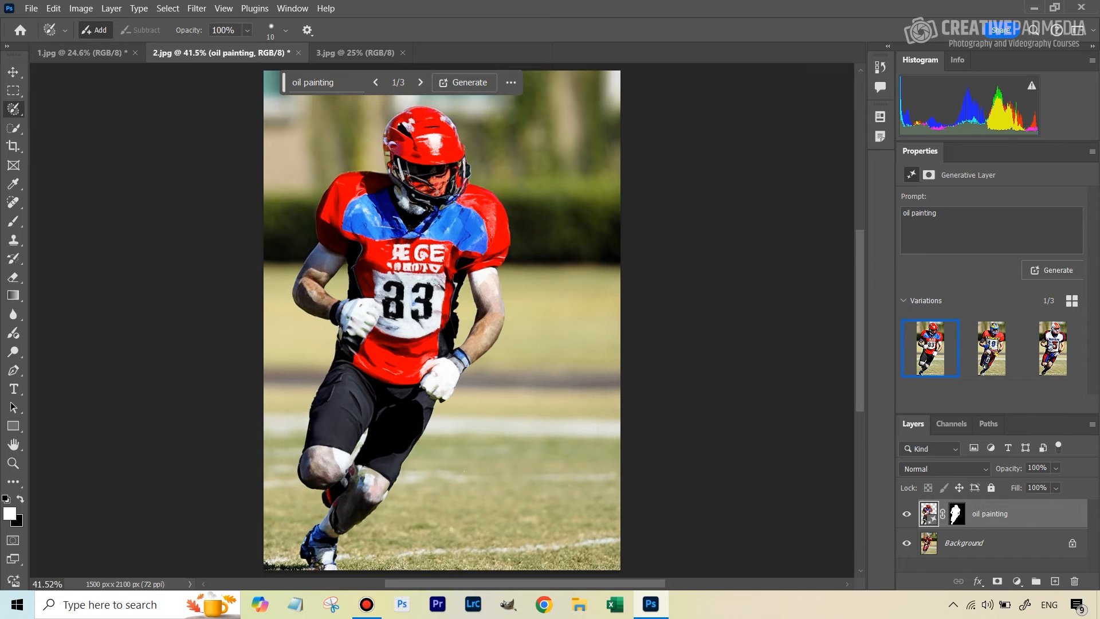
mouse_move(925, 303)
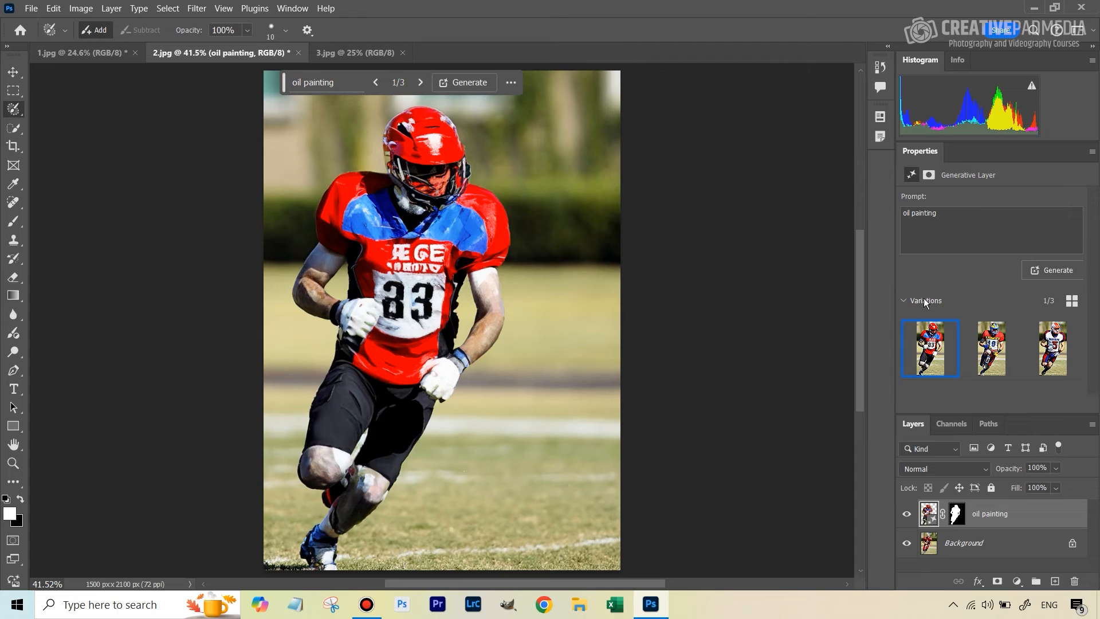
click(990, 348)
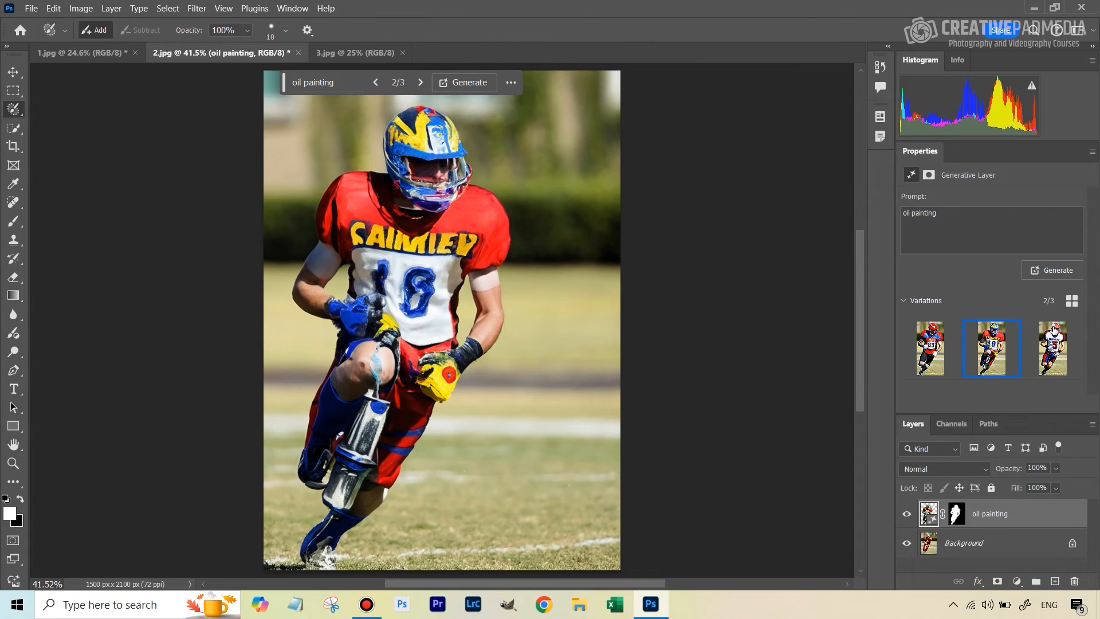
mouse_move(1021, 355)
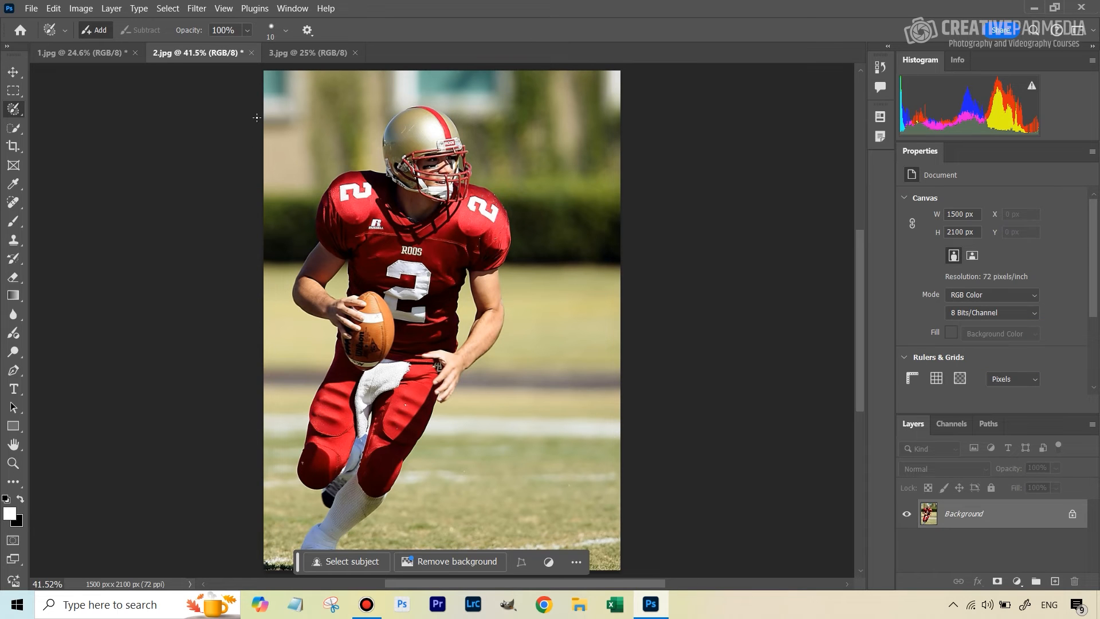
mouse_move(178, 34)
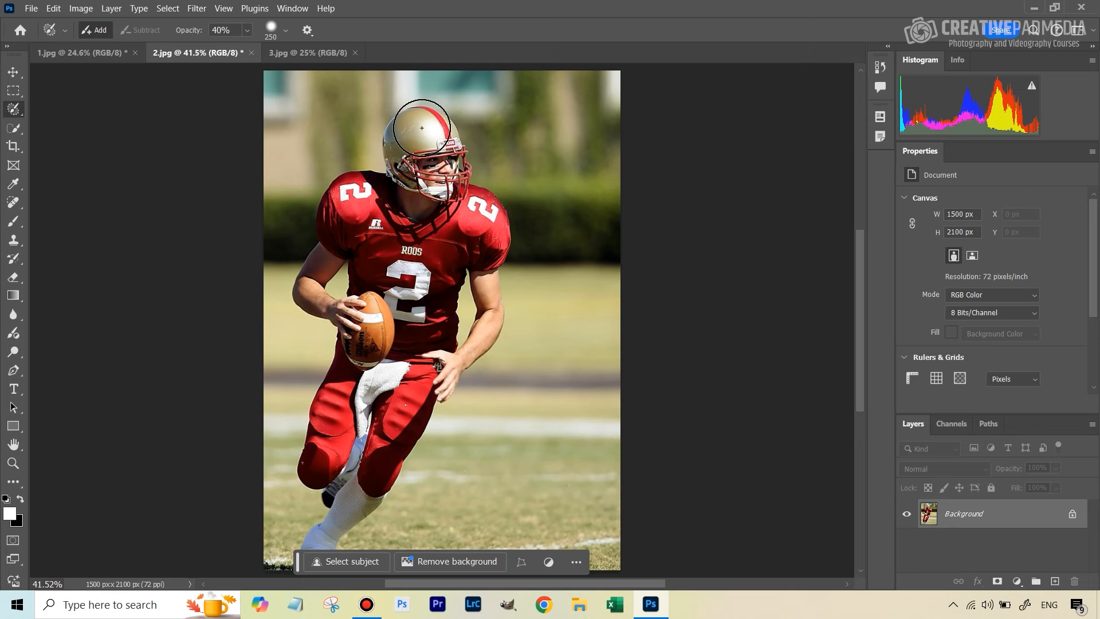
mouse_move(402, 126)
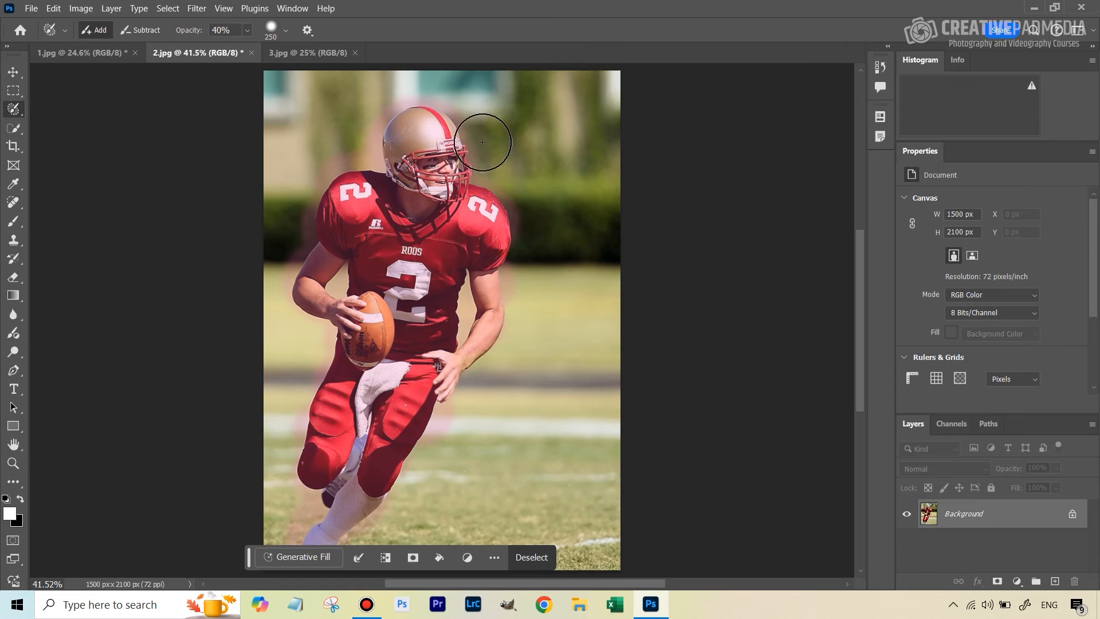
mouse_move(476, 166)
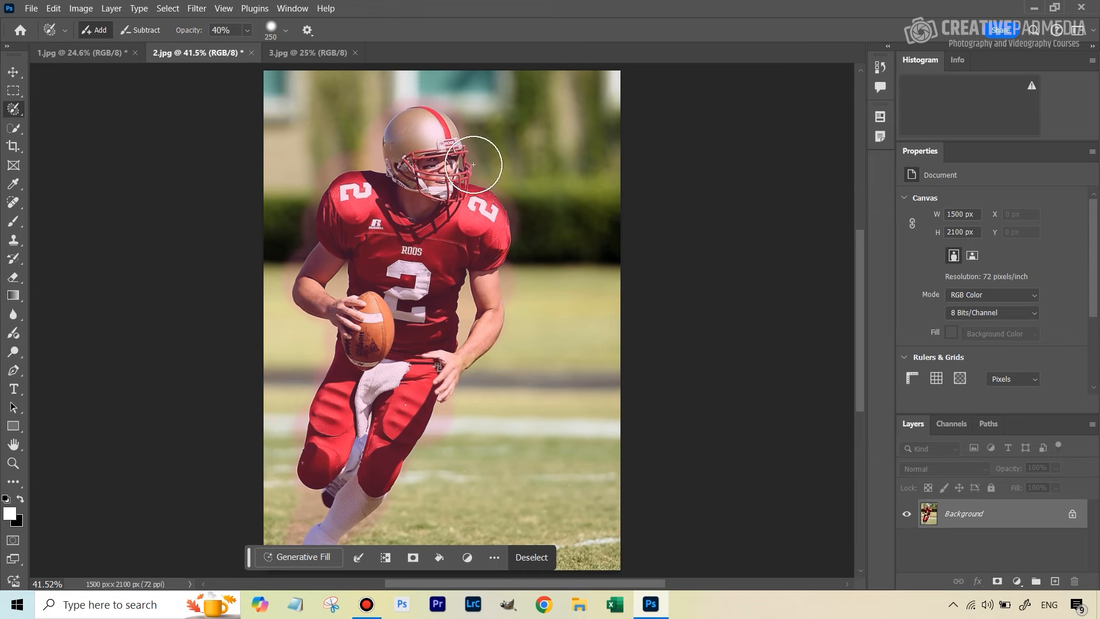
mouse_move(403, 119)
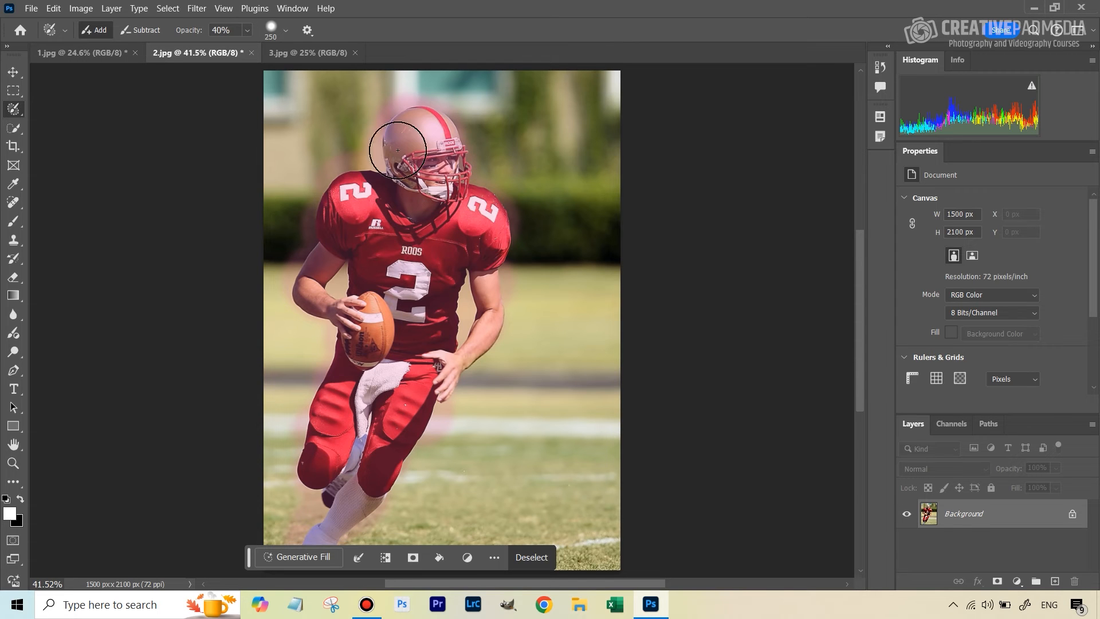
mouse_move(420, 144)
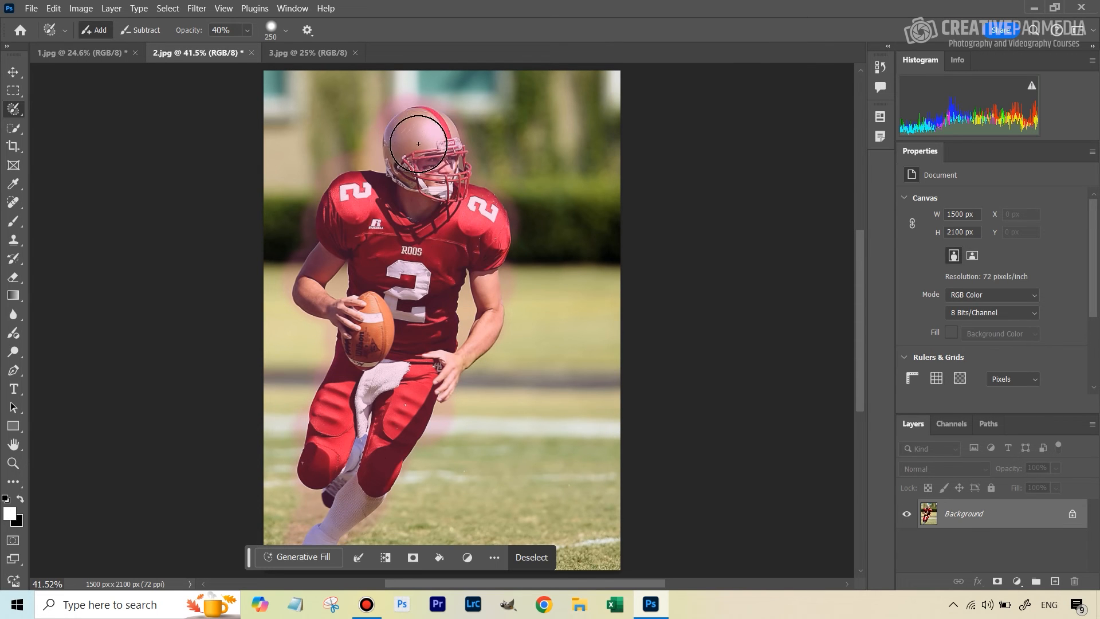
mouse_move(423, 130)
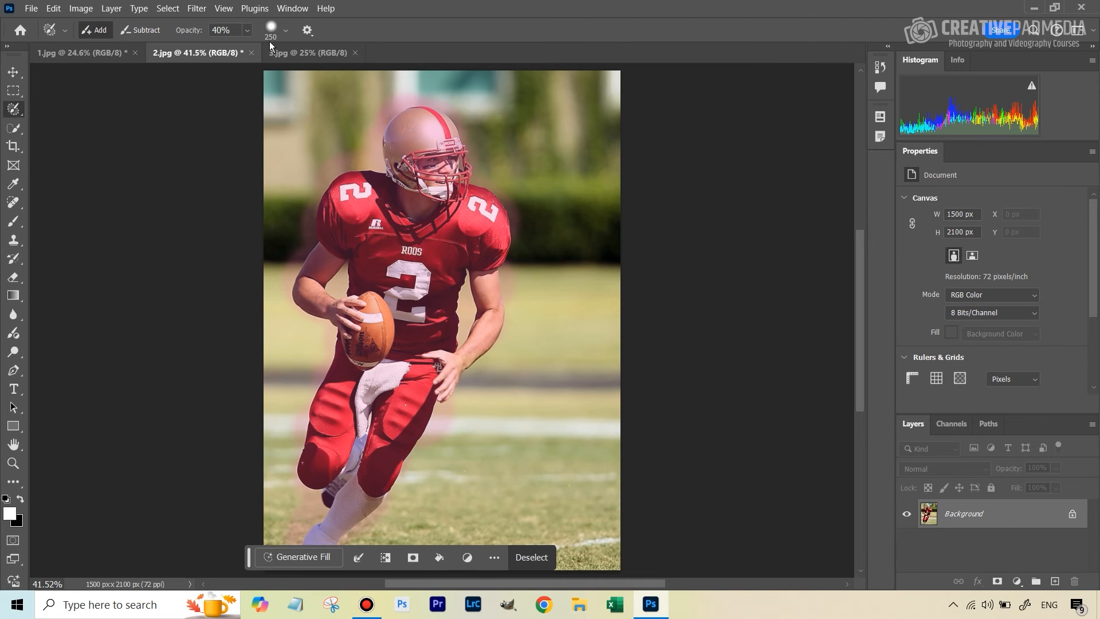
mouse_move(419, 134)
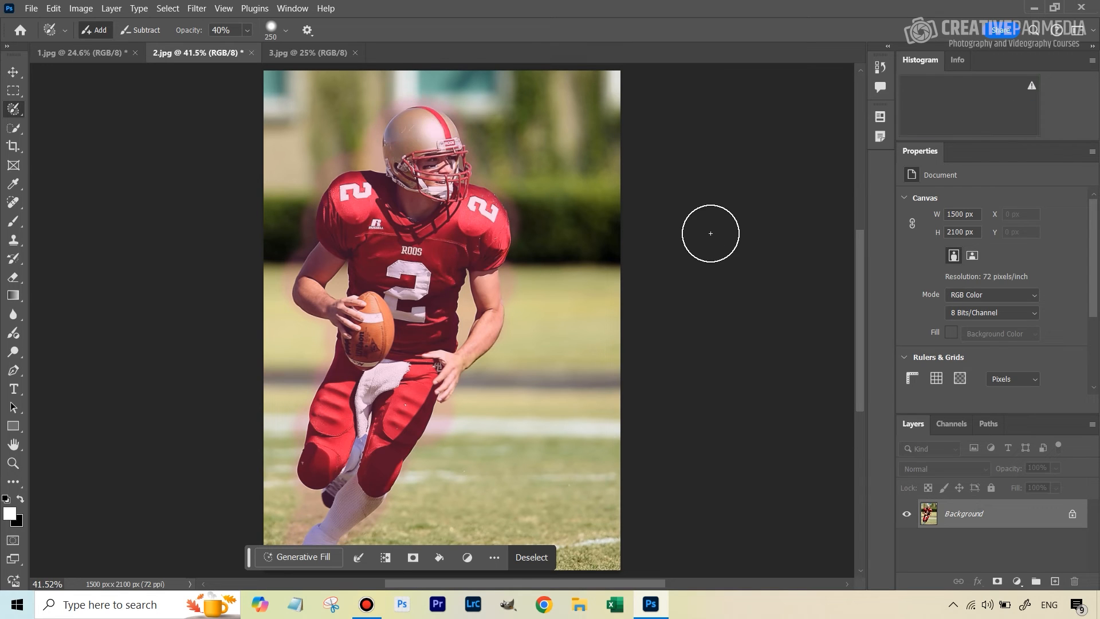
mouse_move(348, 501)
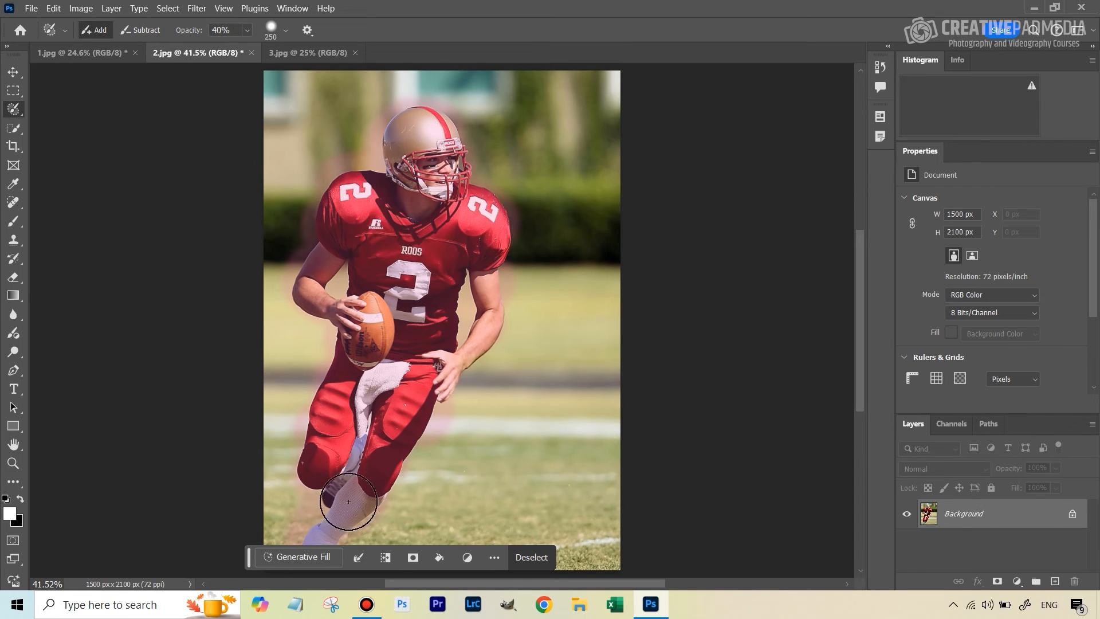
mouse_move(440, 145)
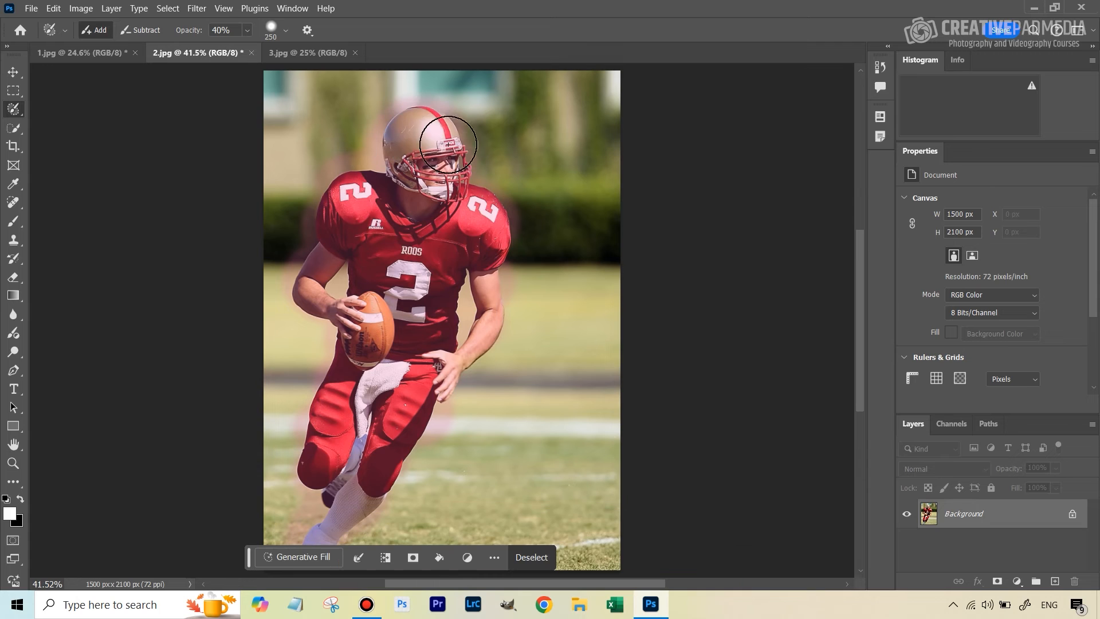
mouse_move(439, 116)
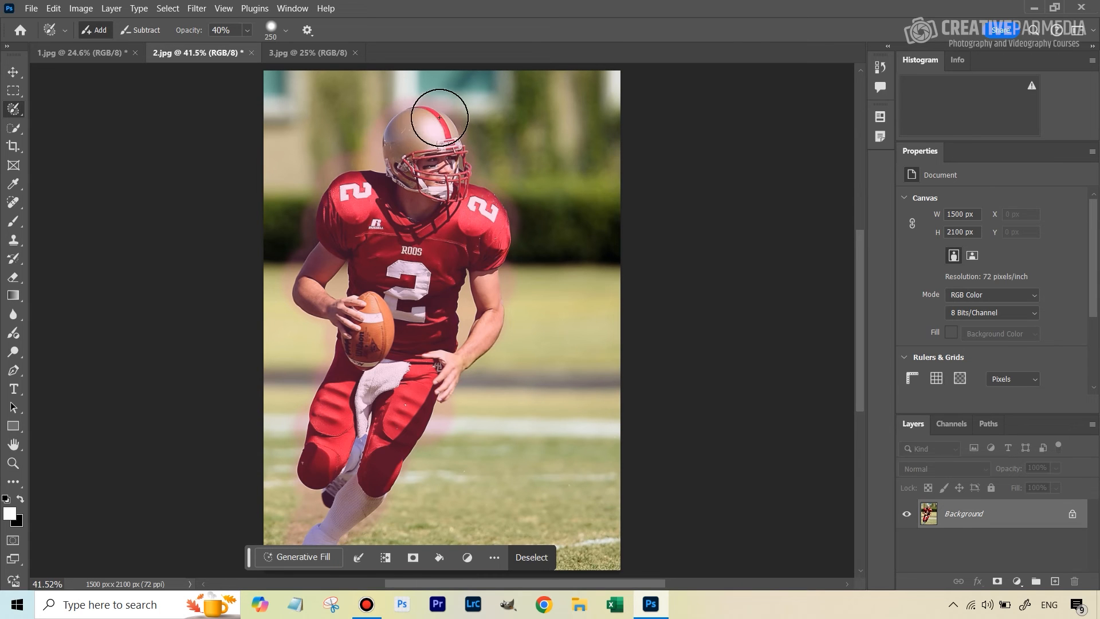
mouse_move(684, 298)
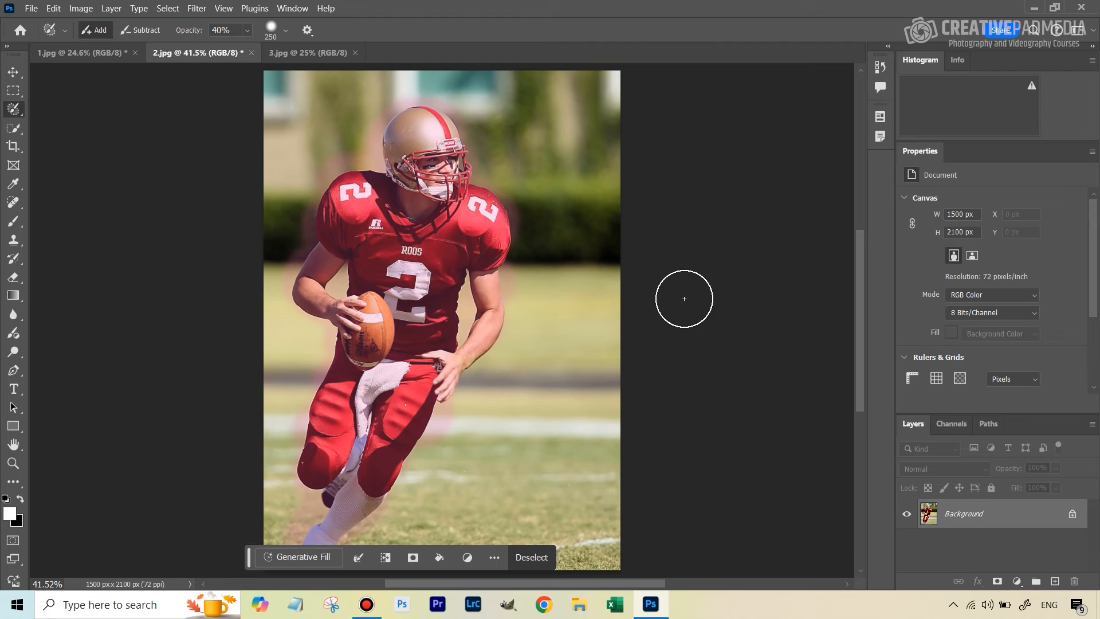
Drop the generated uniform so the original football photo sits on one background layer with the player selected.
click(1049, 604)
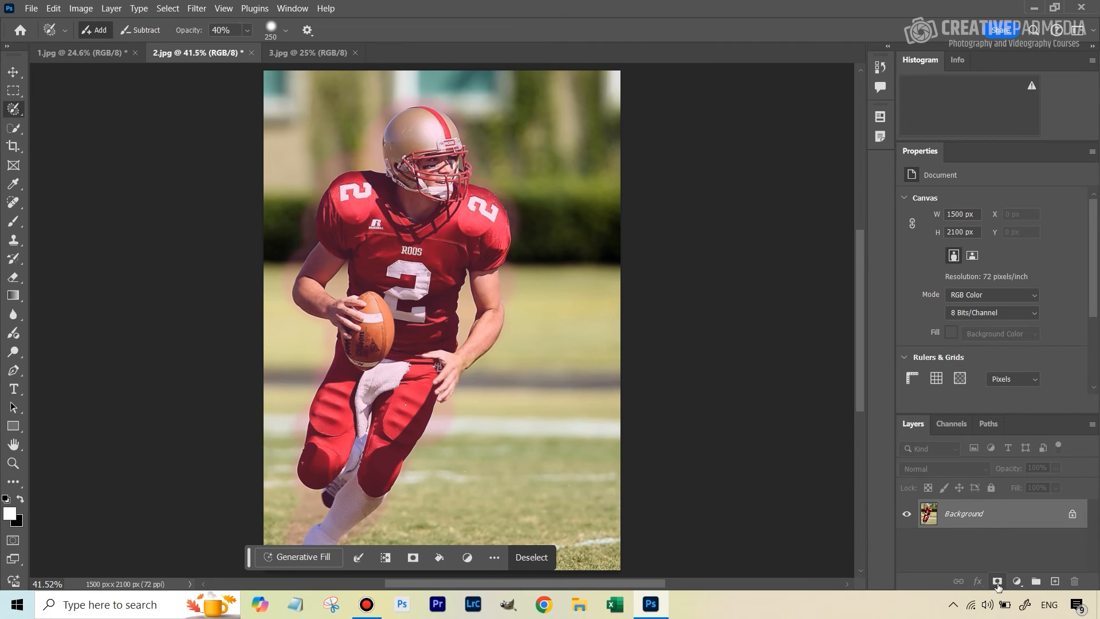
Convert the soft selection to a layer mask on Layer 0, view it alone, and bring up its options.
click(997, 581)
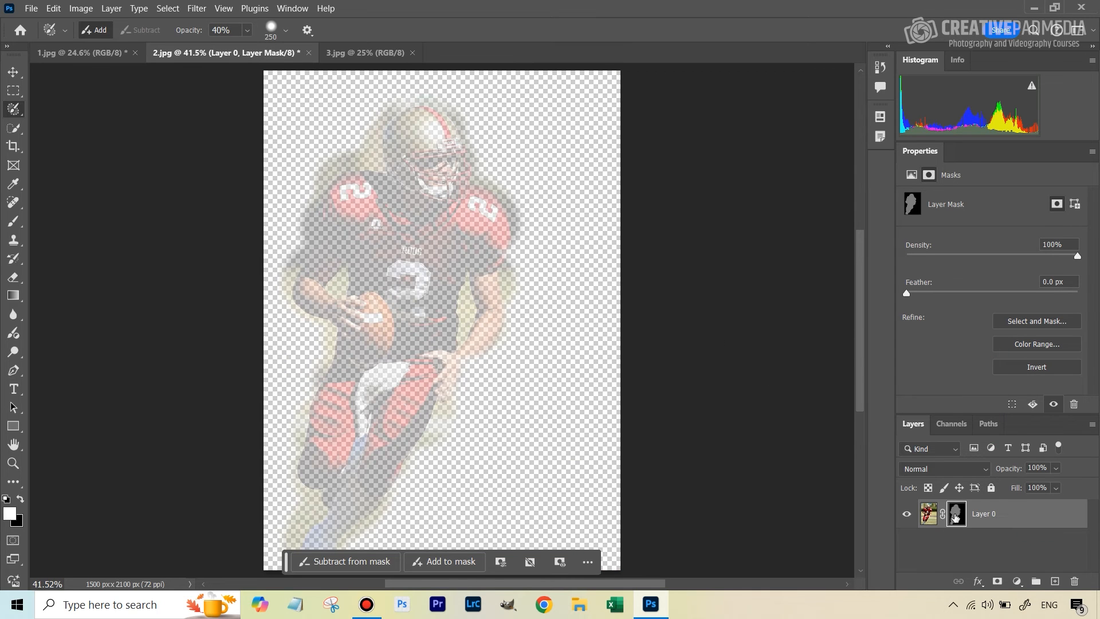
click(956, 513)
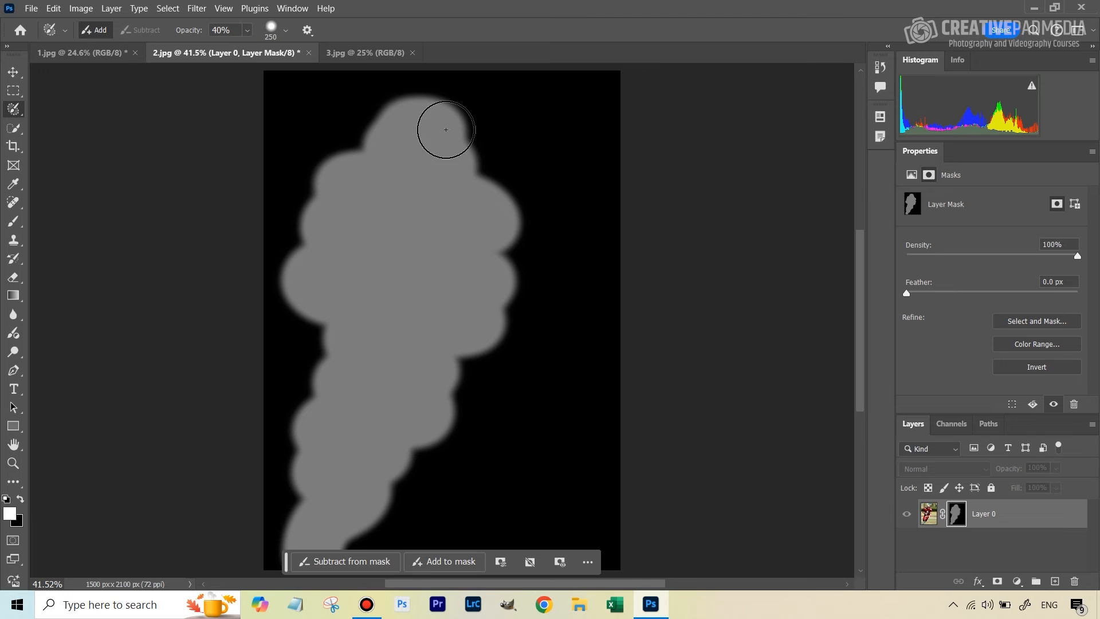
mouse_move(417, 124)
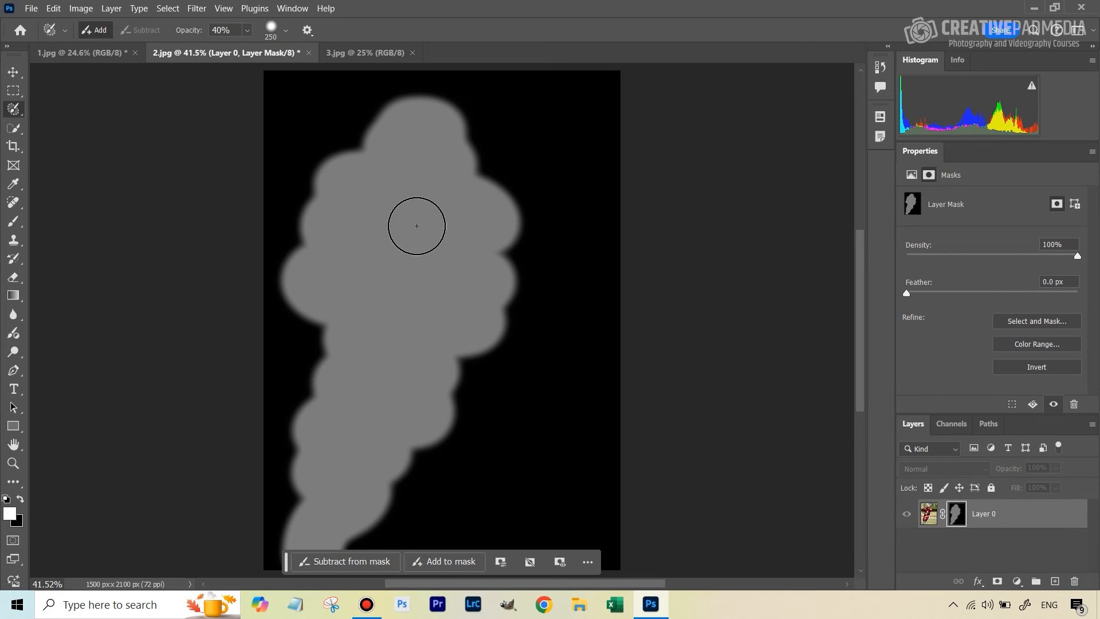
mouse_move(422, 140)
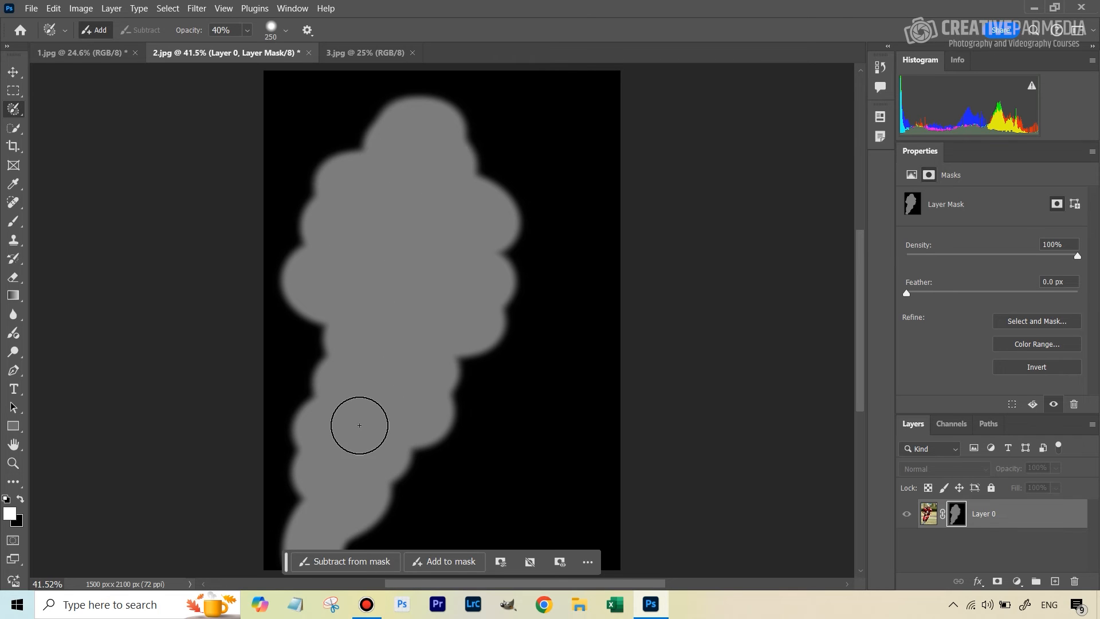
mouse_move(420, 235)
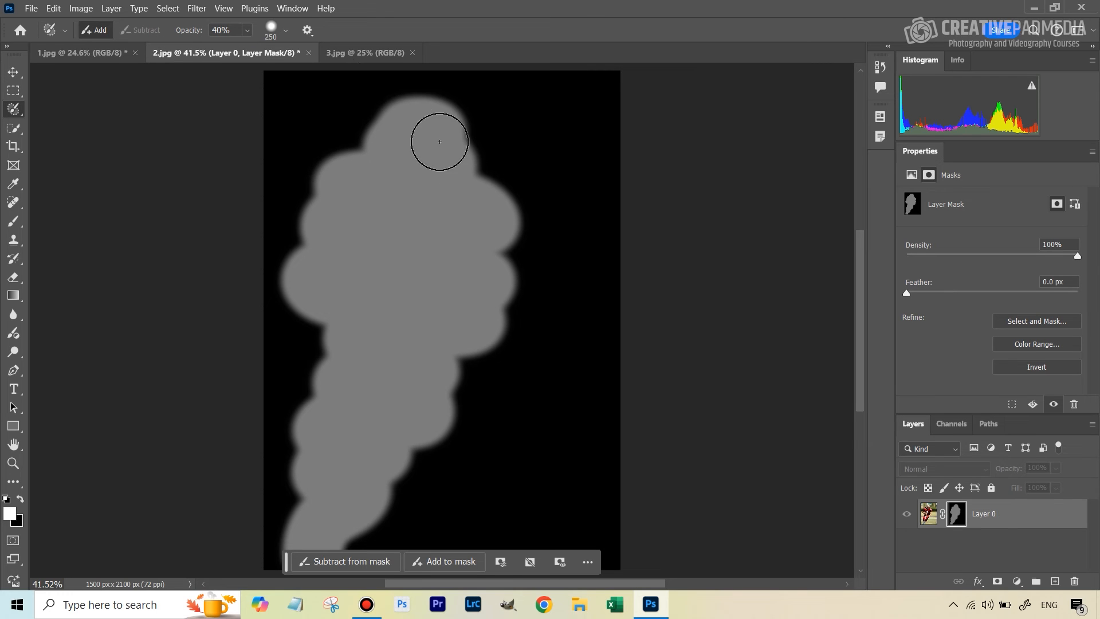
mouse_move(415, 129)
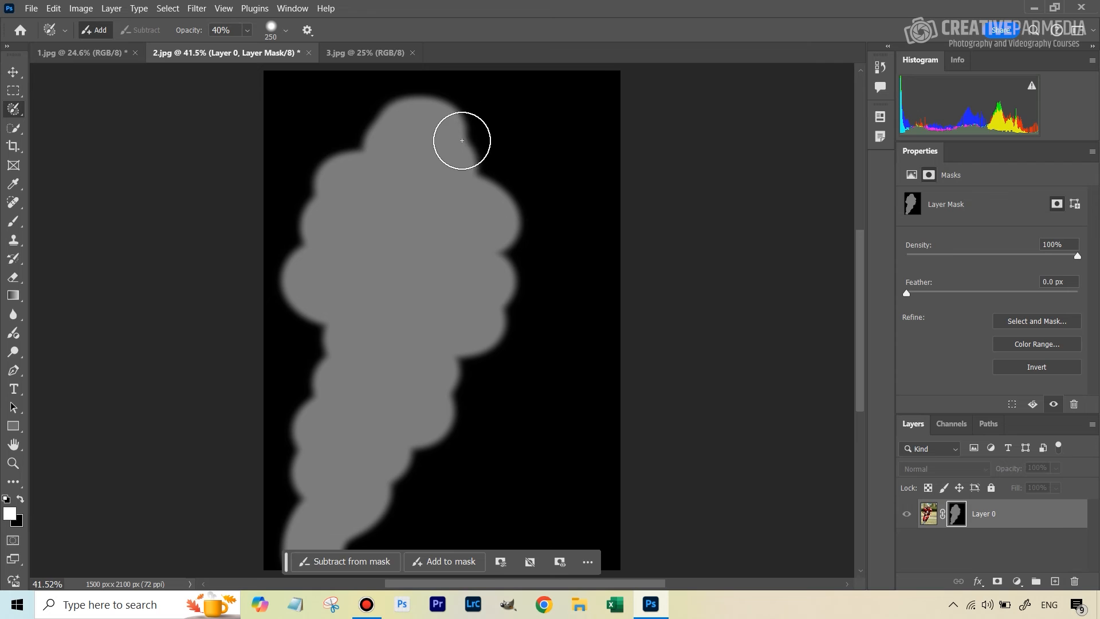
mouse_move(457, 162)
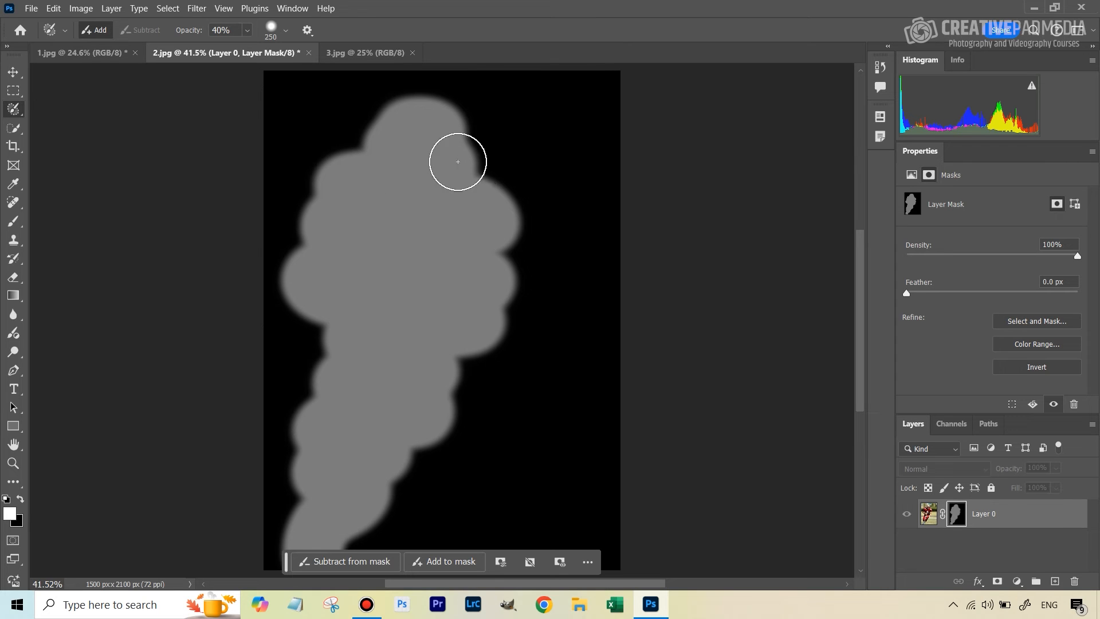
mouse_move(408, 322)
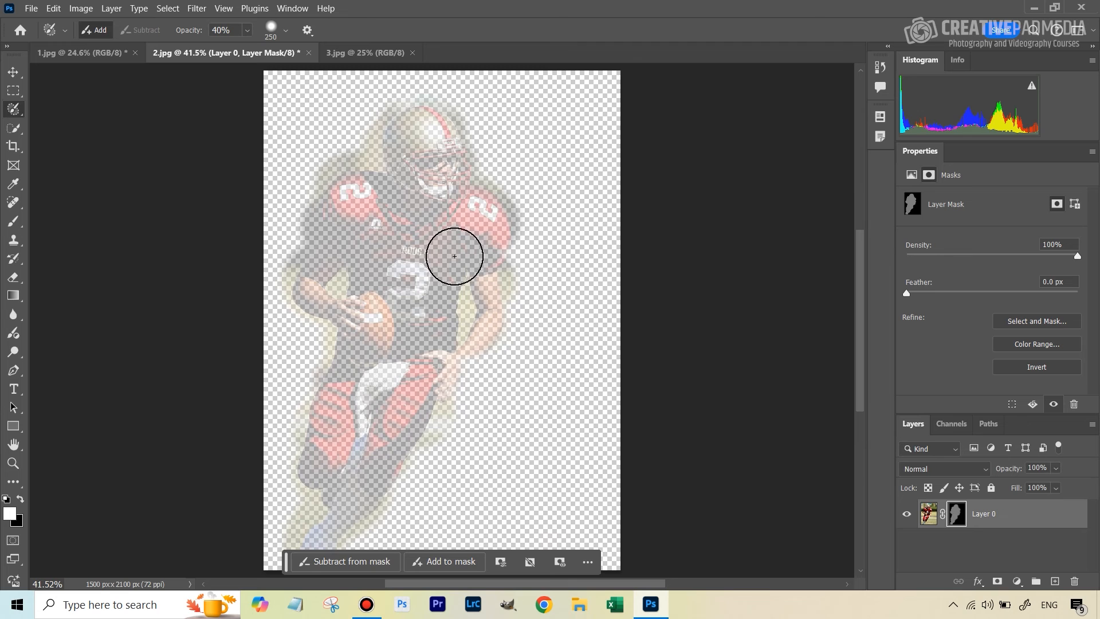
right_click(956, 513)
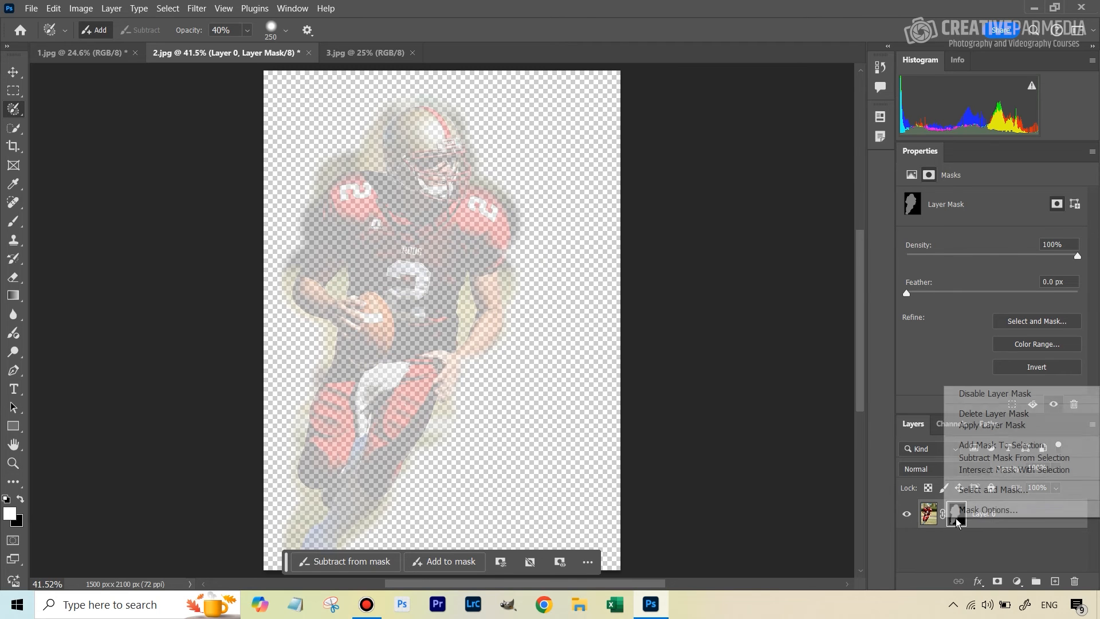
Delete the test layer mask so the football photo shows fully on one layer again.
click(995, 424)
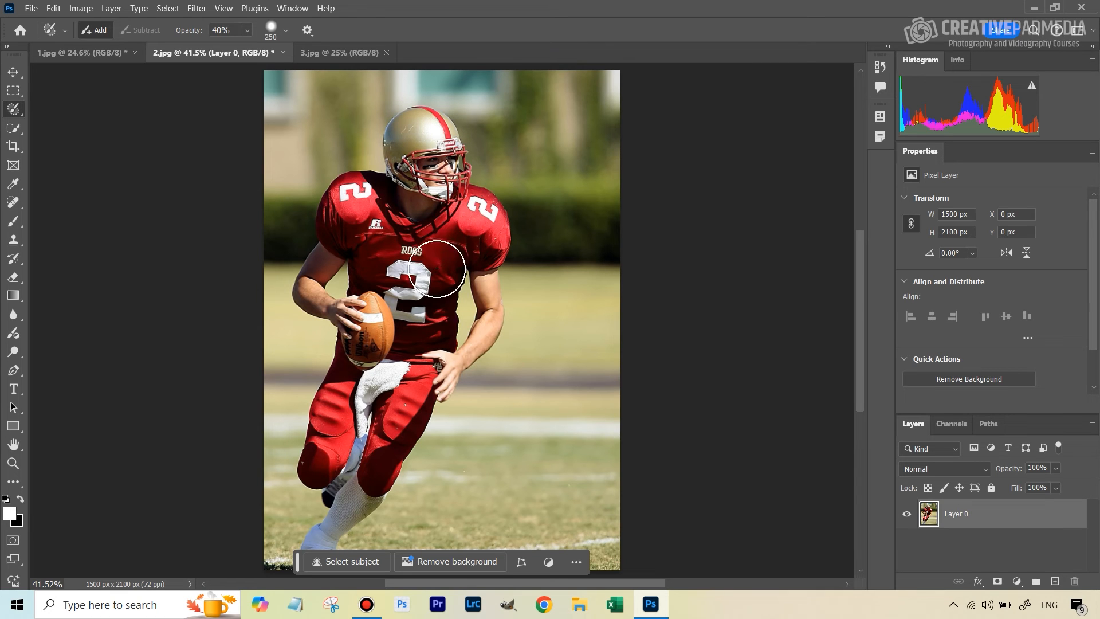
mouse_move(436, 209)
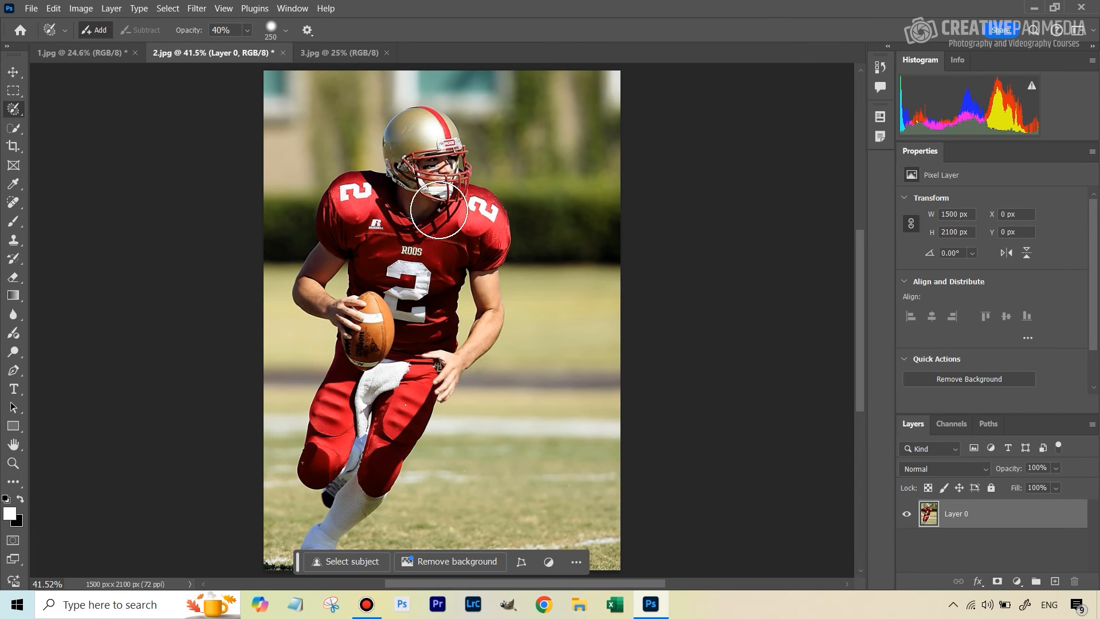
mouse_move(426, 233)
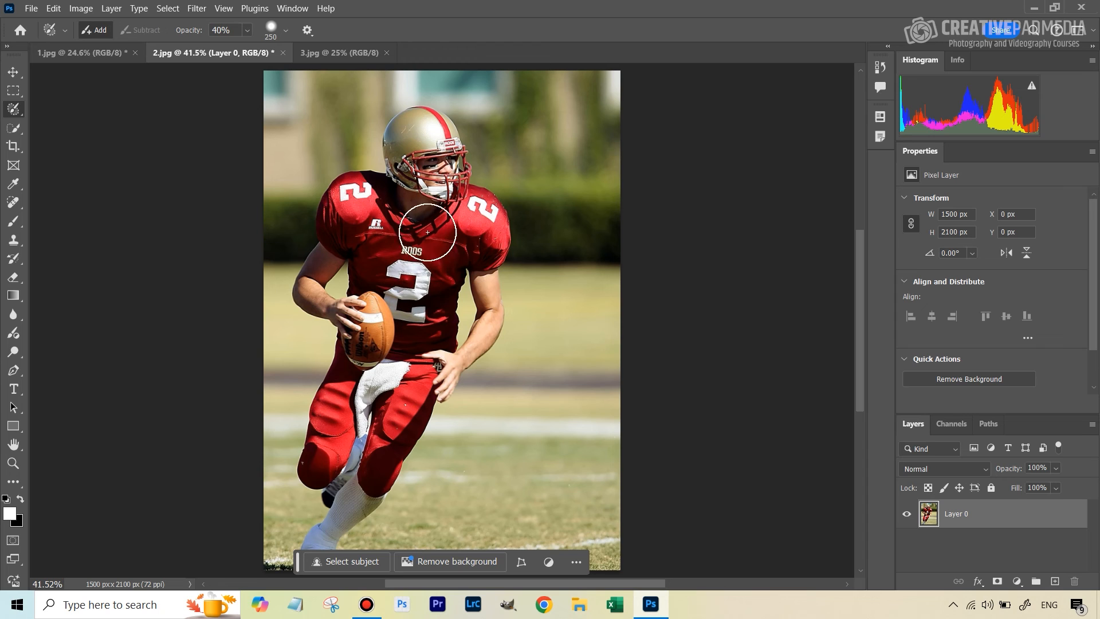
mouse_move(413, 198)
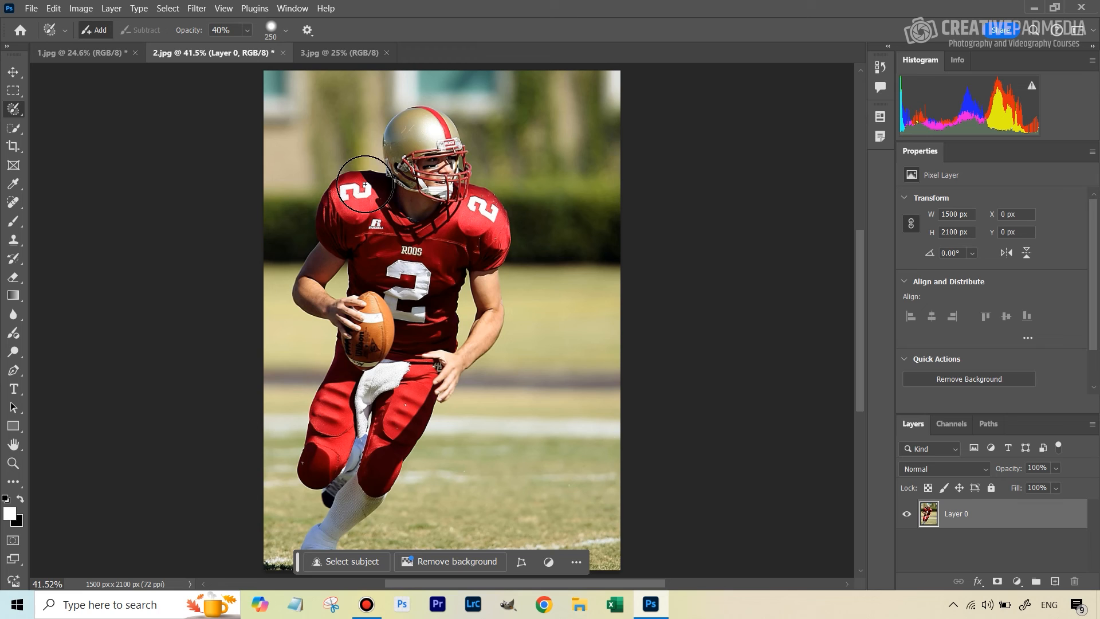
mouse_move(442, 165)
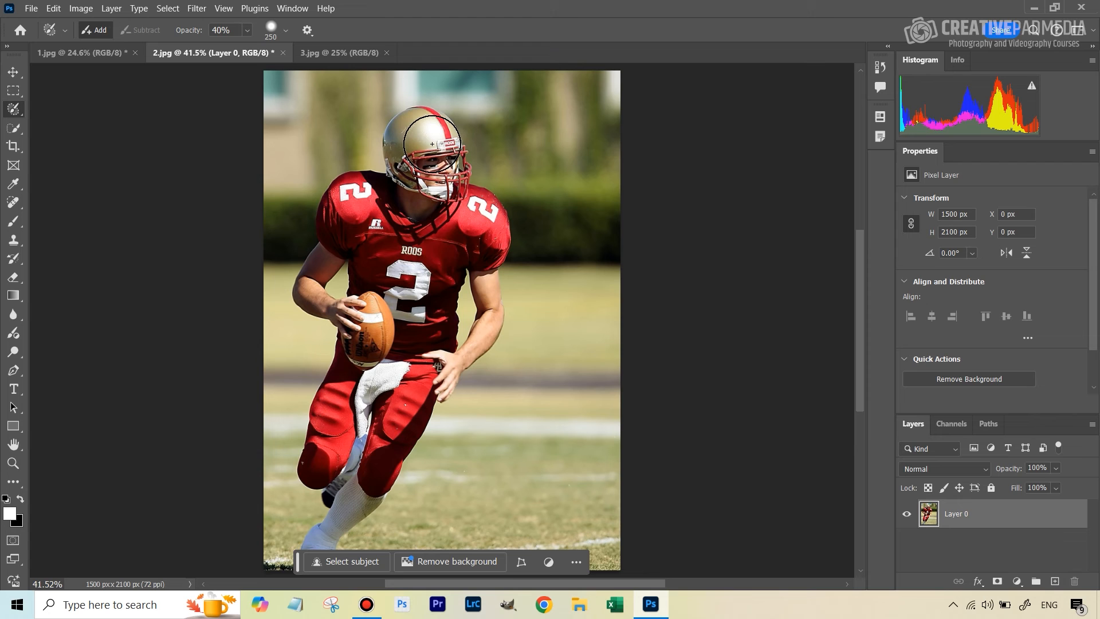
mouse_move(817, 316)
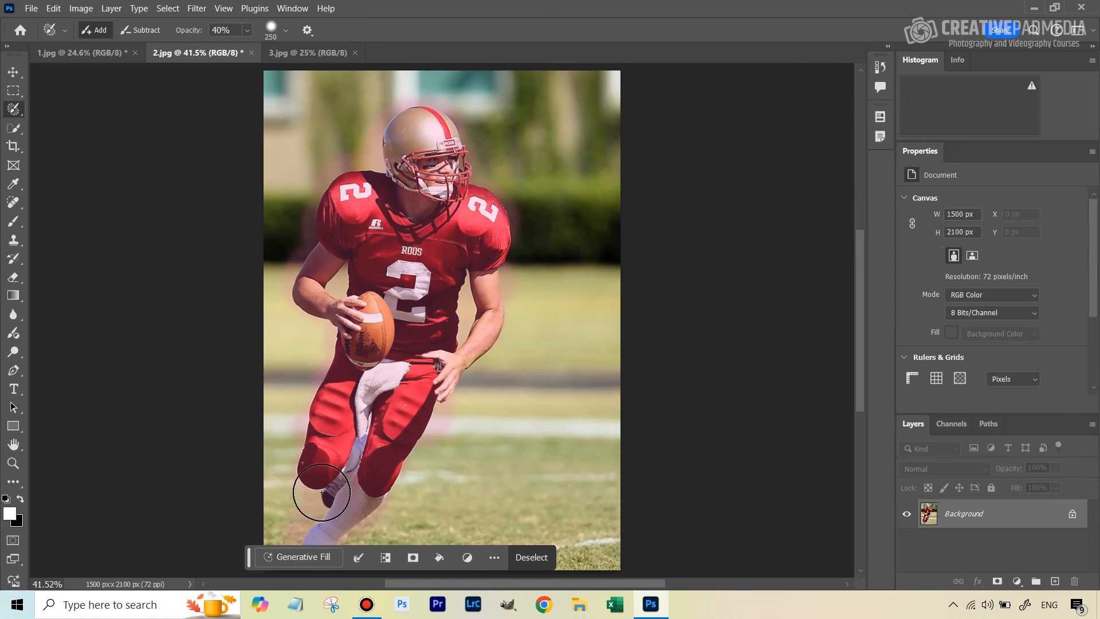
Generate an "oil painting" fill from the soft selection and target the new layer's mask for editing.
click(301, 557)
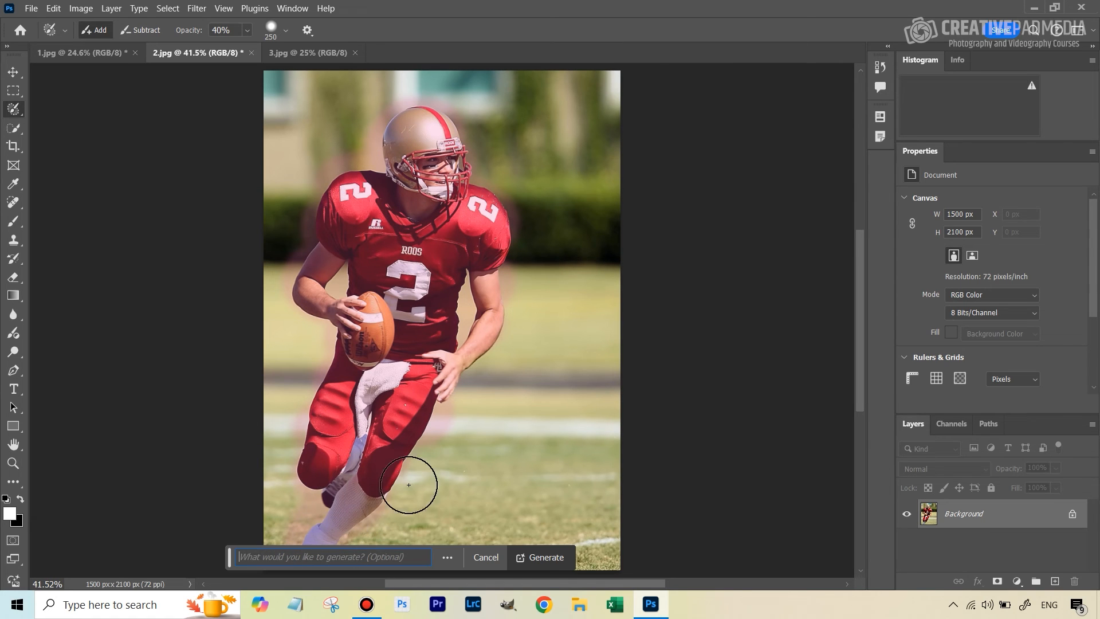
text(oil painting)
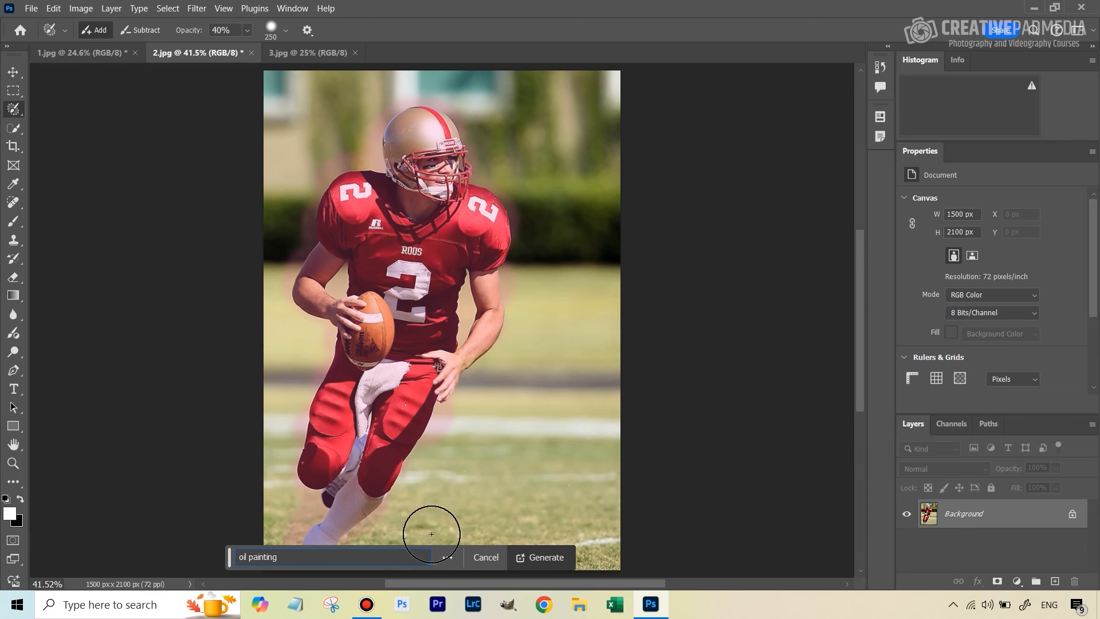
click(546, 557)
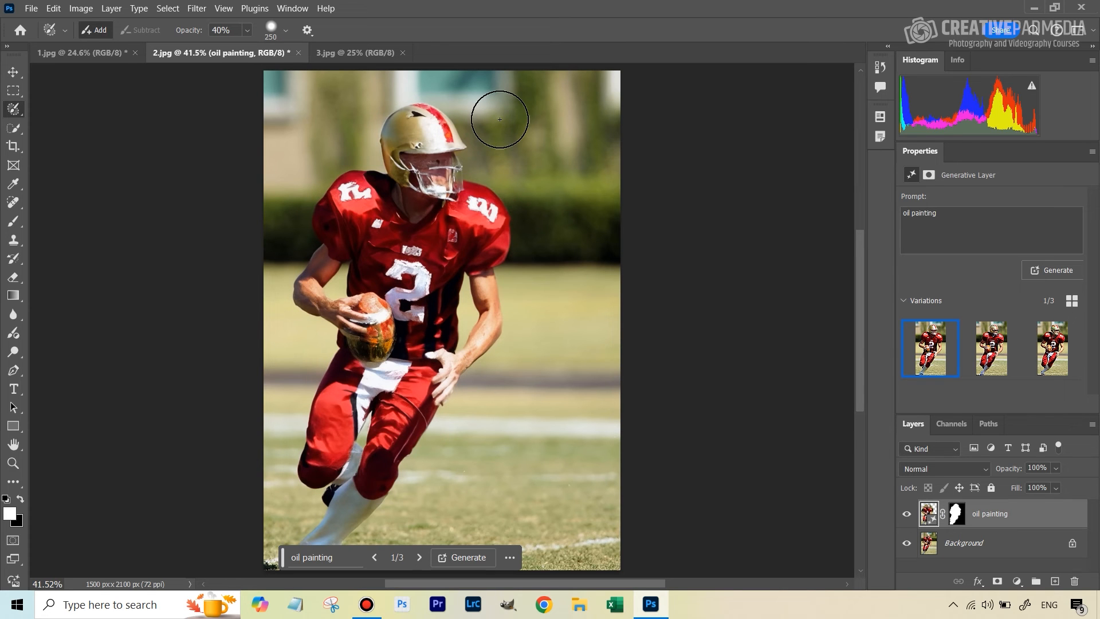
mouse_move(415, 289)
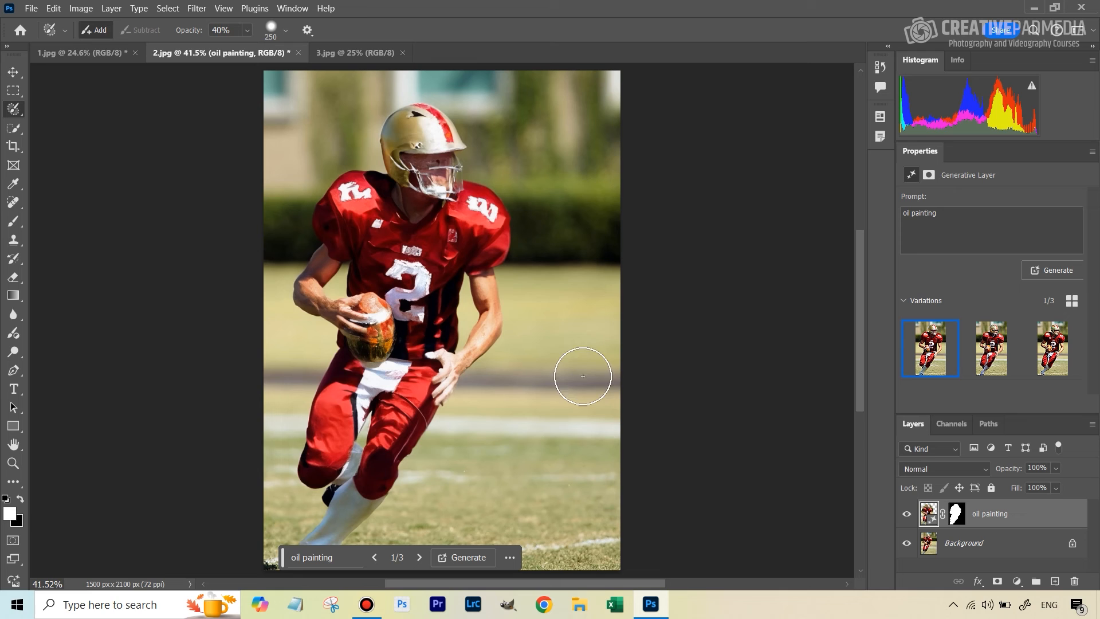
click(956, 513)
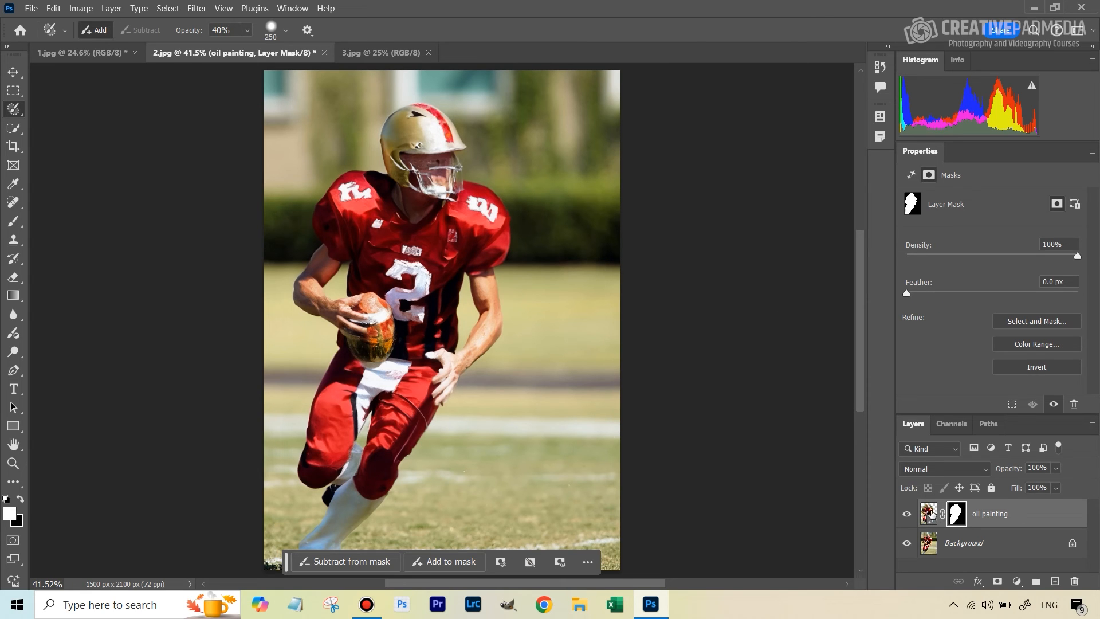
mouse_move(13, 240)
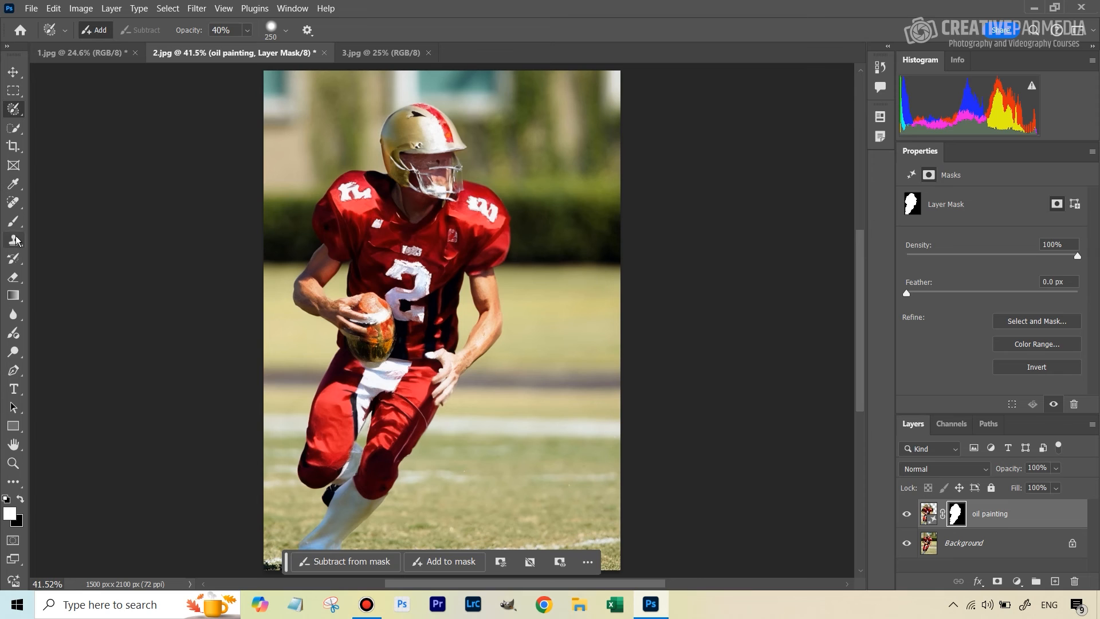
Paint the mask with a black brush over the face, then lower brush opacity to about 45% for the helmet.
click(13, 221)
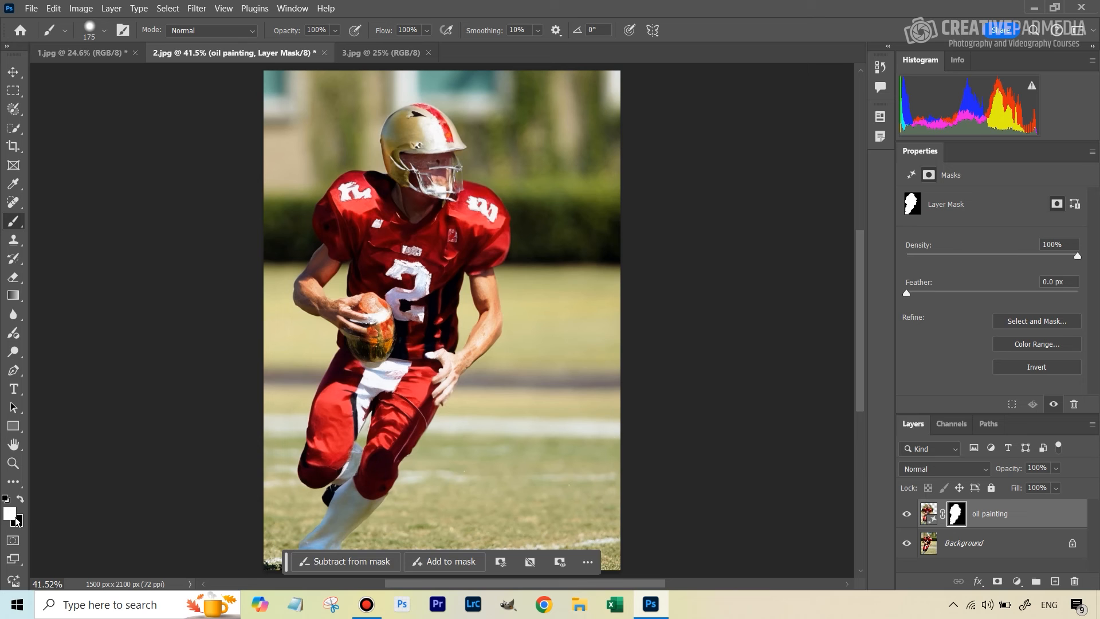
click(11, 514)
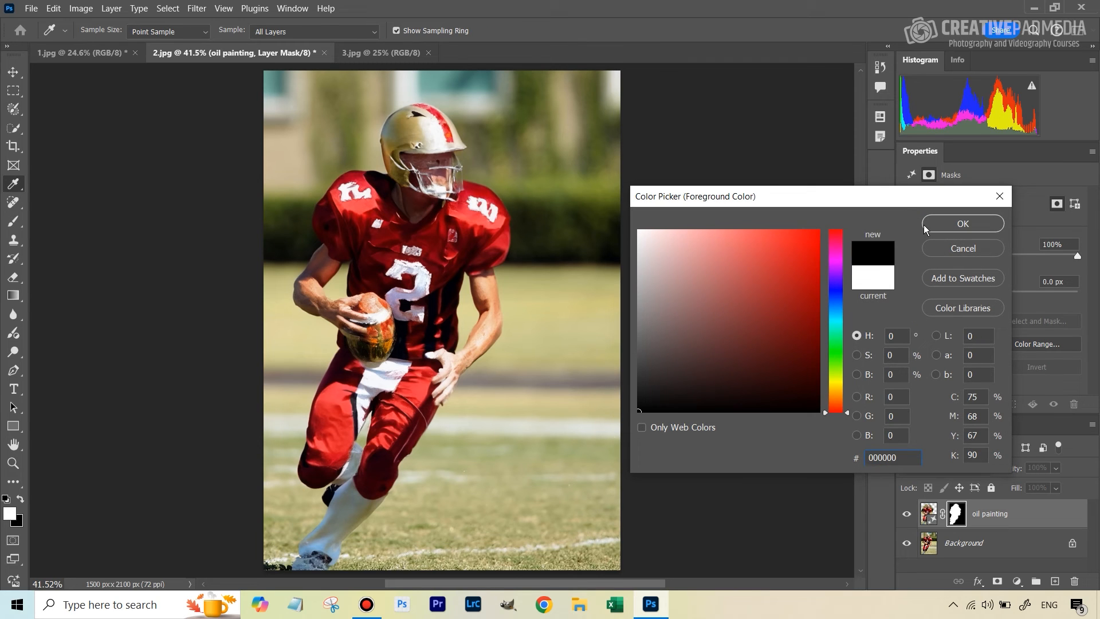
click(962, 223)
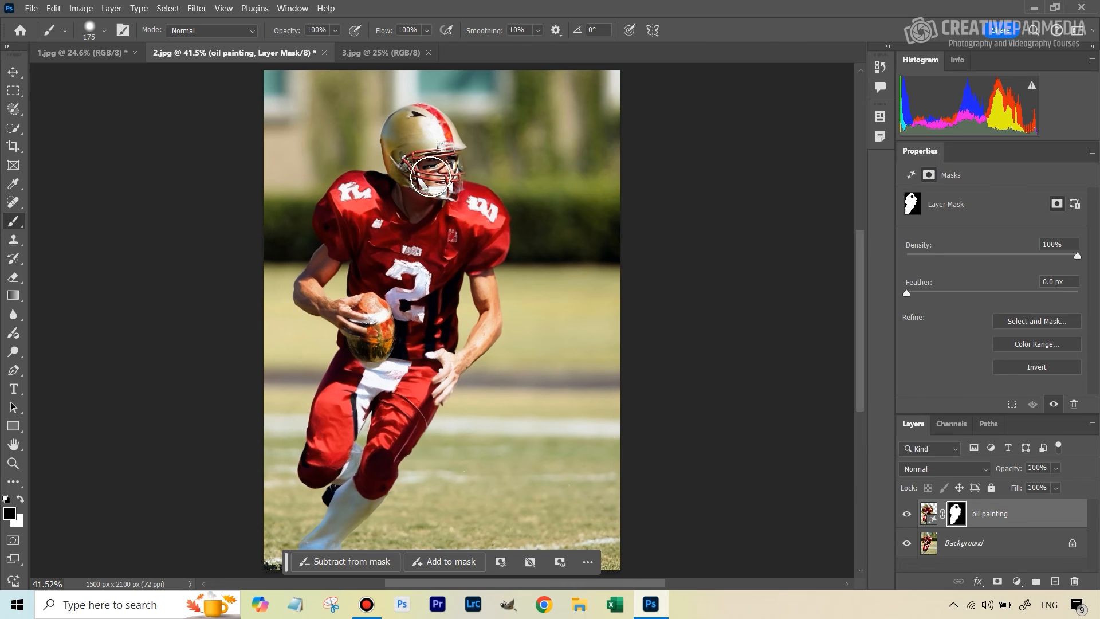
mouse_move(436, 213)
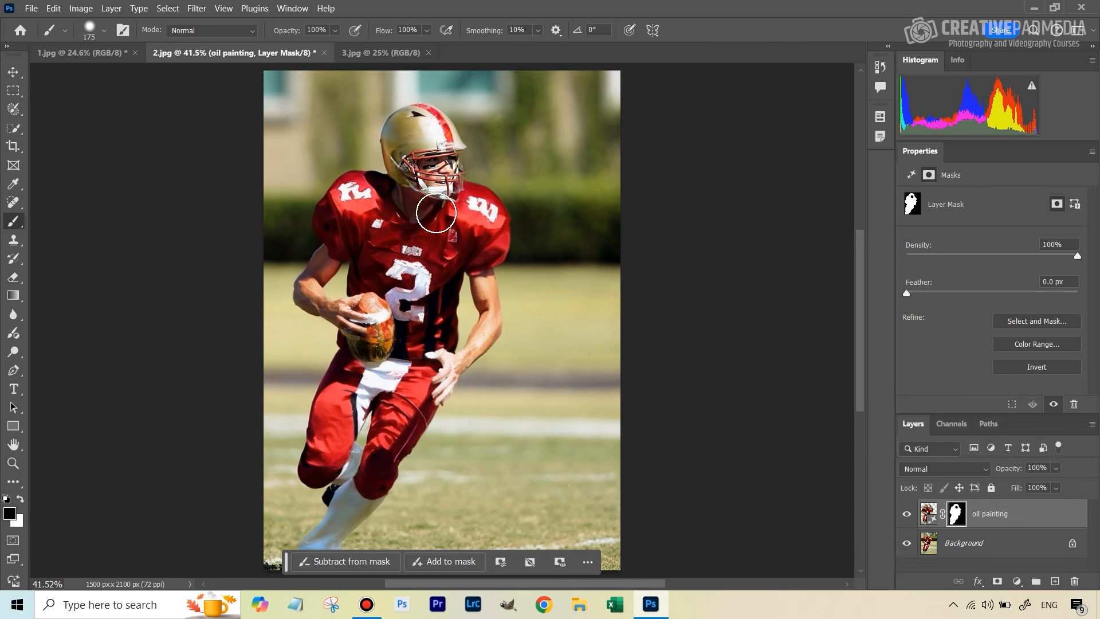
mouse_move(432, 185)
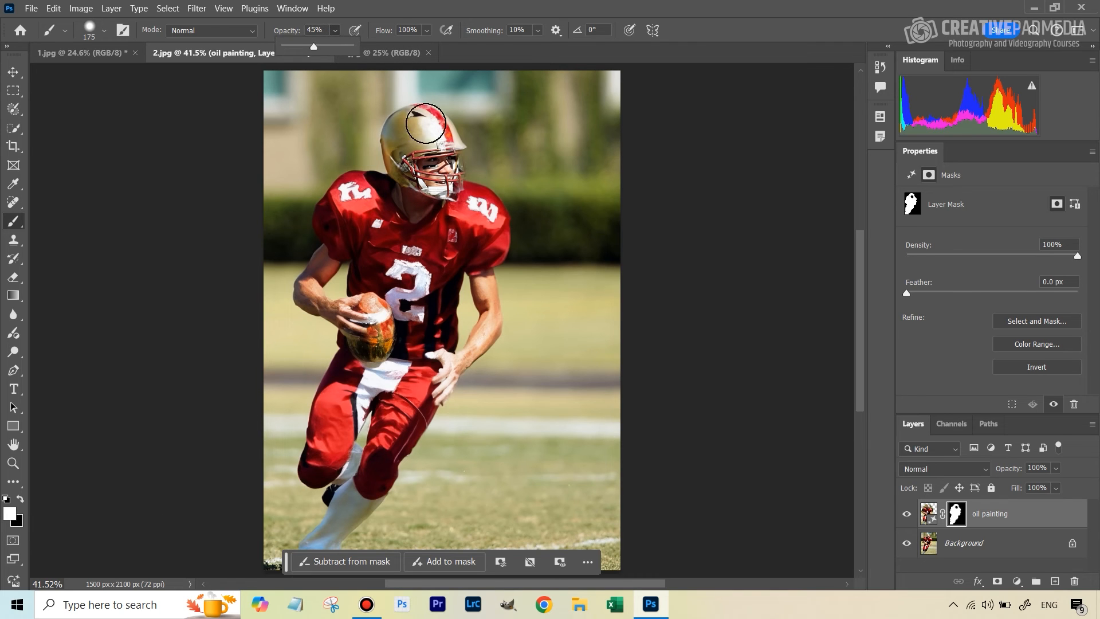
drag(424, 122, 432, 172)
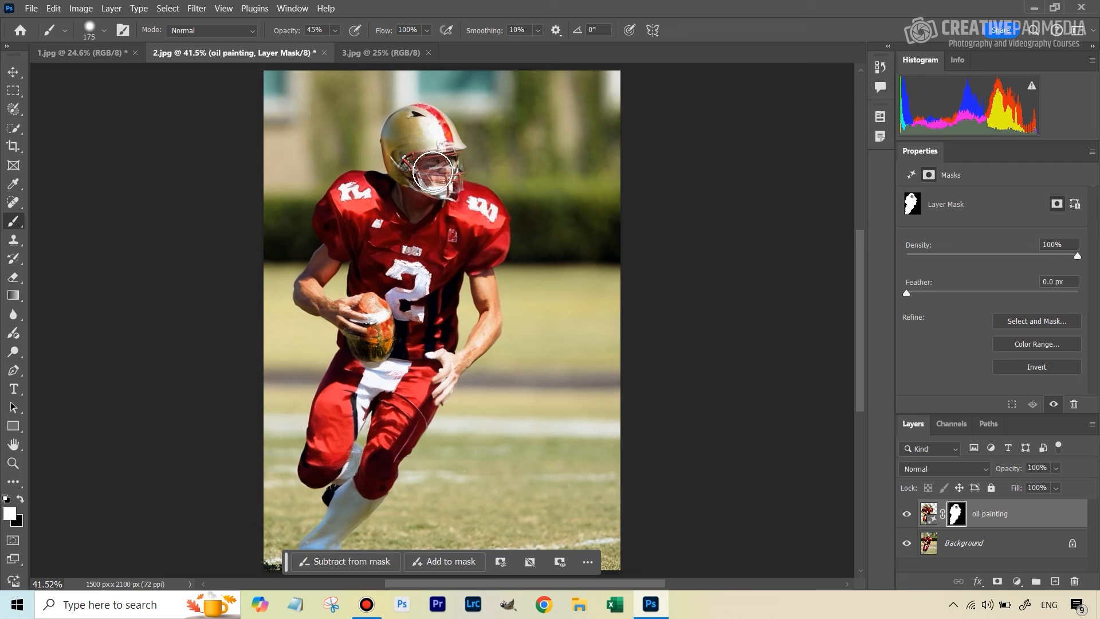
mouse_move(433, 231)
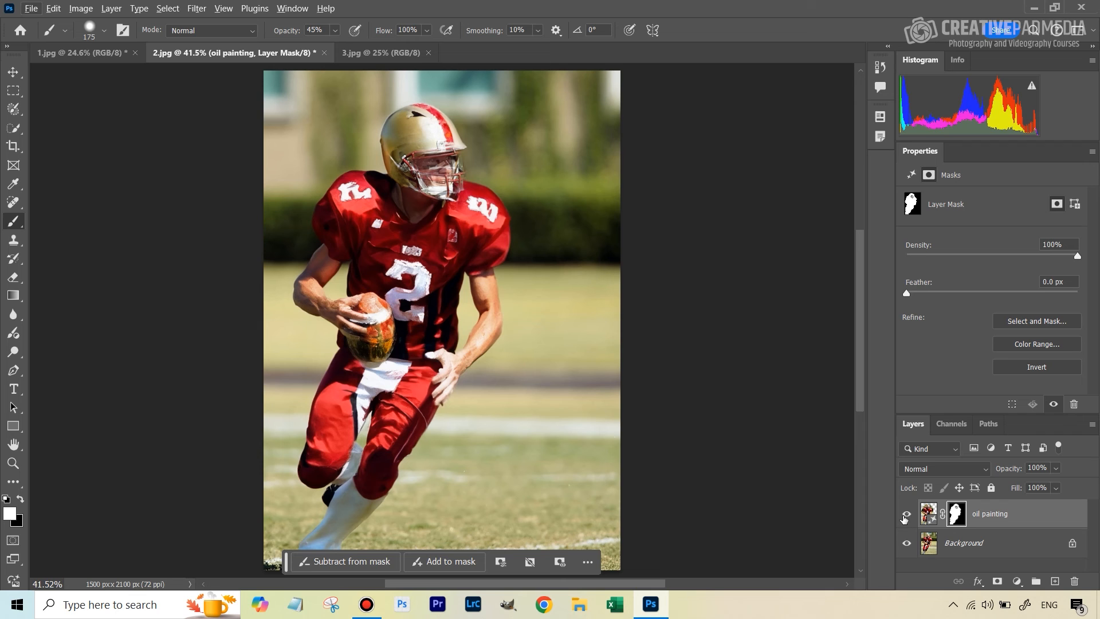
Select the oil painting layer and preview its second variation in the Properties panel.
click(906, 518)
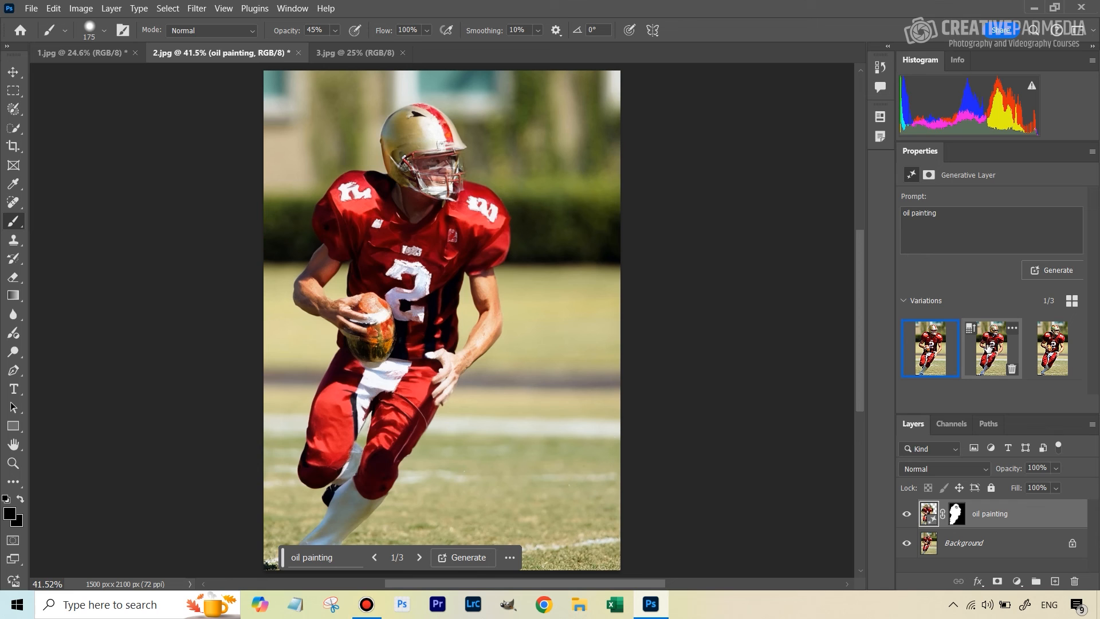
click(990, 349)
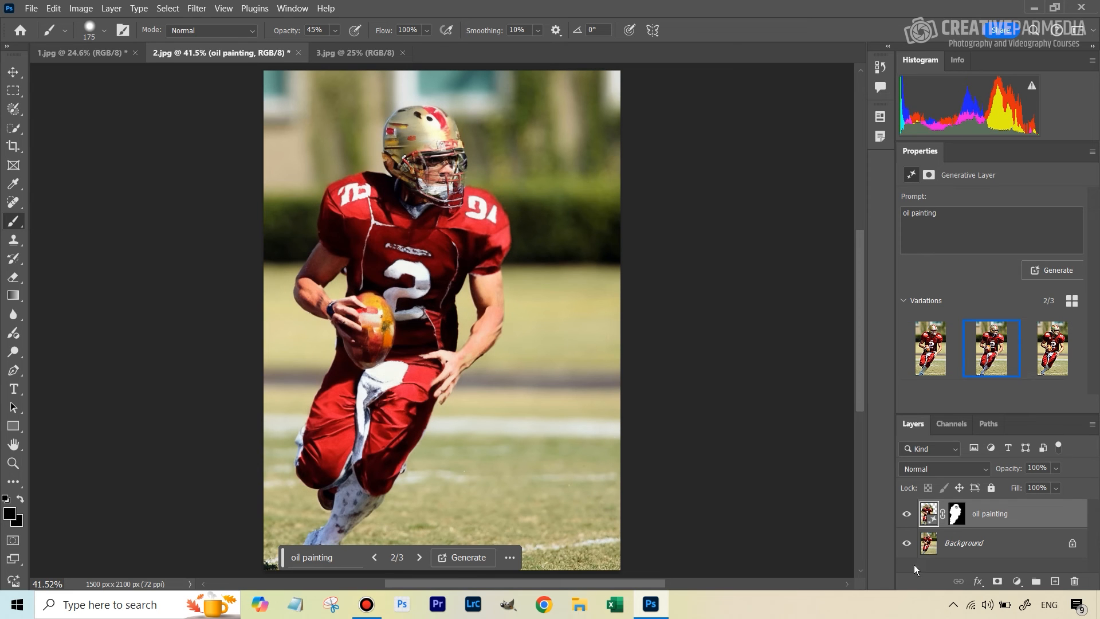
mouse_move(440, 260)
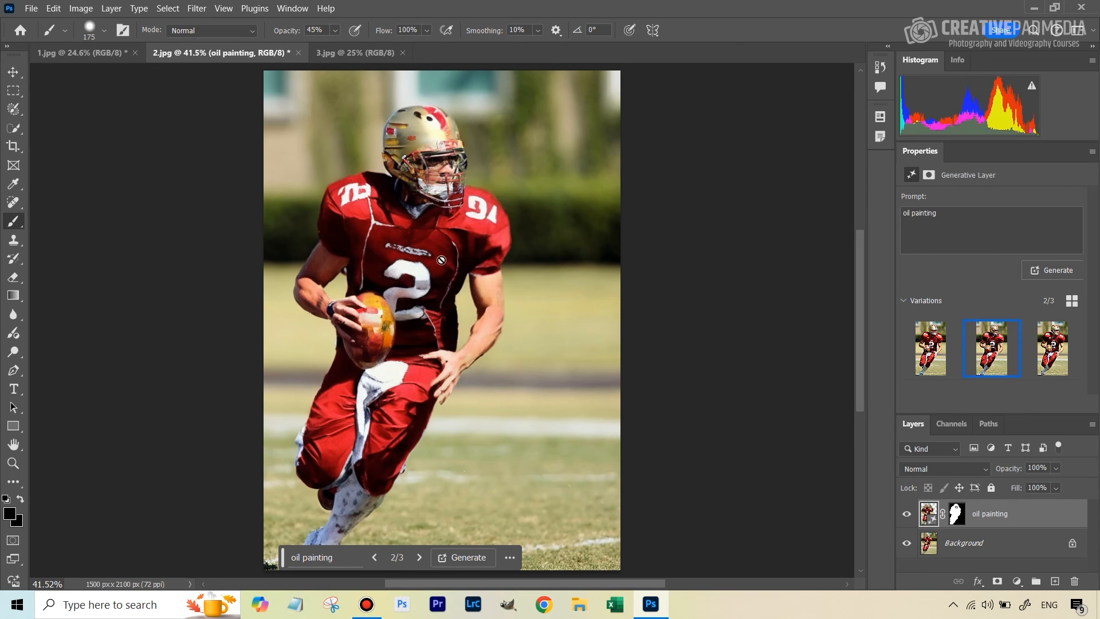
mouse_move(339, 202)
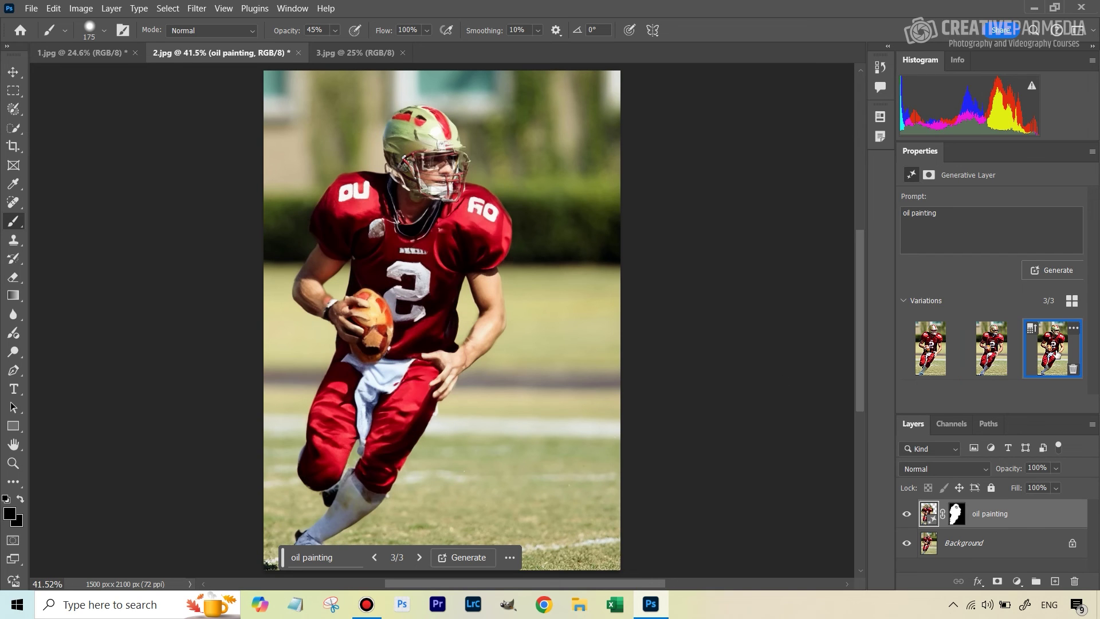
mouse_move(529, 291)
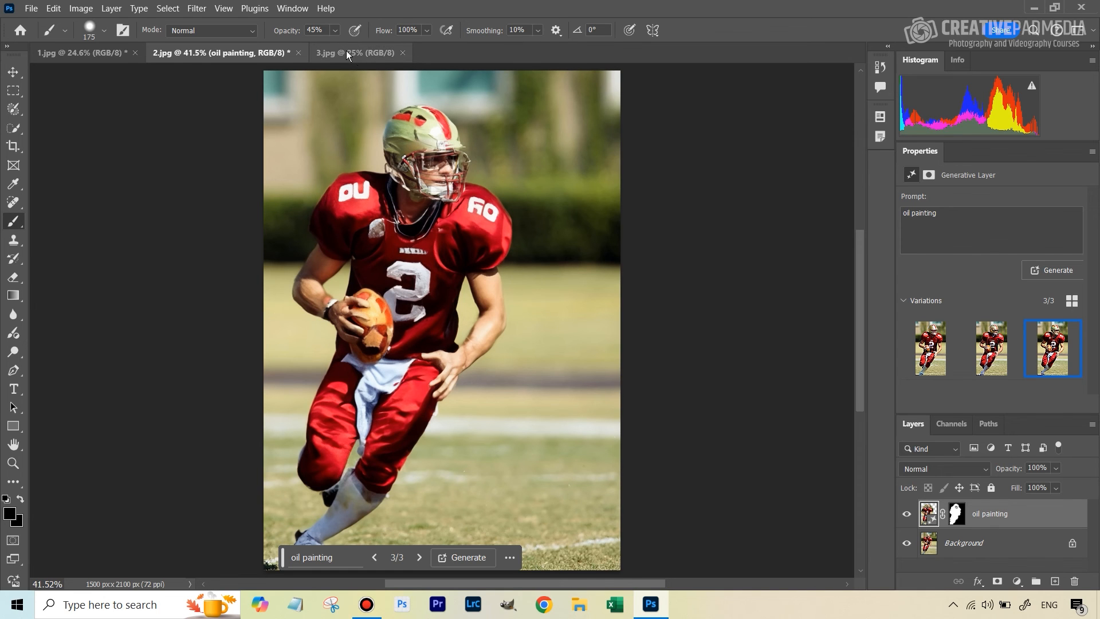
Switch to the blemished portrait (3.jpg) and pick the Selection Brush for a soft selection.
click(354, 53)
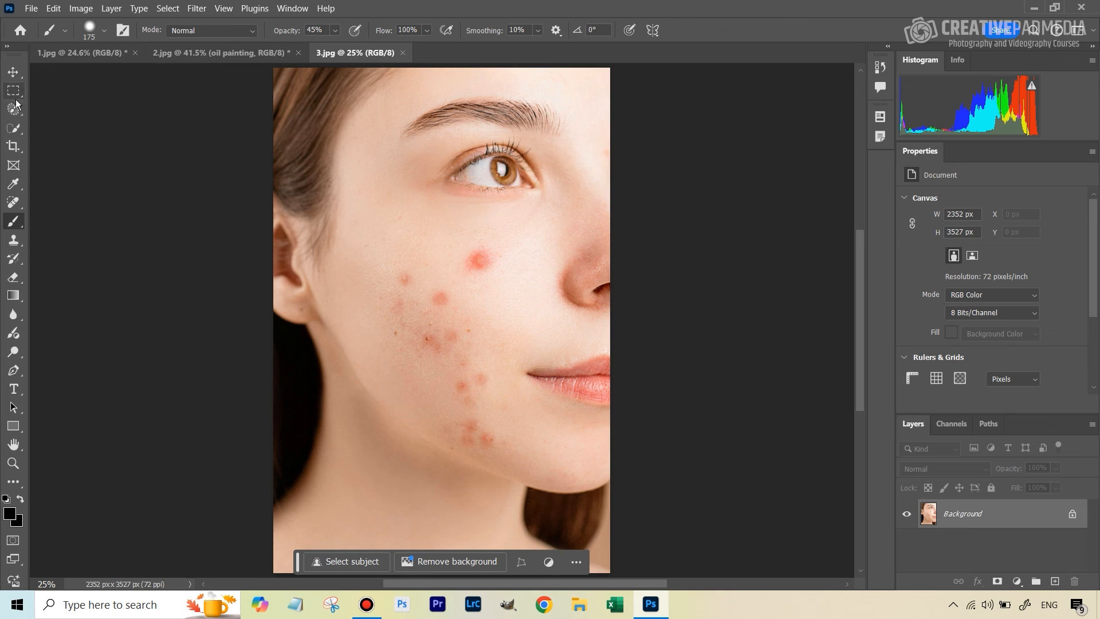
click(13, 109)
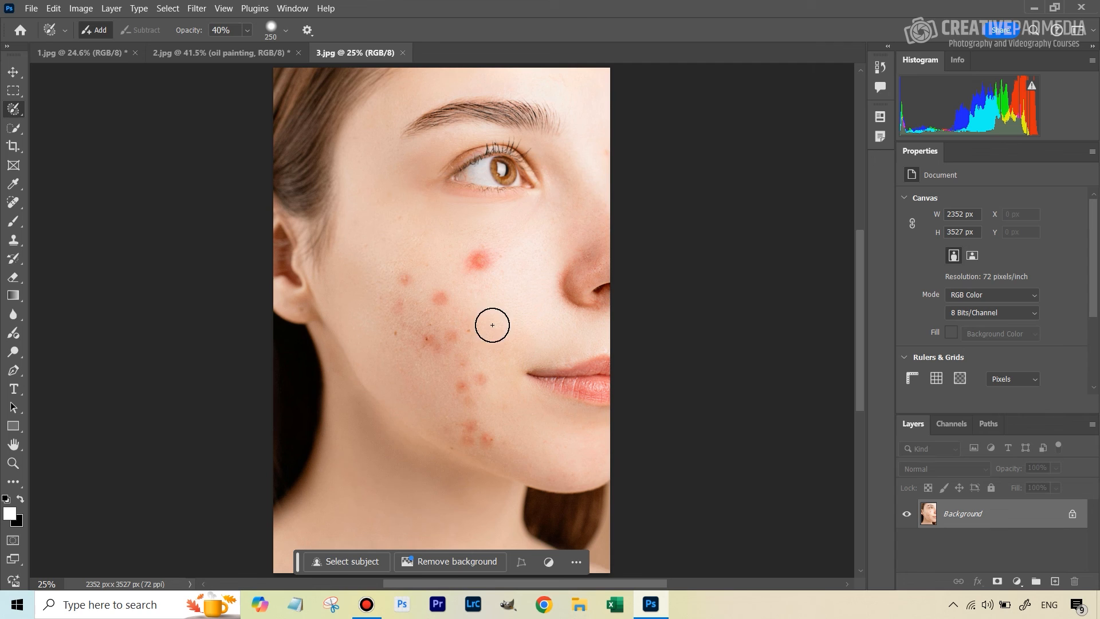
mouse_move(510, 310)
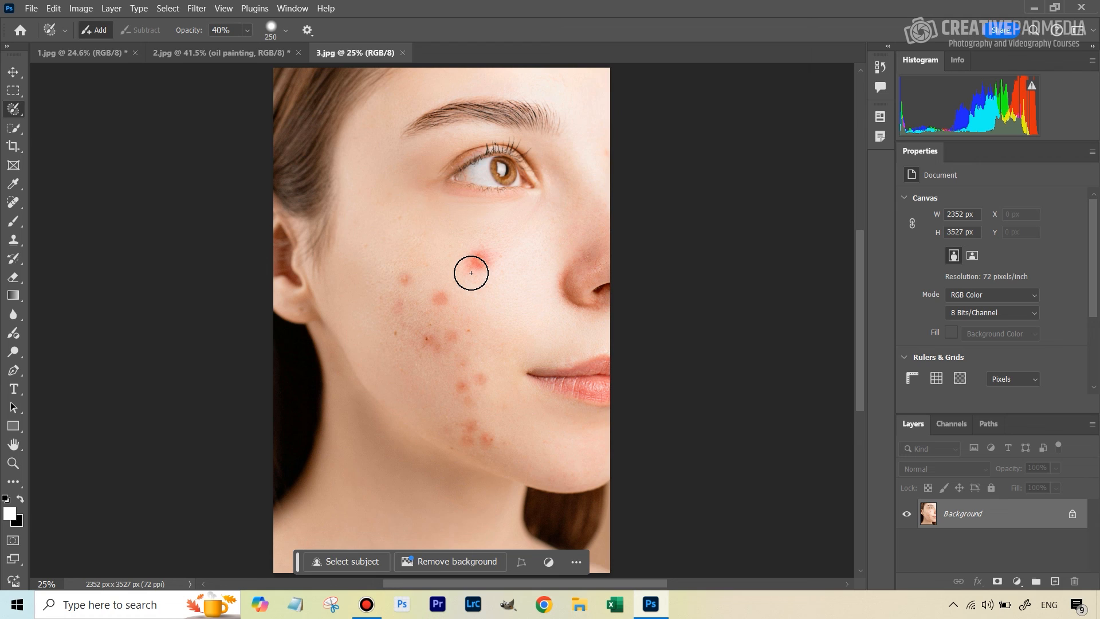
mouse_move(303, 96)
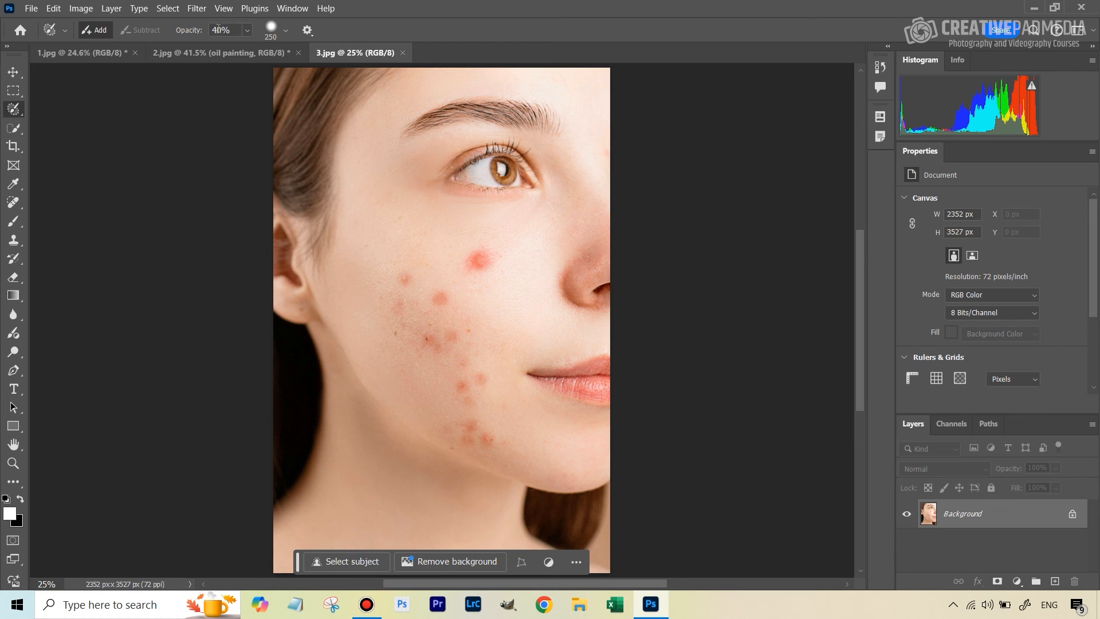
mouse_move(510, 289)
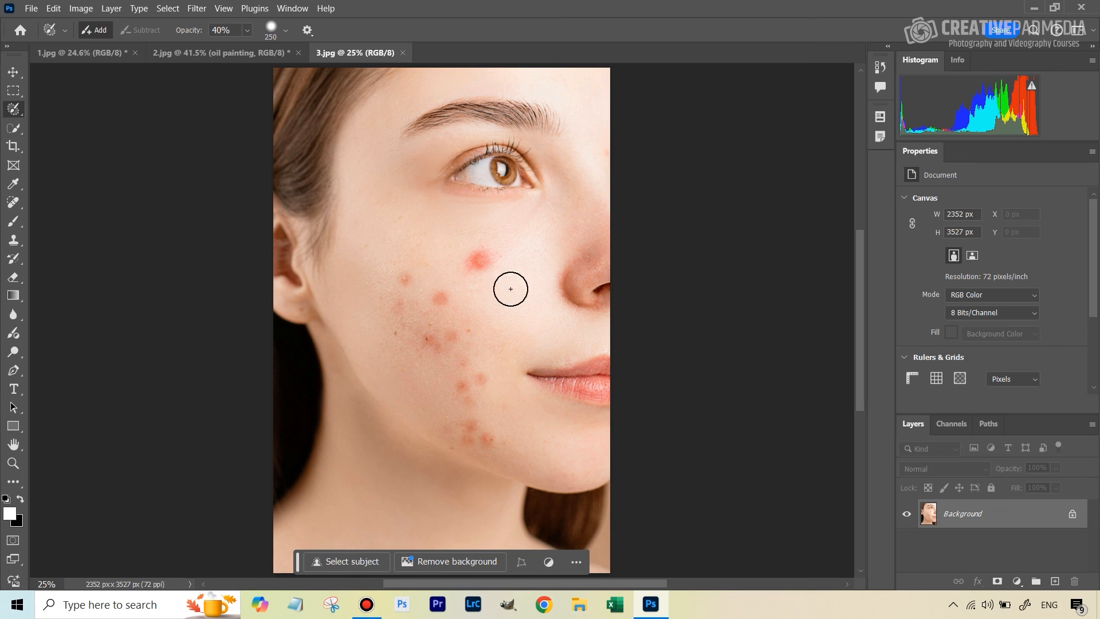
mouse_move(484, 346)
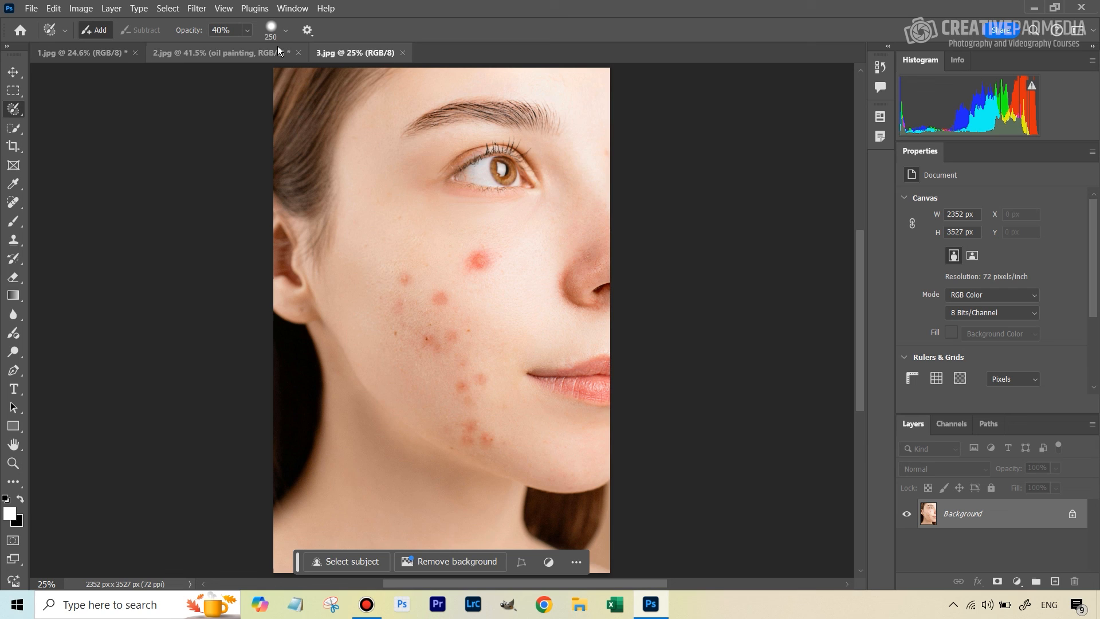
Lower the selection brush hardness for a soft edge before painting over the cheek blemishes.
click(287, 32)
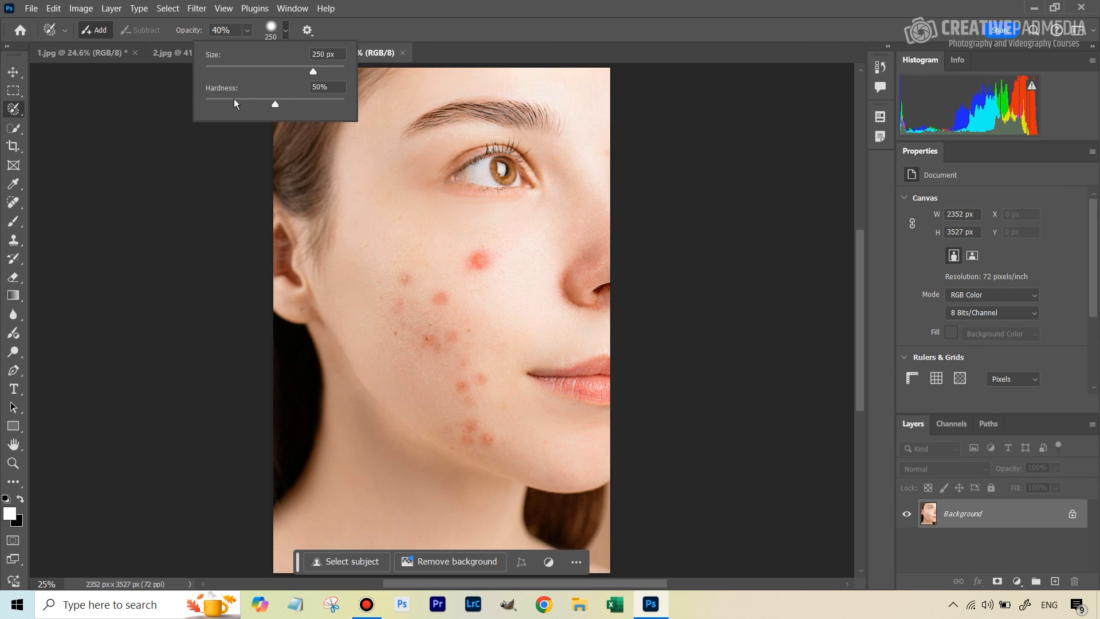
mouse_move(251, 103)
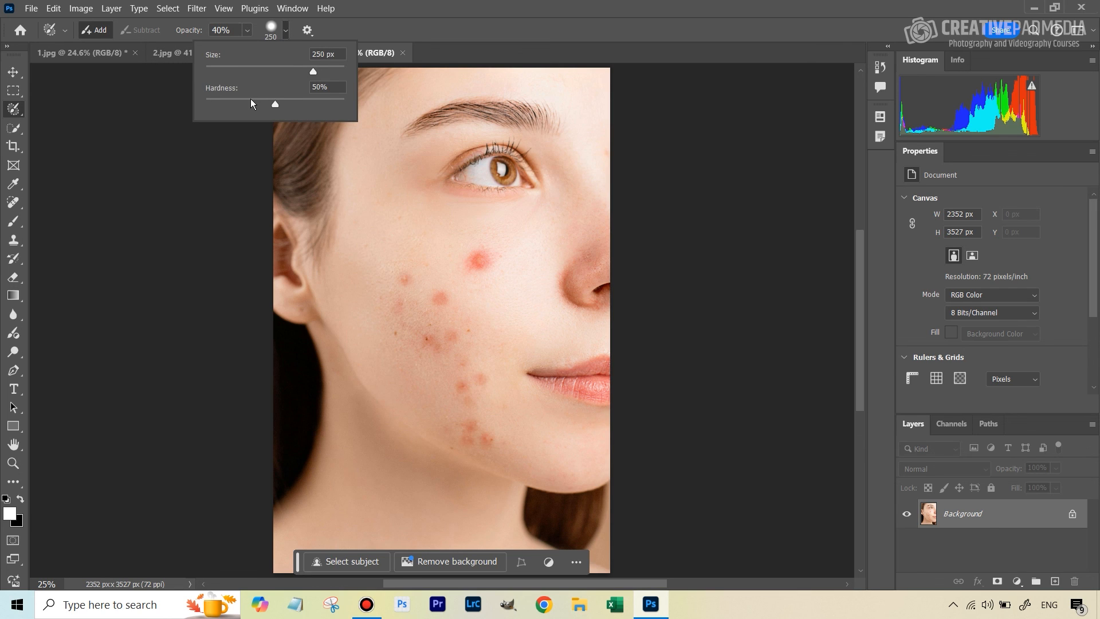
drag(275, 104, 207, 104)
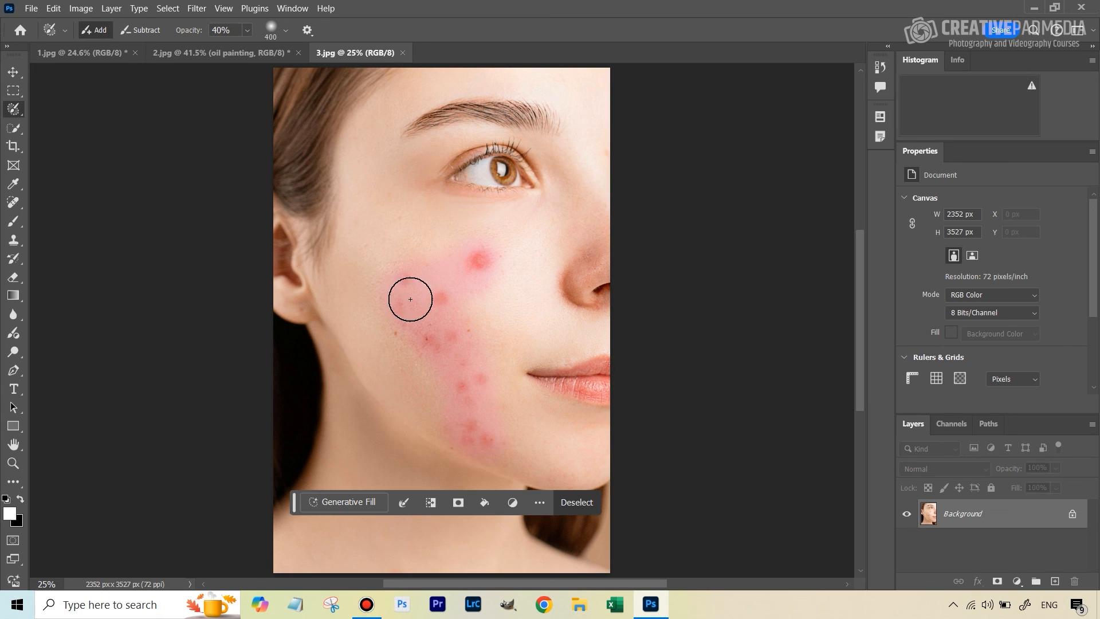
mouse_move(247, 96)
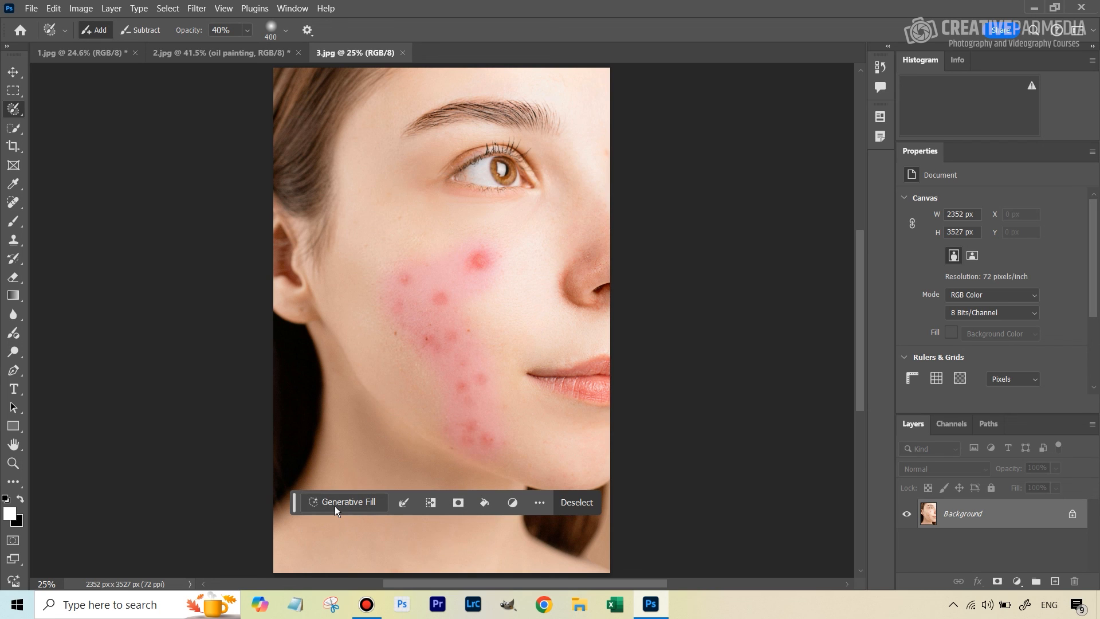
Run Generative Fill with an empty prompt on the cheek selection to clear the blemishes.
click(349, 502)
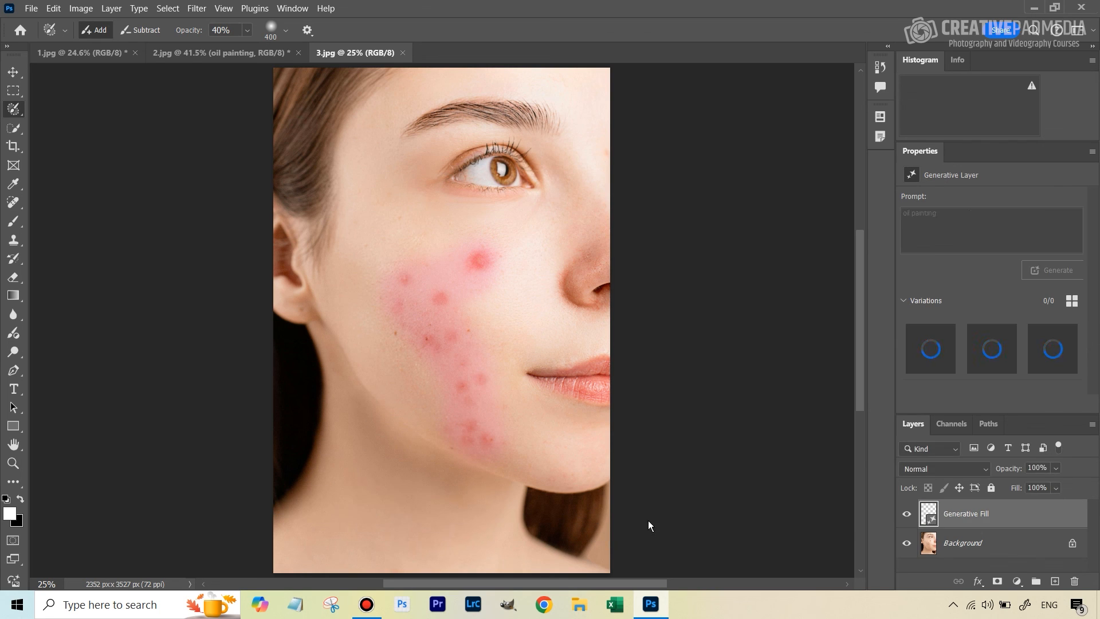
click(1052, 270)
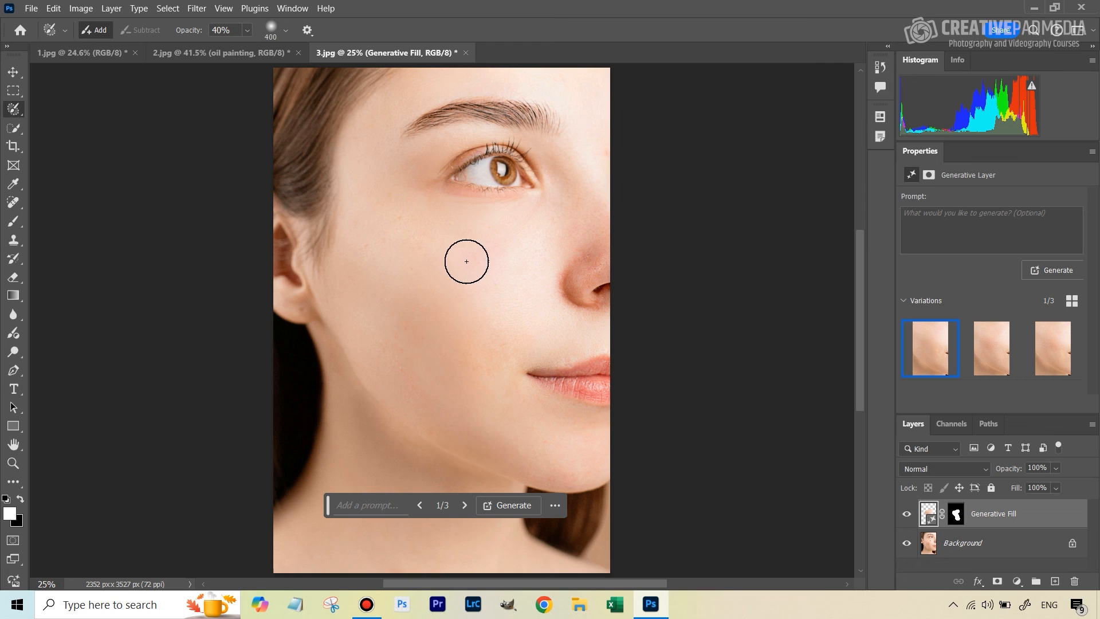
mouse_move(488, 273)
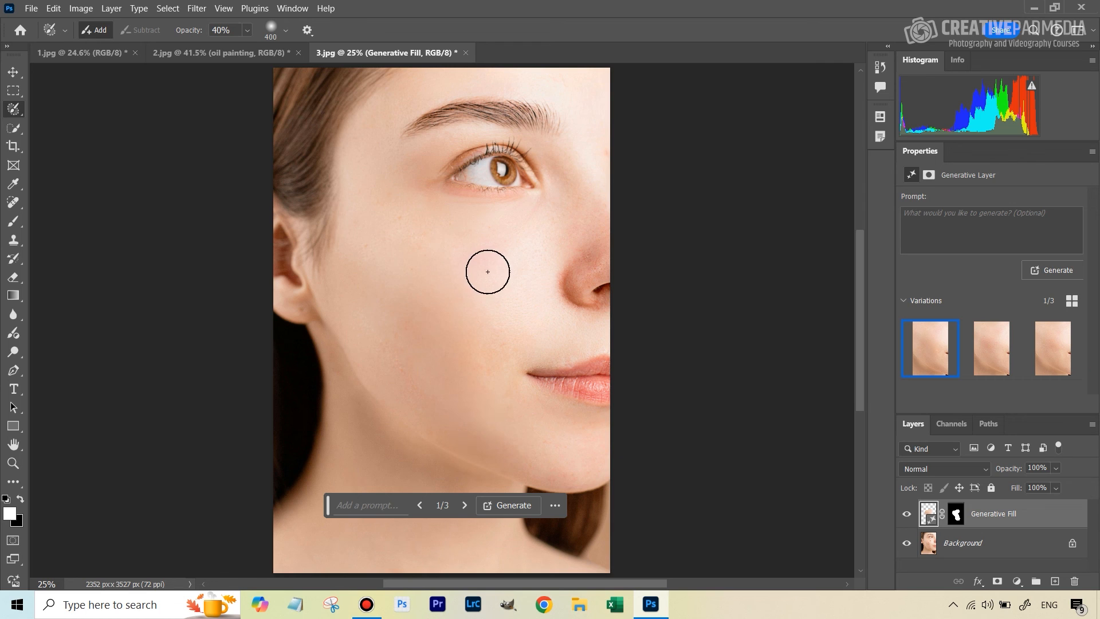
click(905, 514)
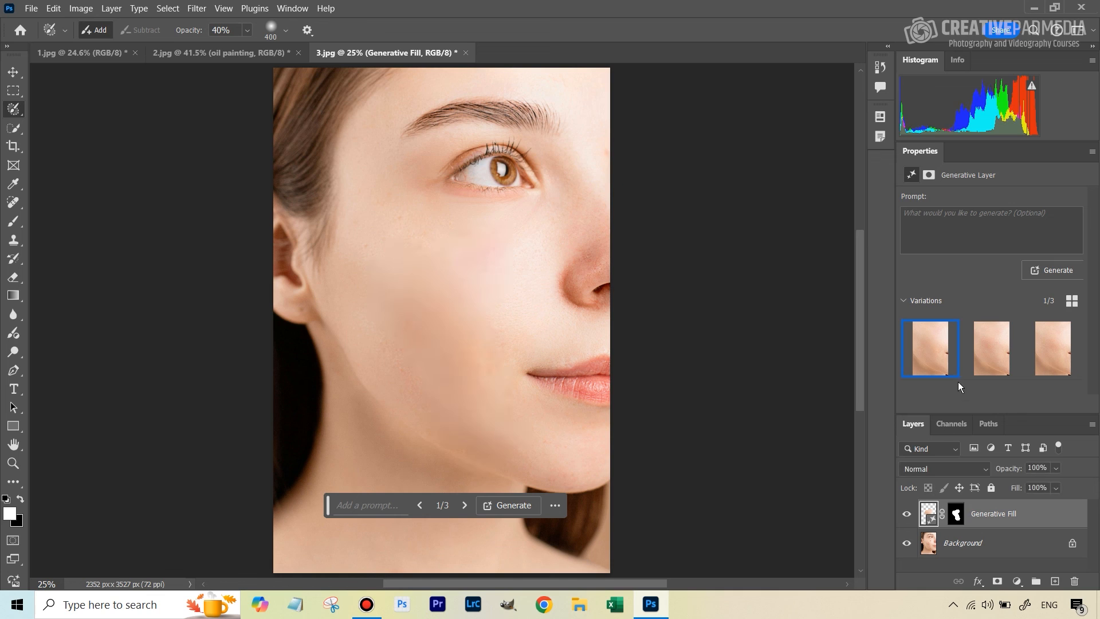
mouse_move(982, 347)
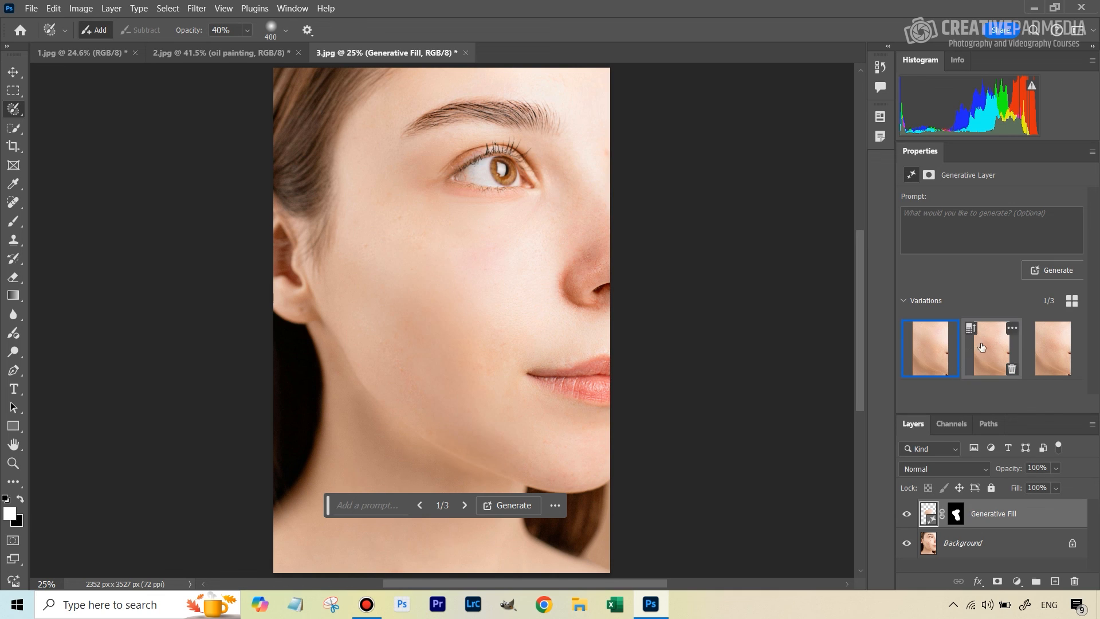
mouse_move(986, 341)
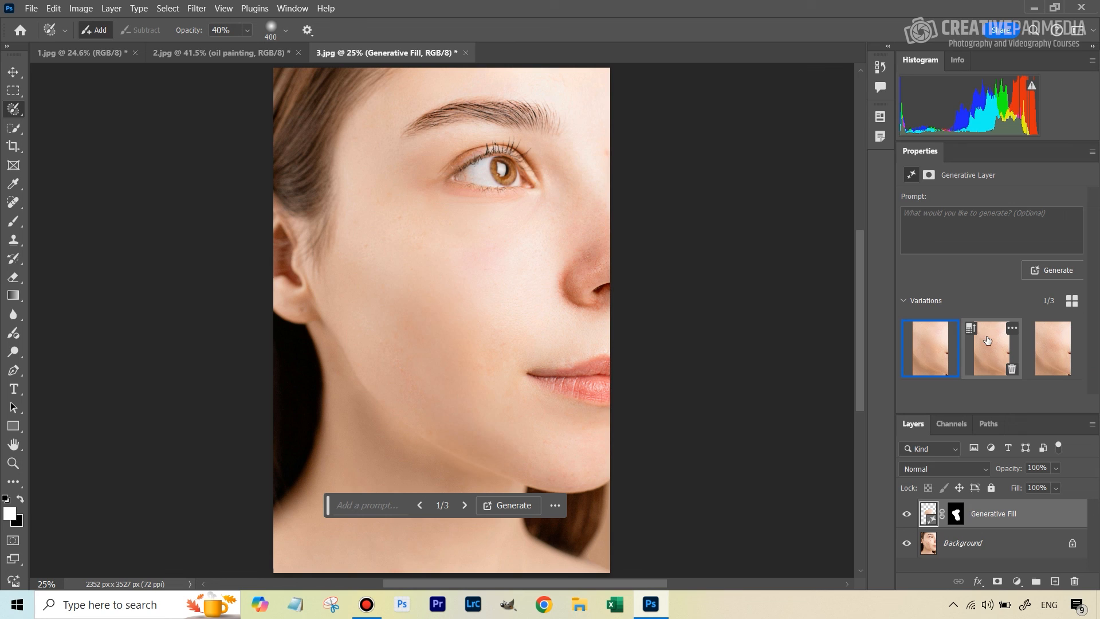
click(991, 348)
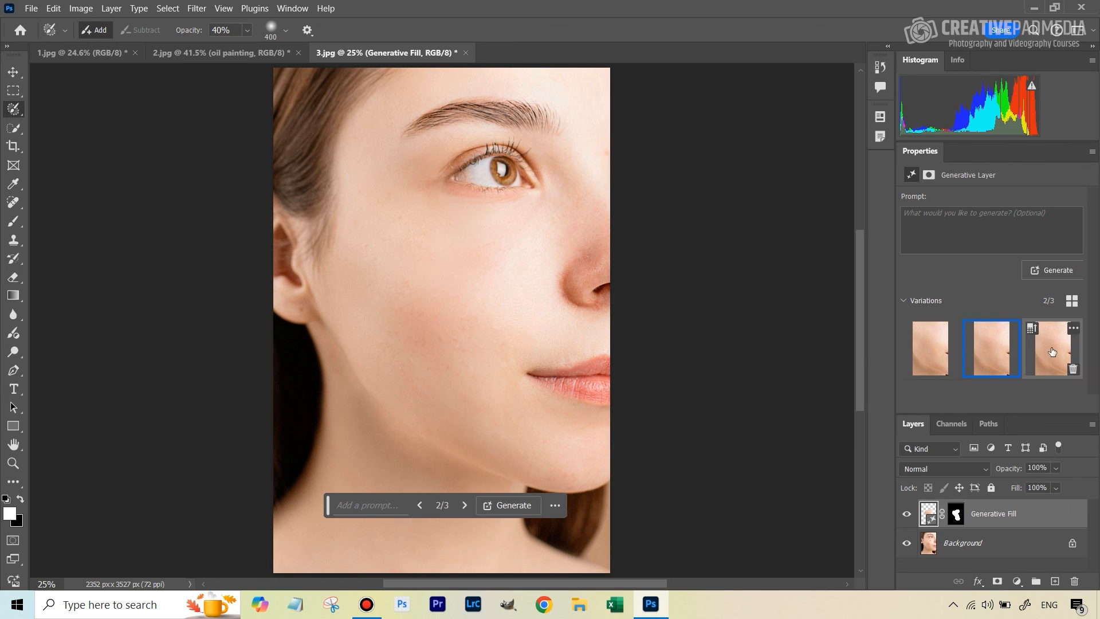
click(1052, 349)
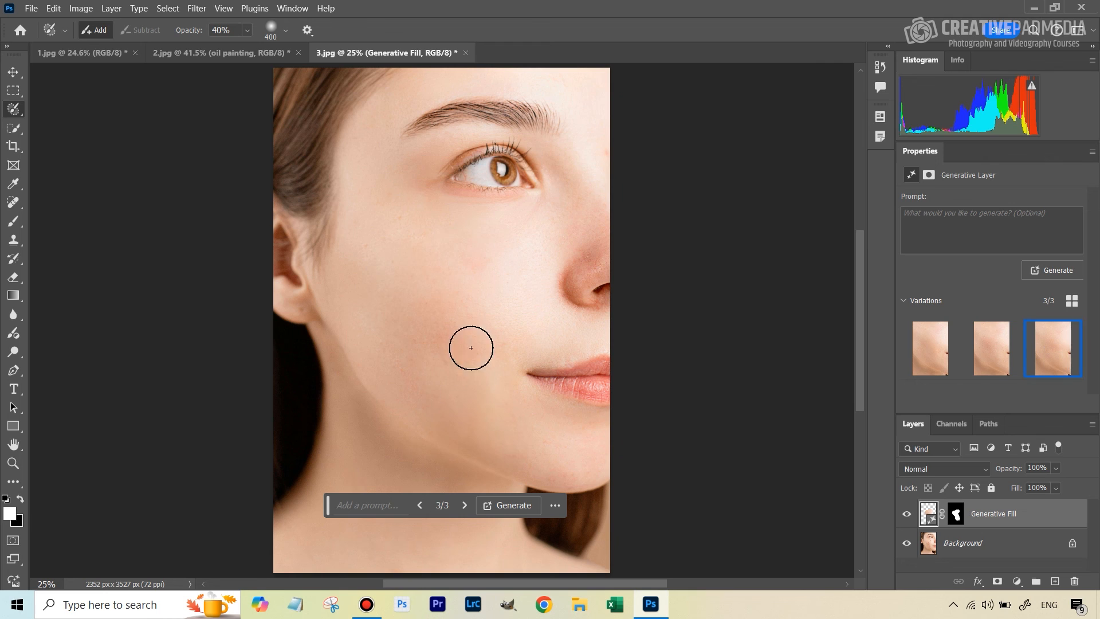
click(930, 349)
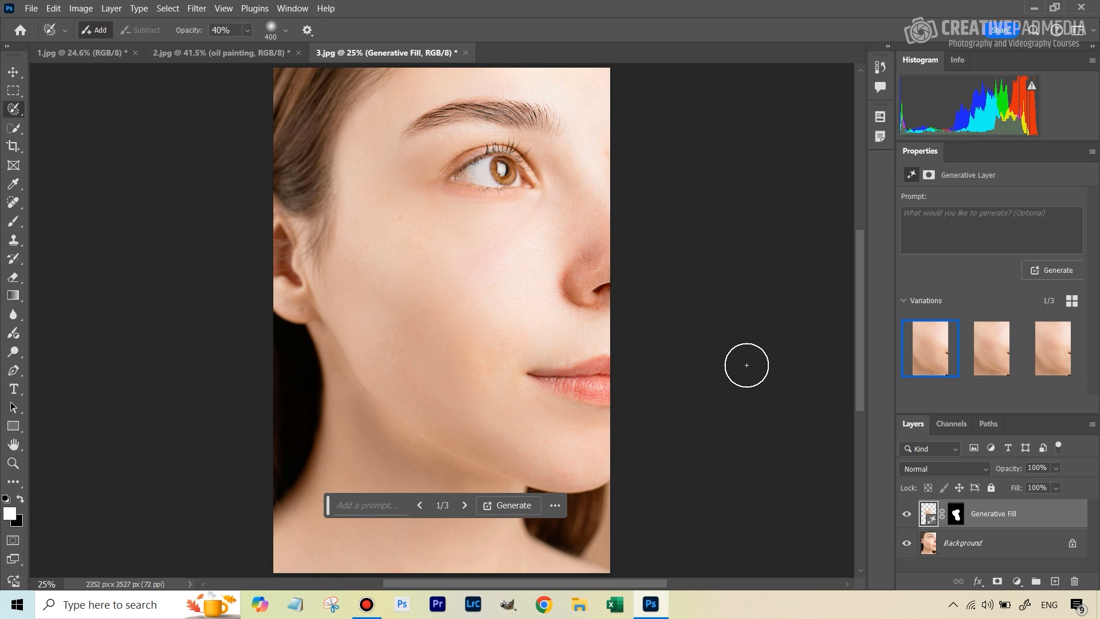
mouse_move(498, 312)
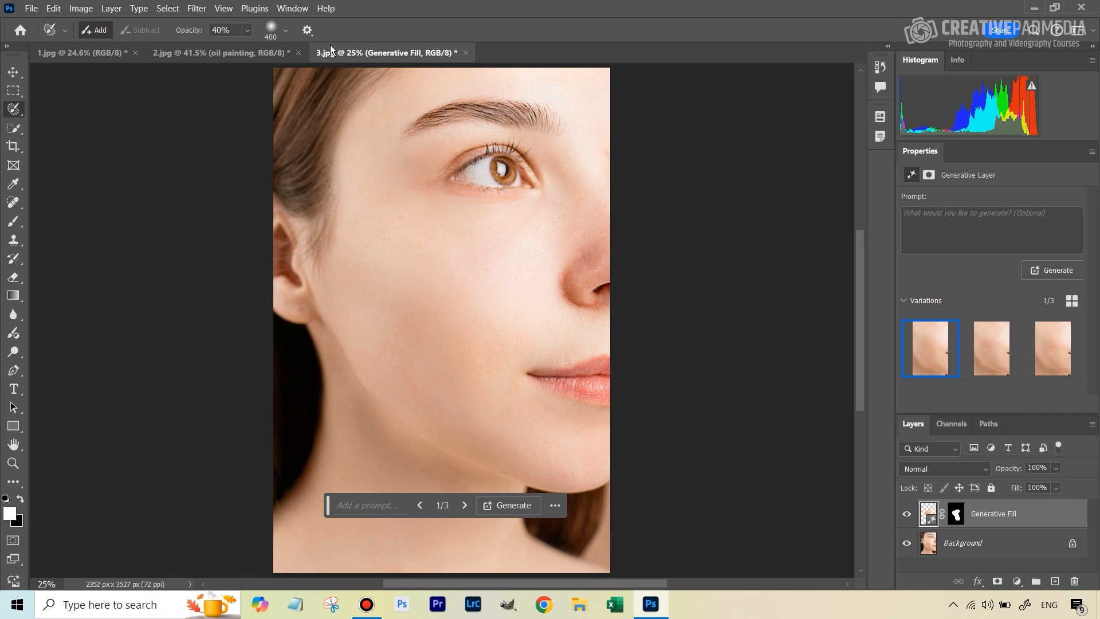
mouse_move(13, 462)
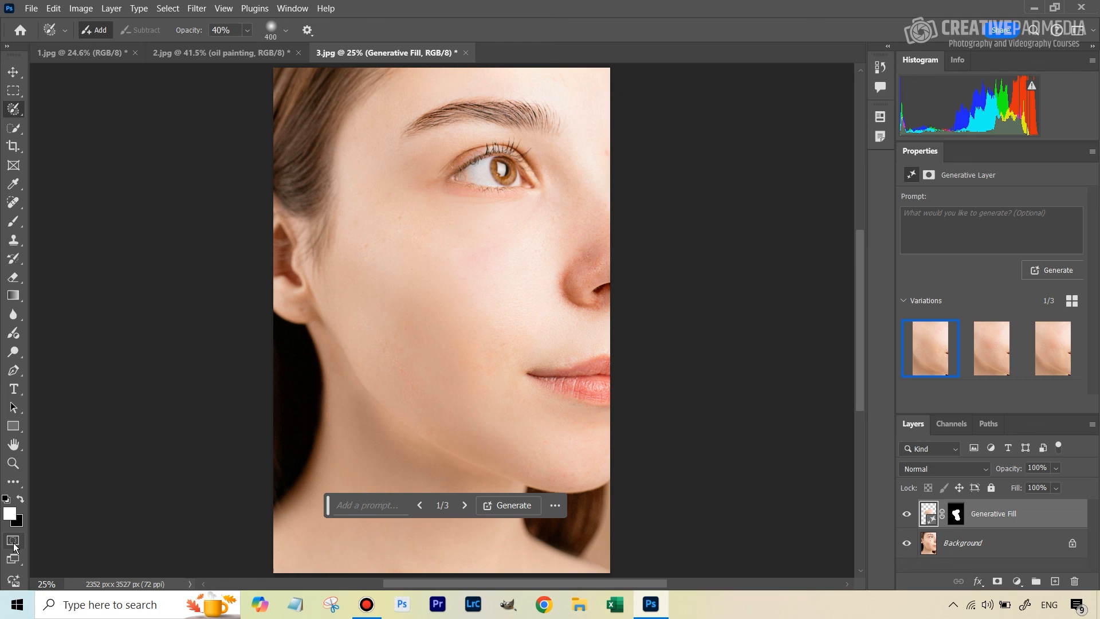
mouse_move(757, 420)
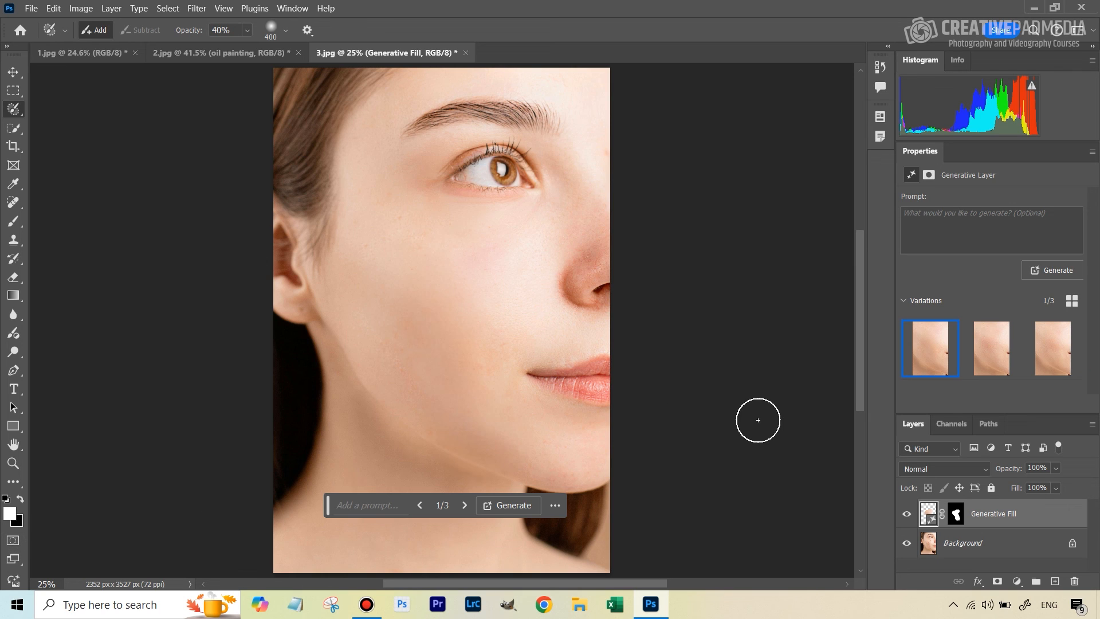
mouse_move(447, 325)
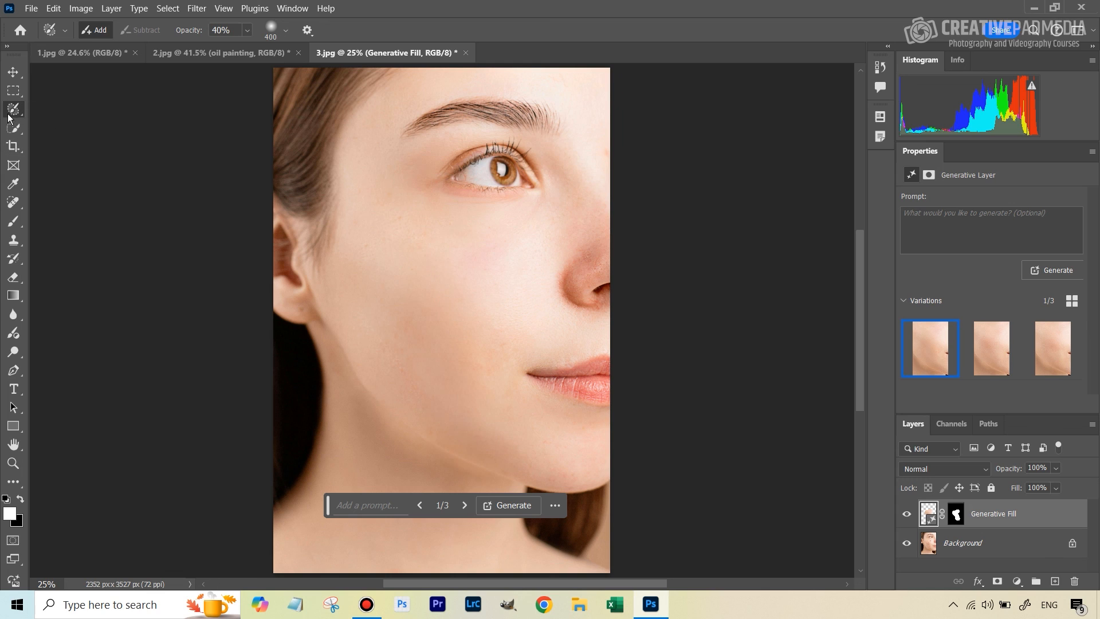
mouse_move(762, 283)
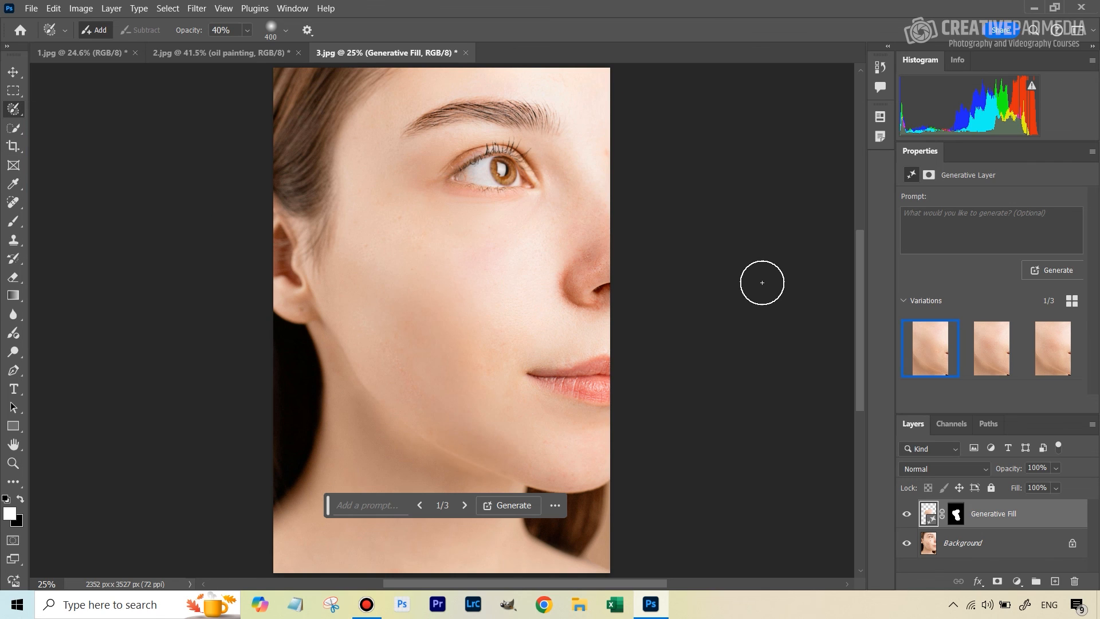
mouse_move(797, 338)
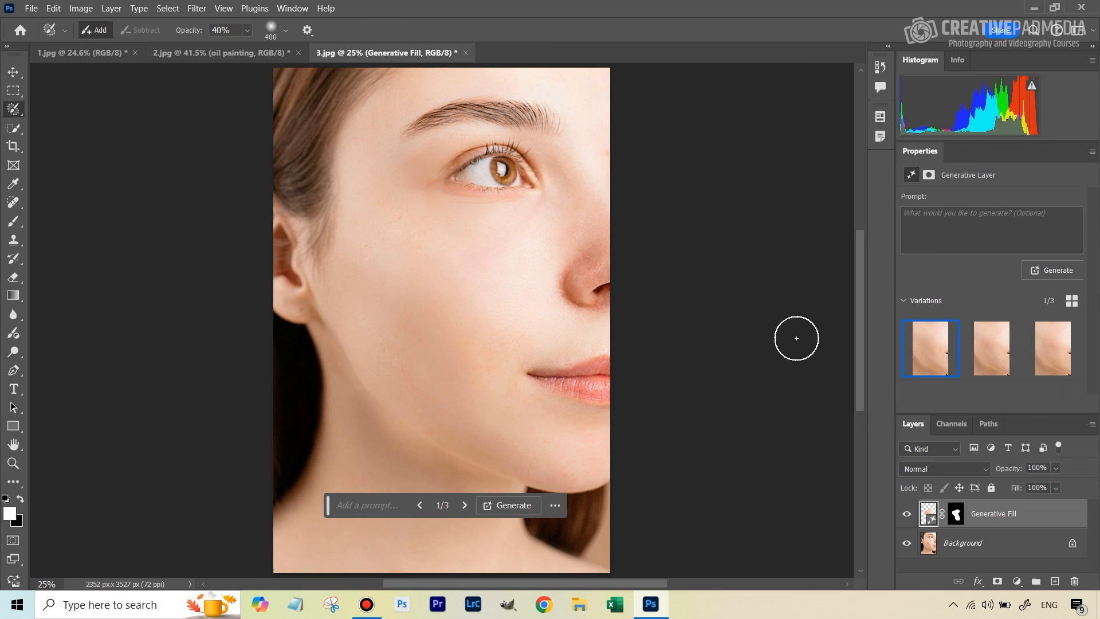